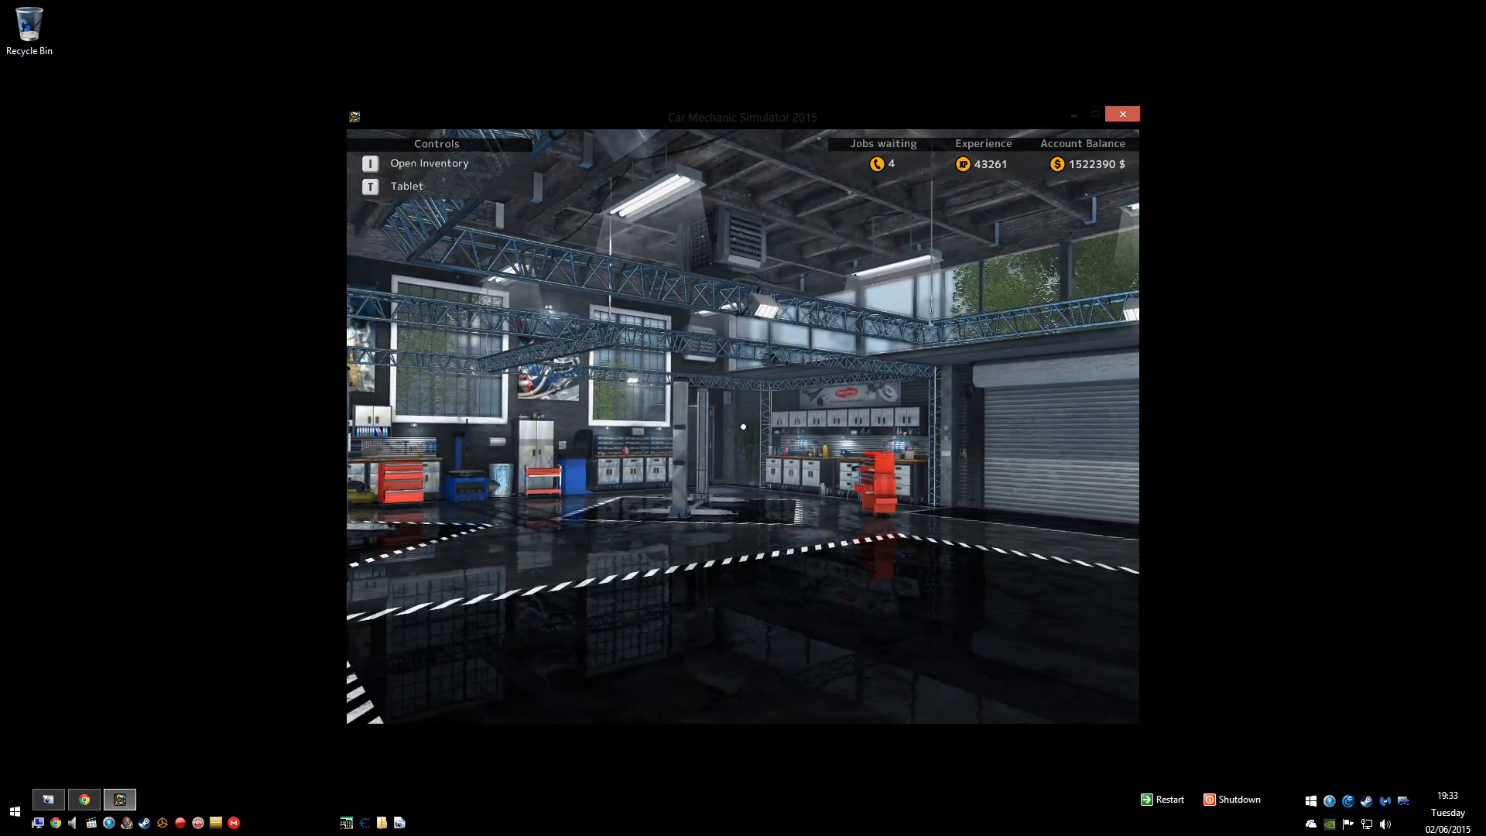
Step: Minimise the Car Mechanic Simulator 2015 window to show the empty desktop
click(1122, 113)
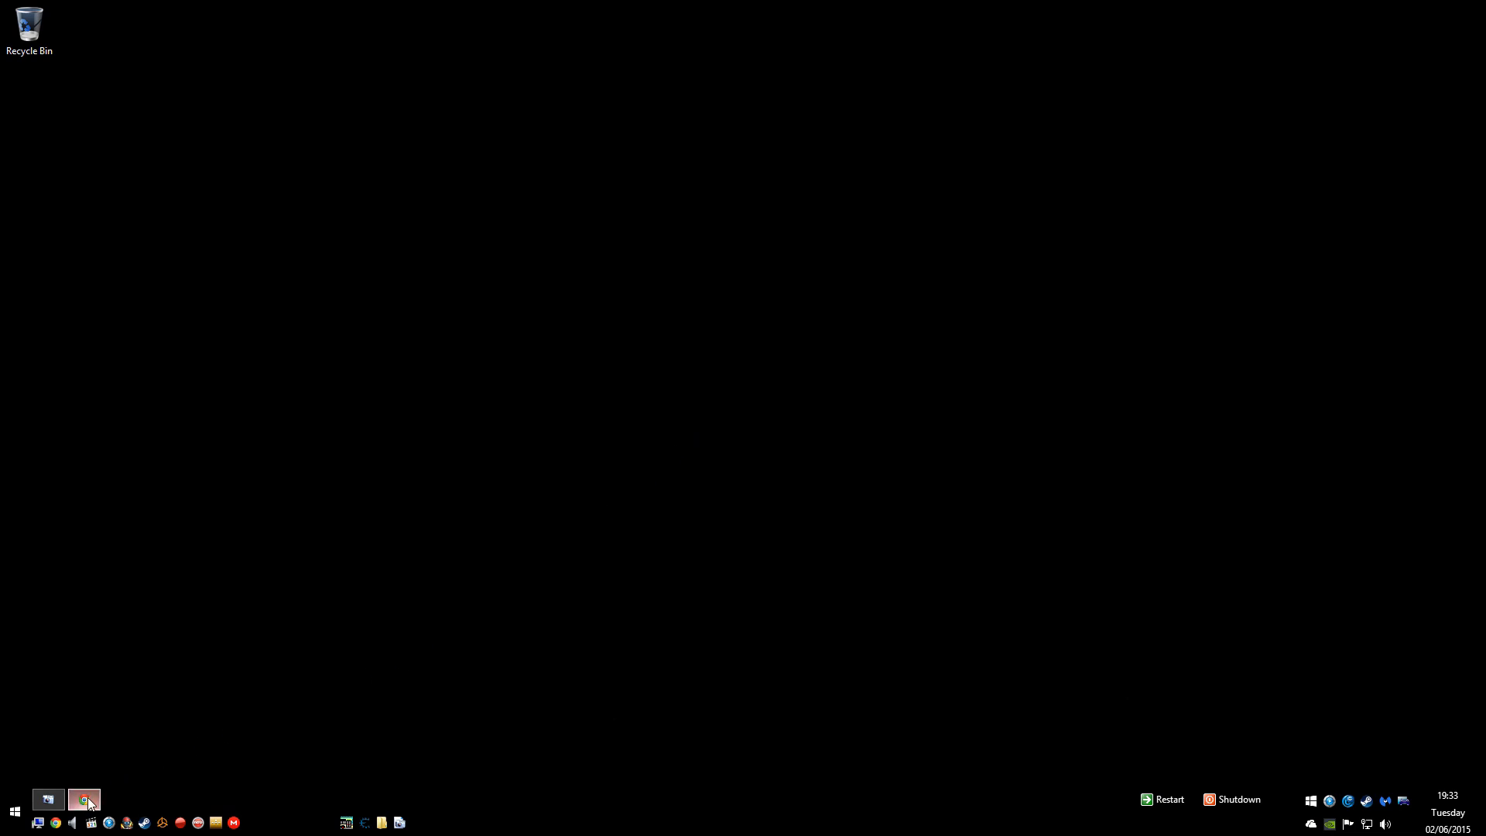
click(84, 799)
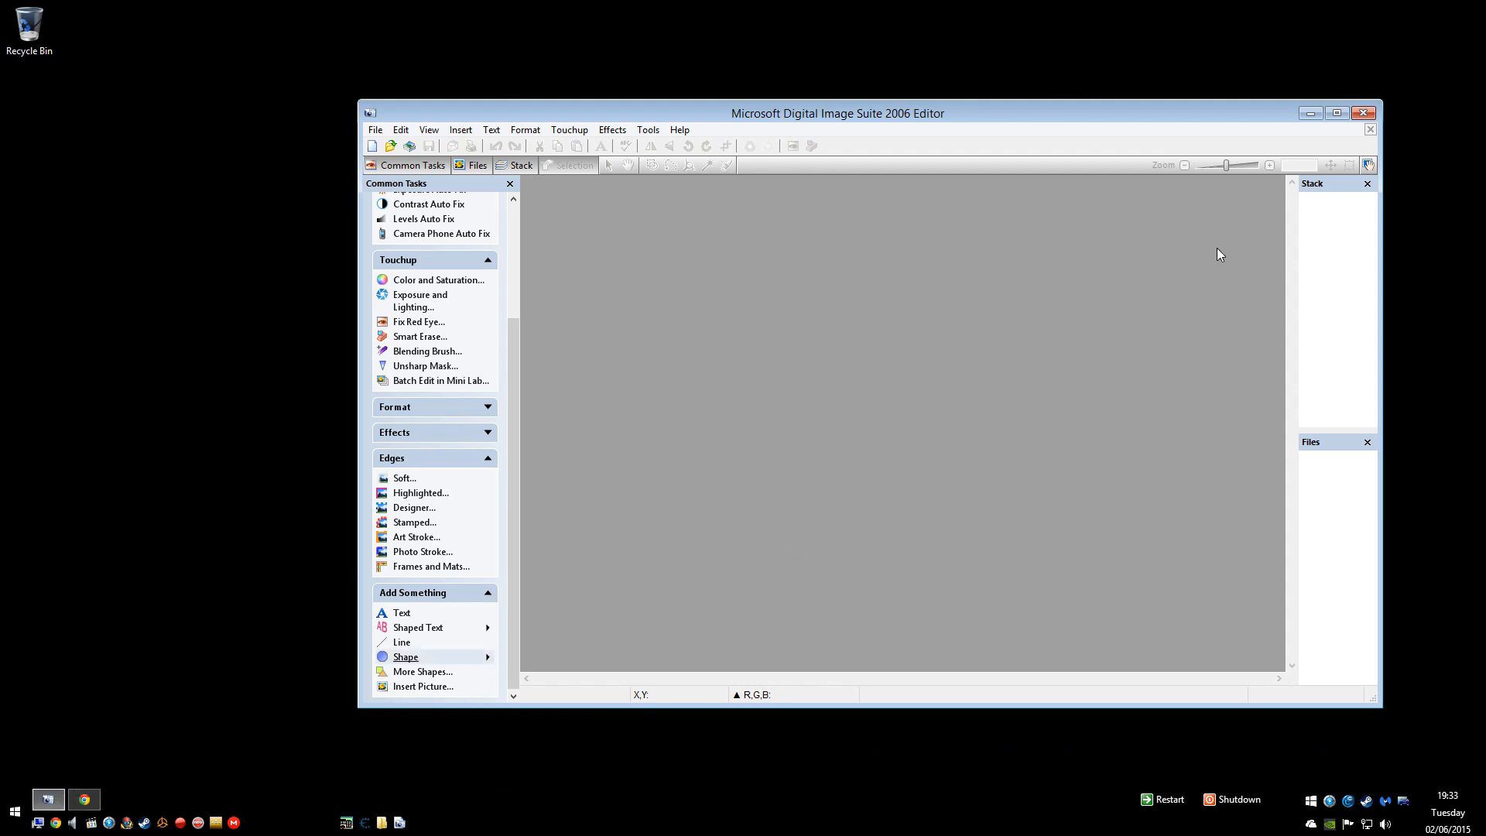
click(1369, 129)
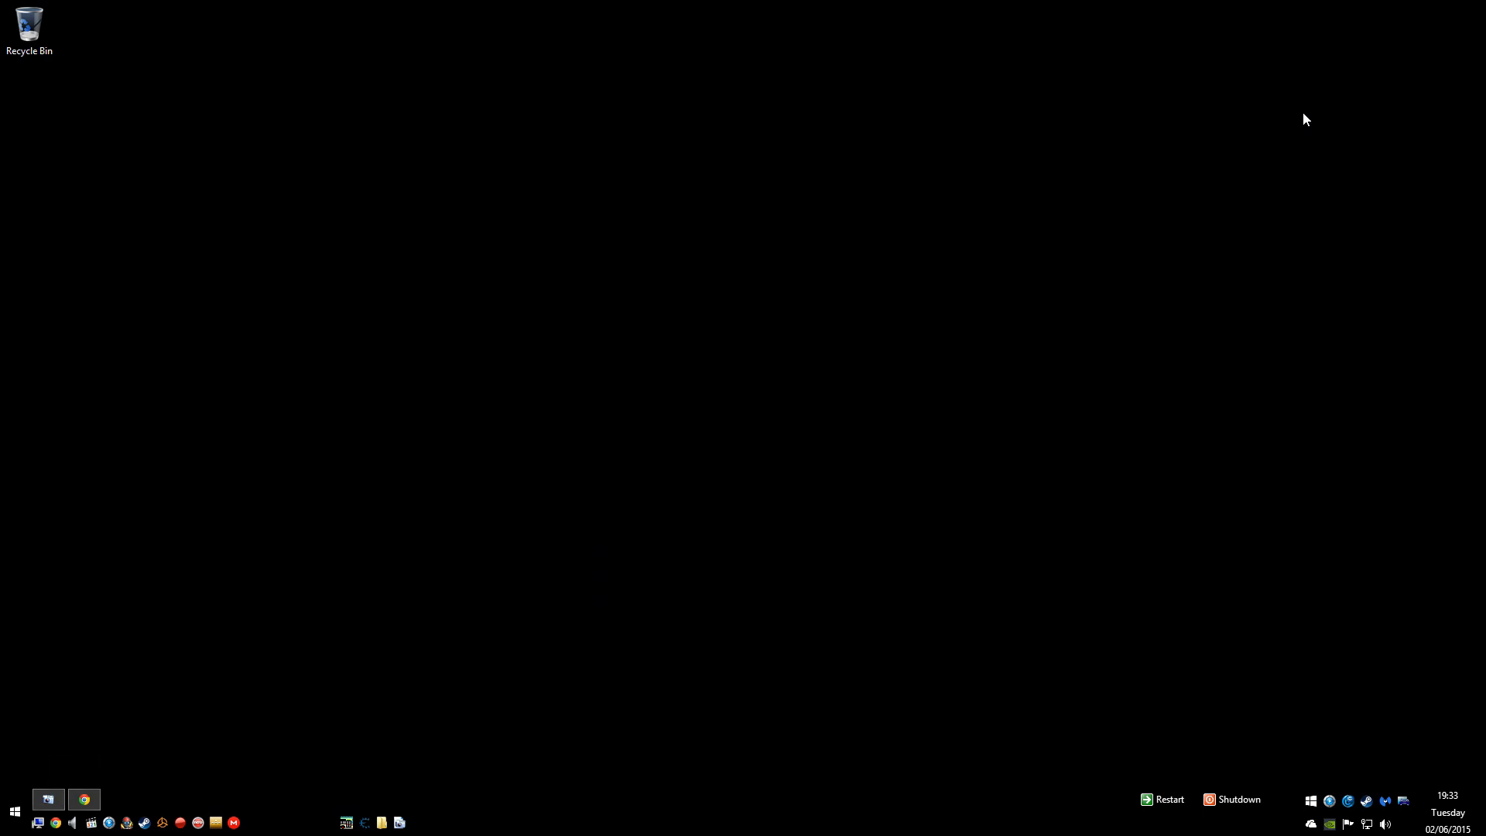
Step: Restore Chrome, reach the ZenHAX Unity Assets Explorer topic and download the 1.3 .rar attachment
click(83, 798)
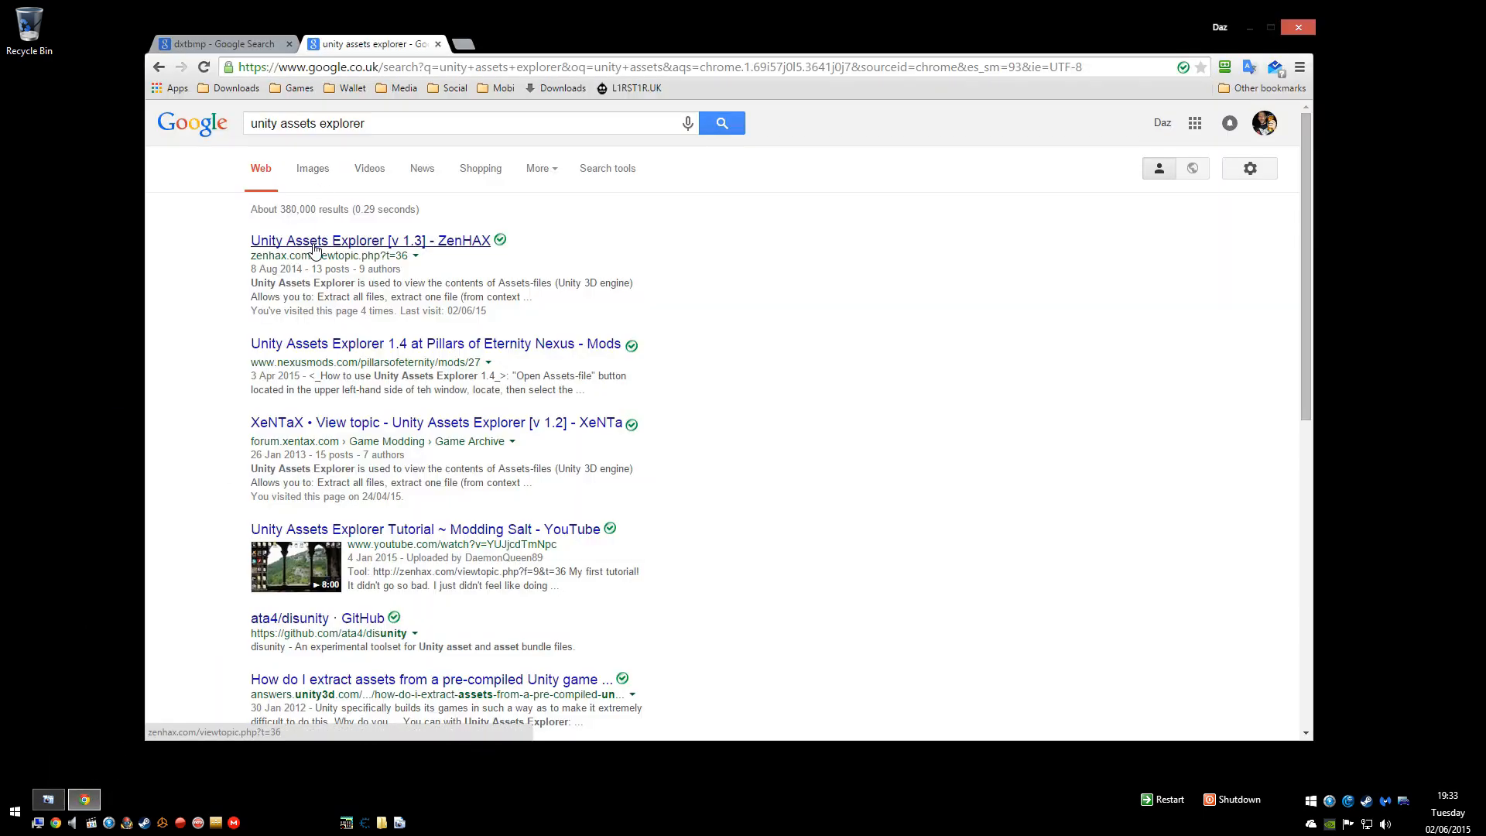
mouse_move(194, 124)
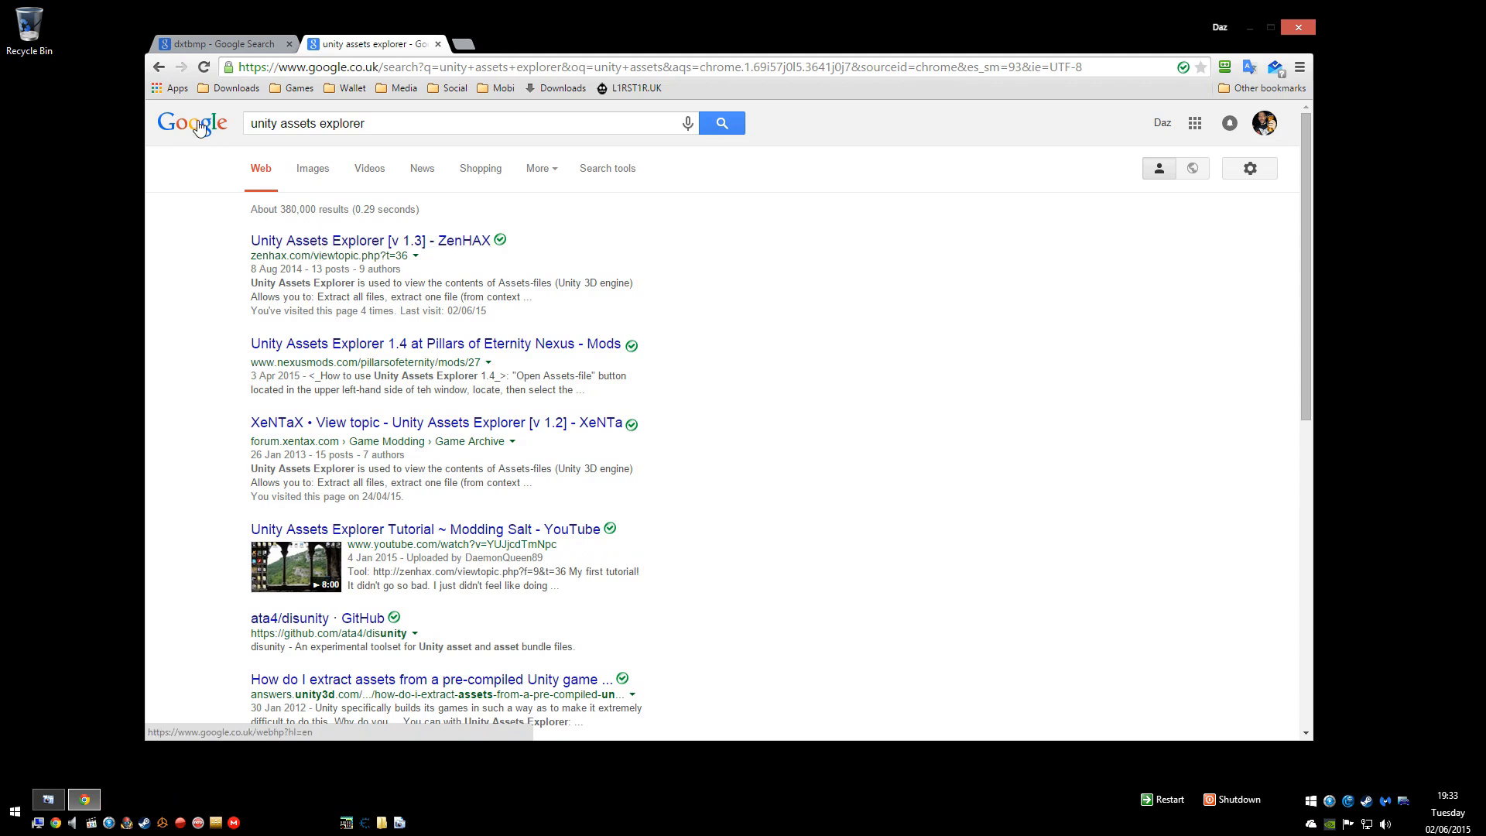
mouse_move(345, 235)
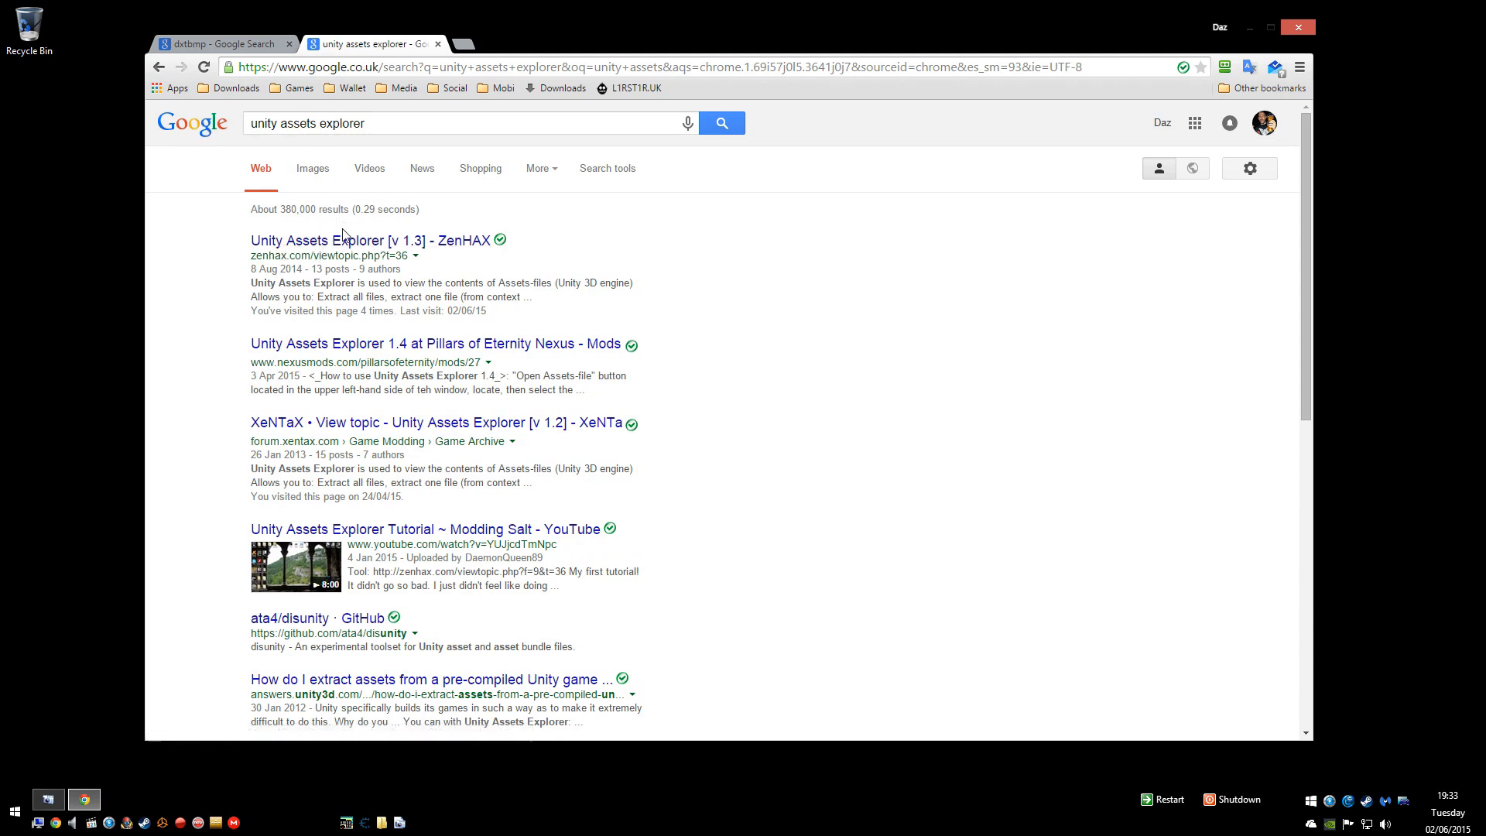
click(376, 239)
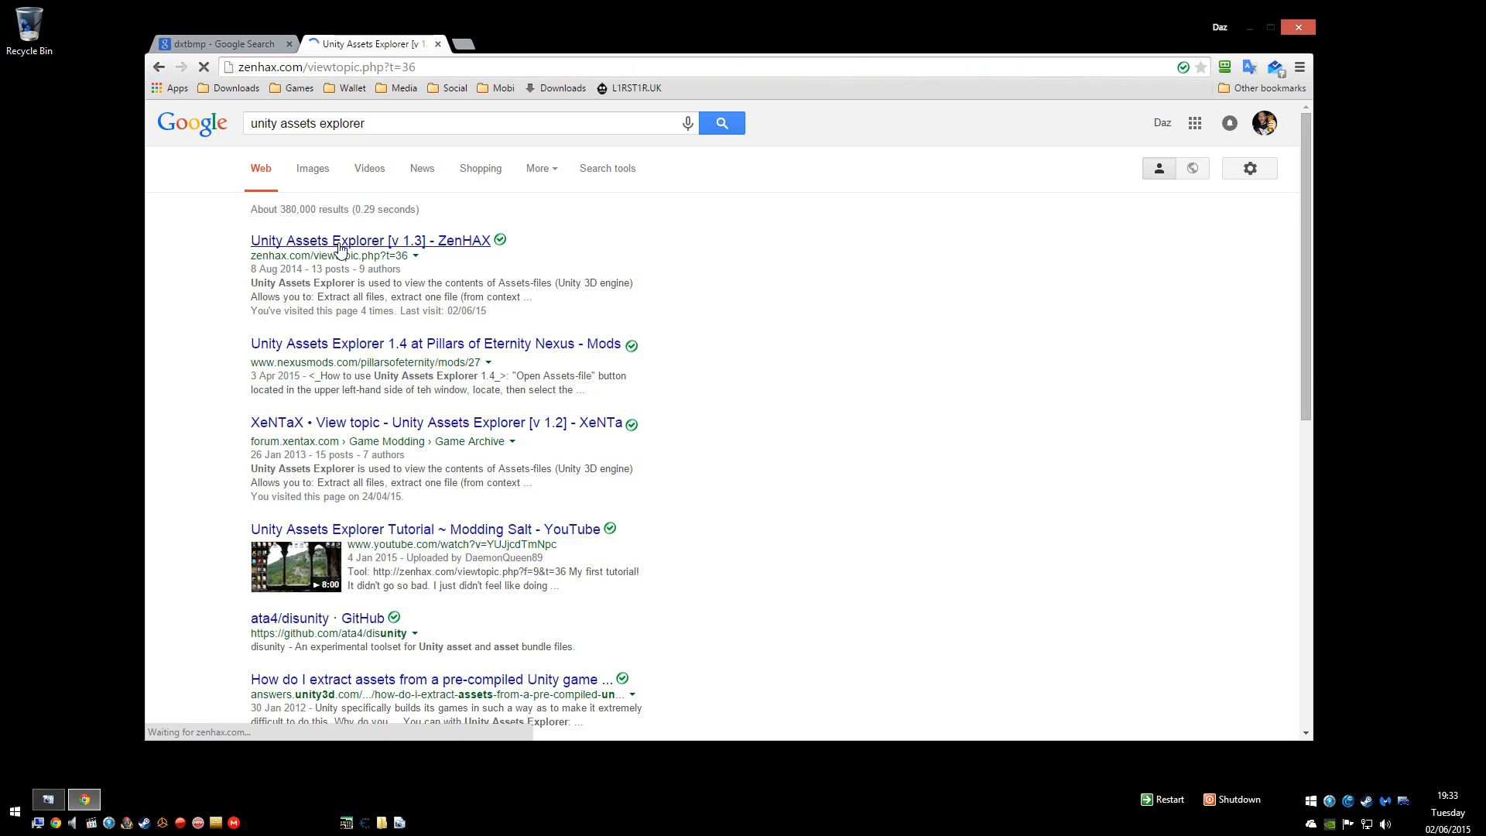
click(373, 240)
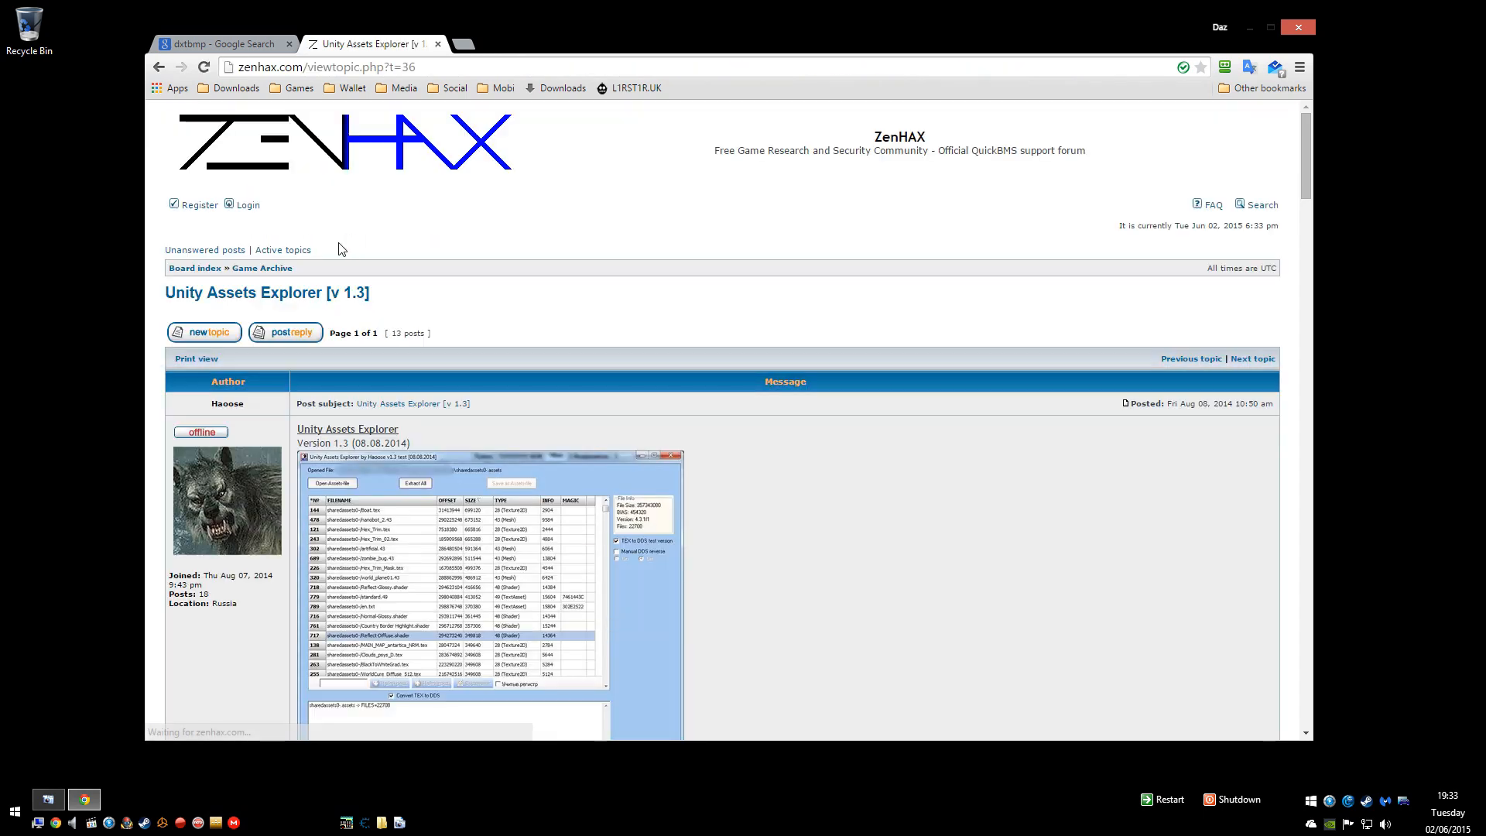
mouse_move(718, 340)
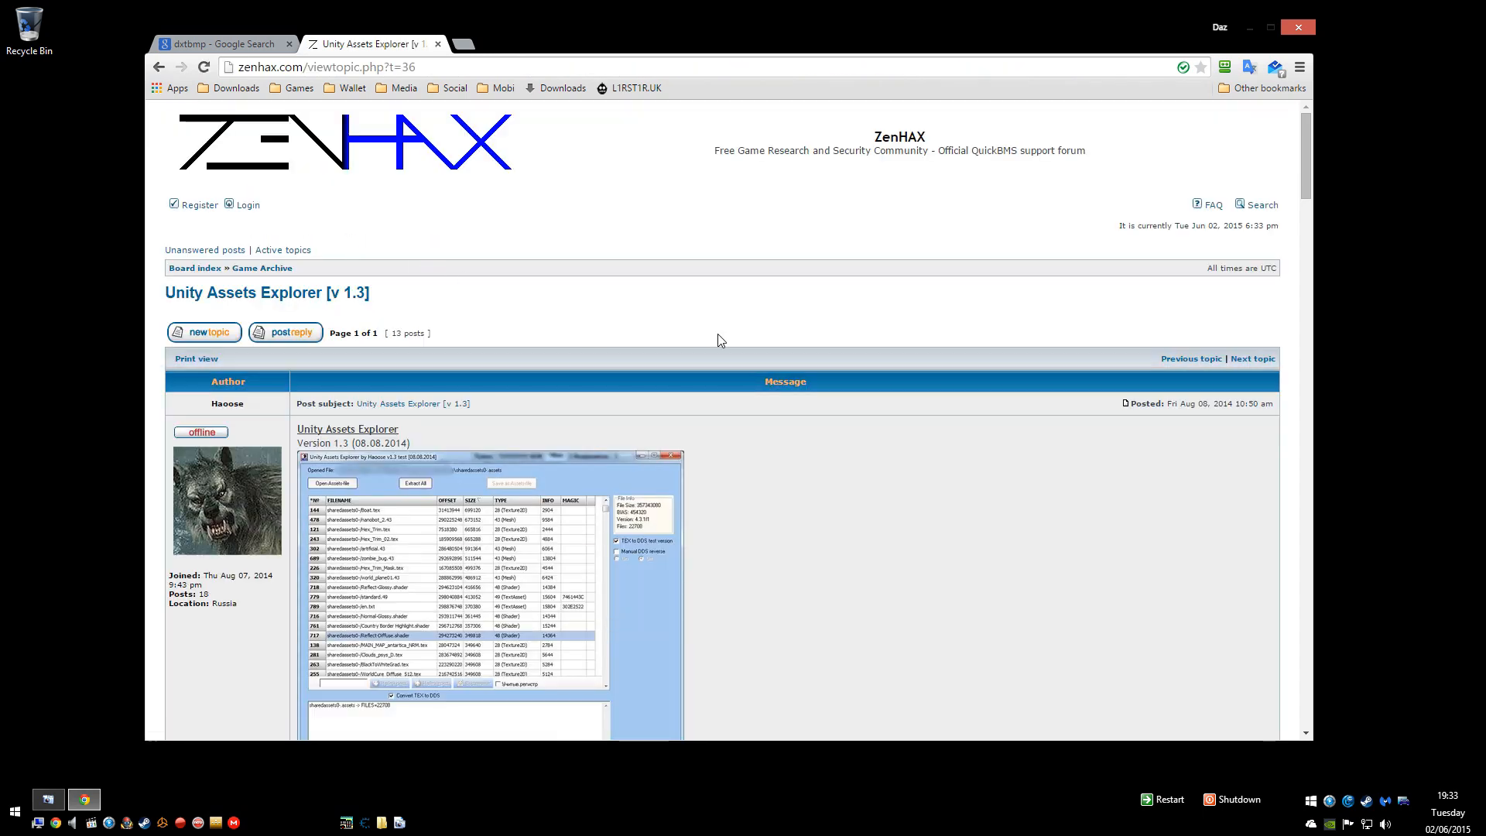
scroll(down, 3)
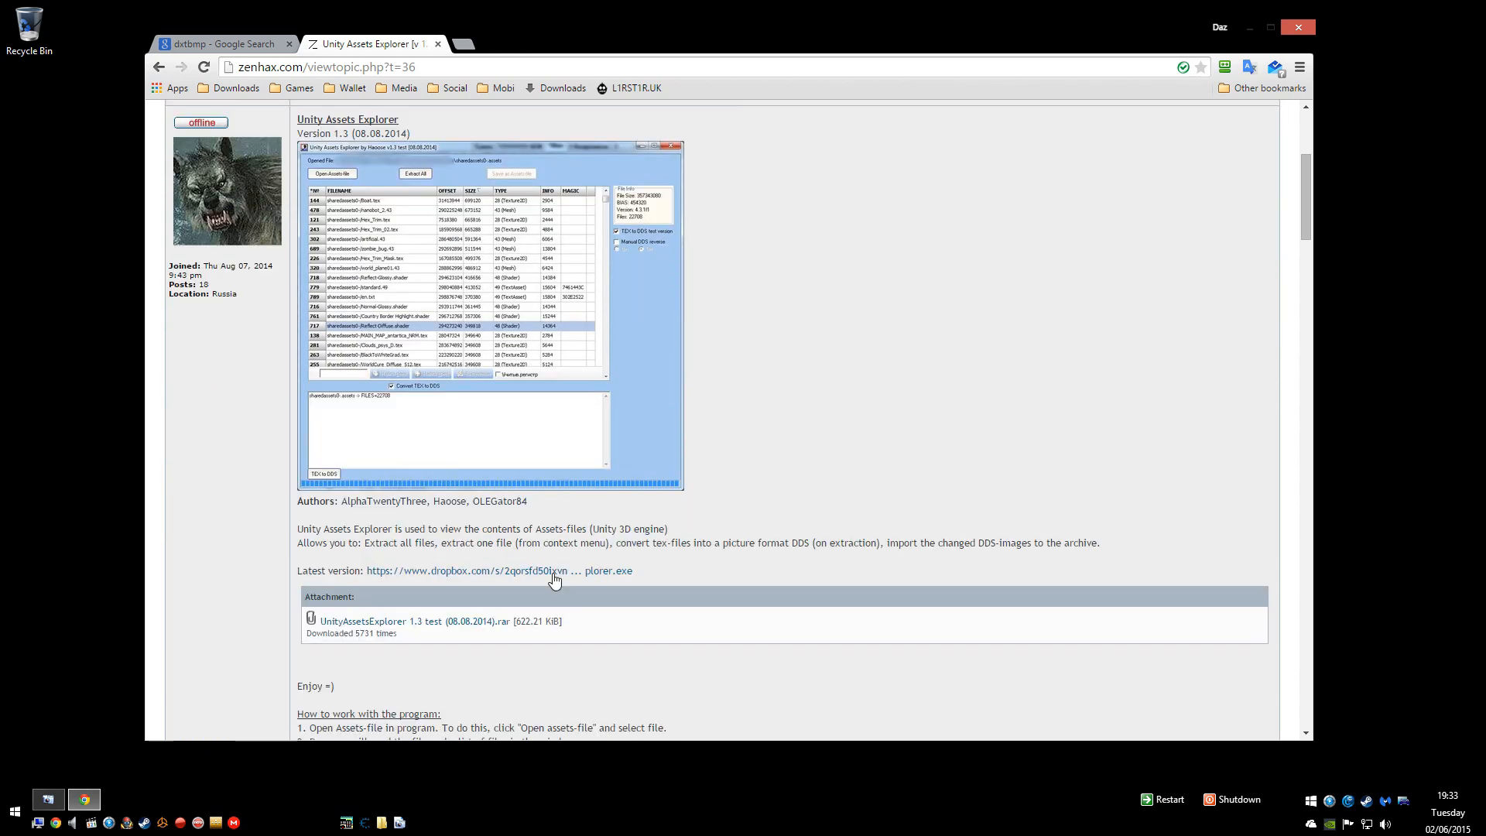
mouse_move(407, 621)
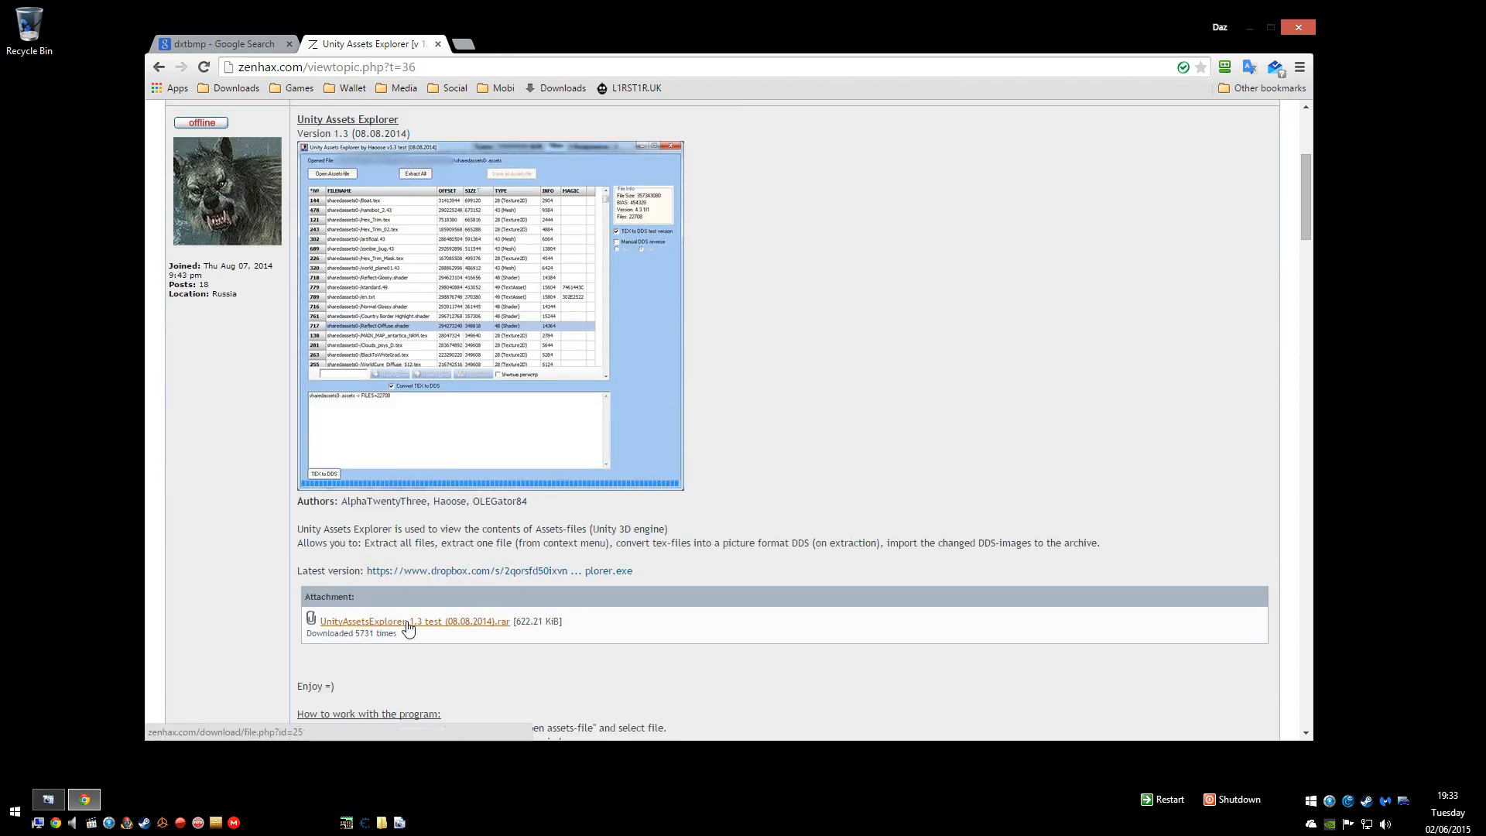
click(412, 621)
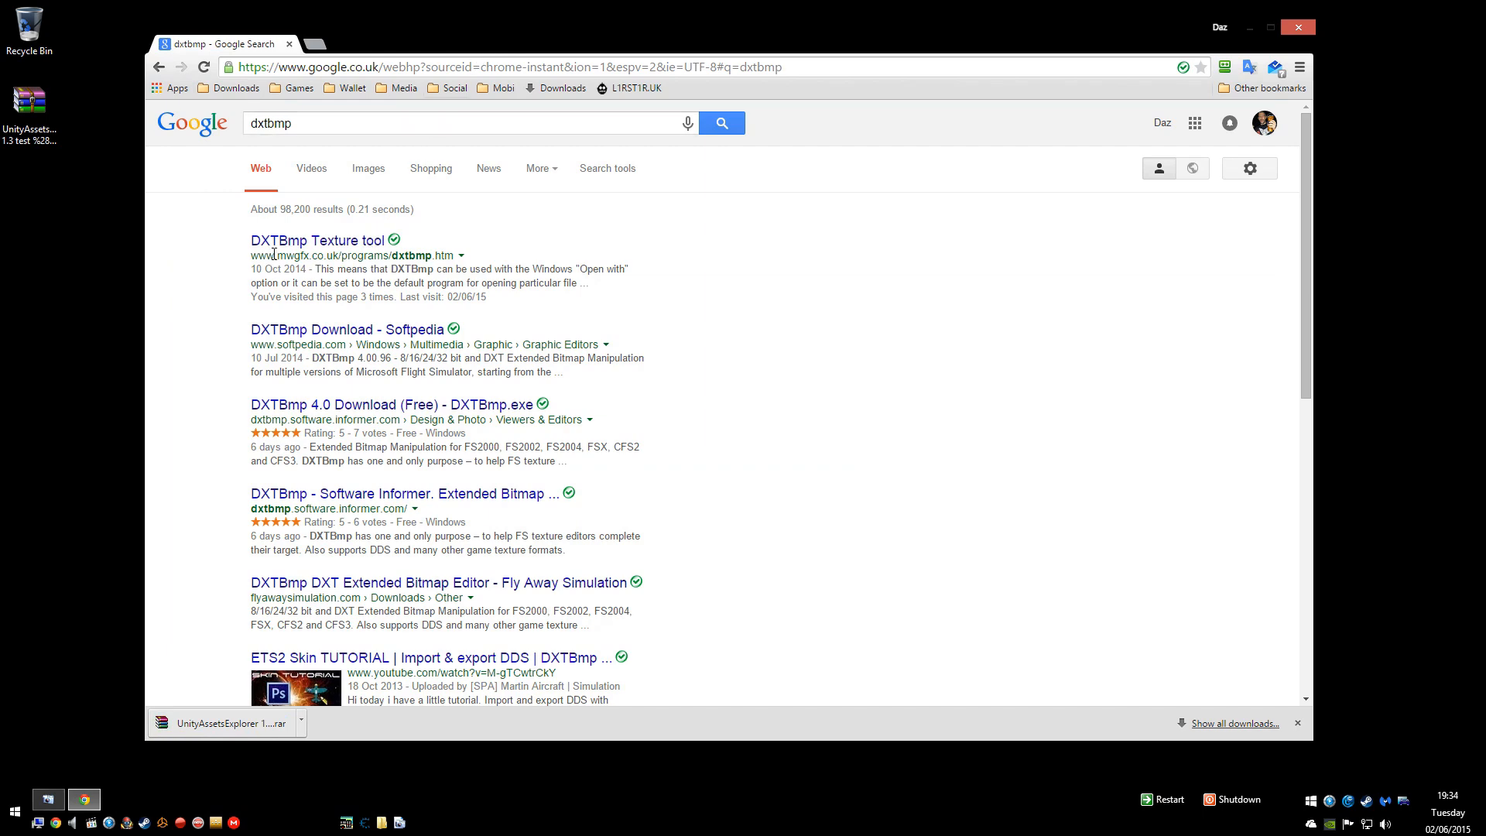
mouse_move(308, 269)
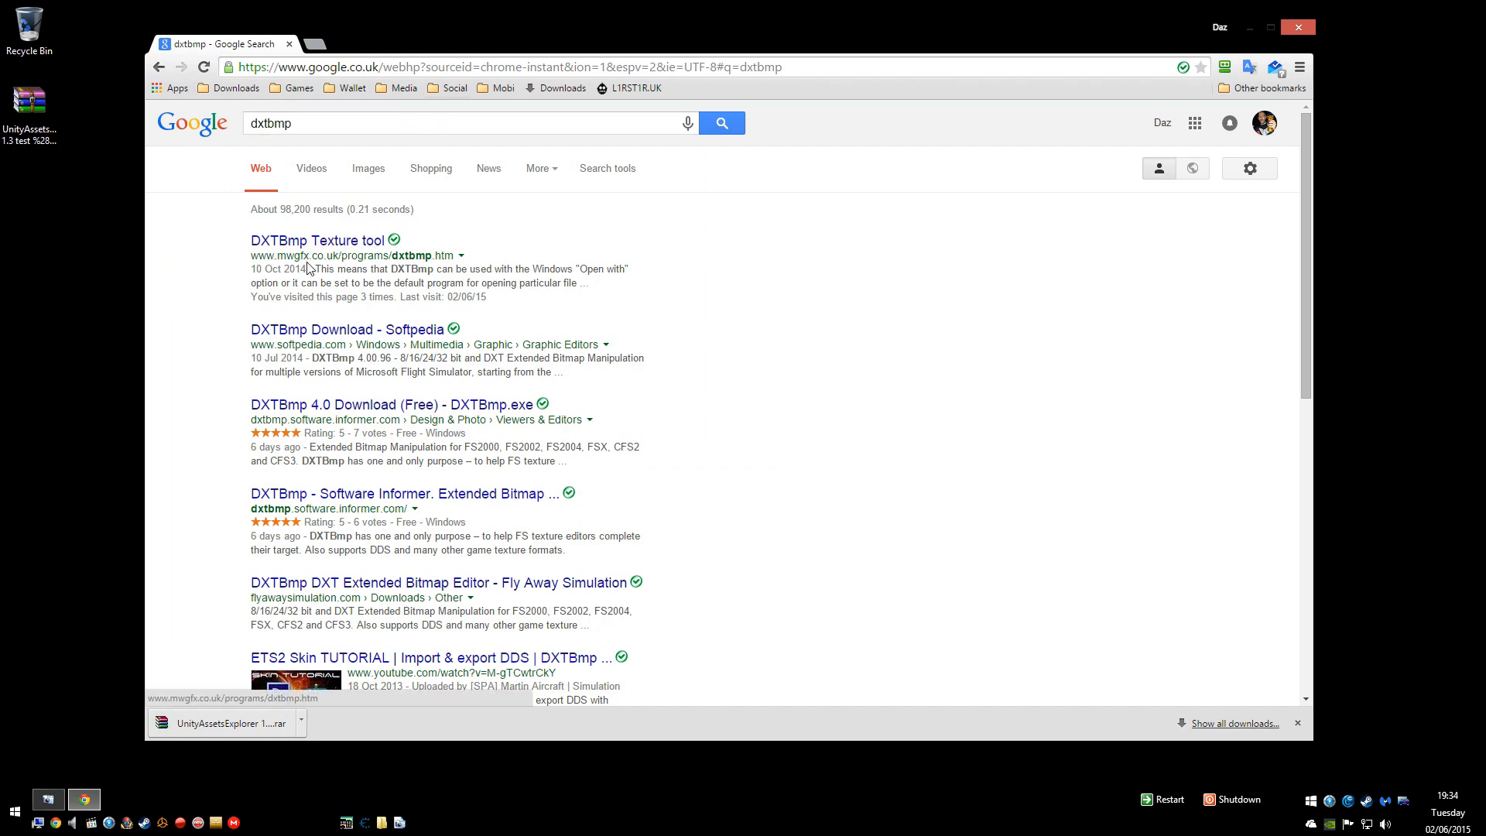
Step: From the mwgfx DXTBmp Texture tool page, download the dxtbmpxnew.exe self-installing archive
click(316, 240)
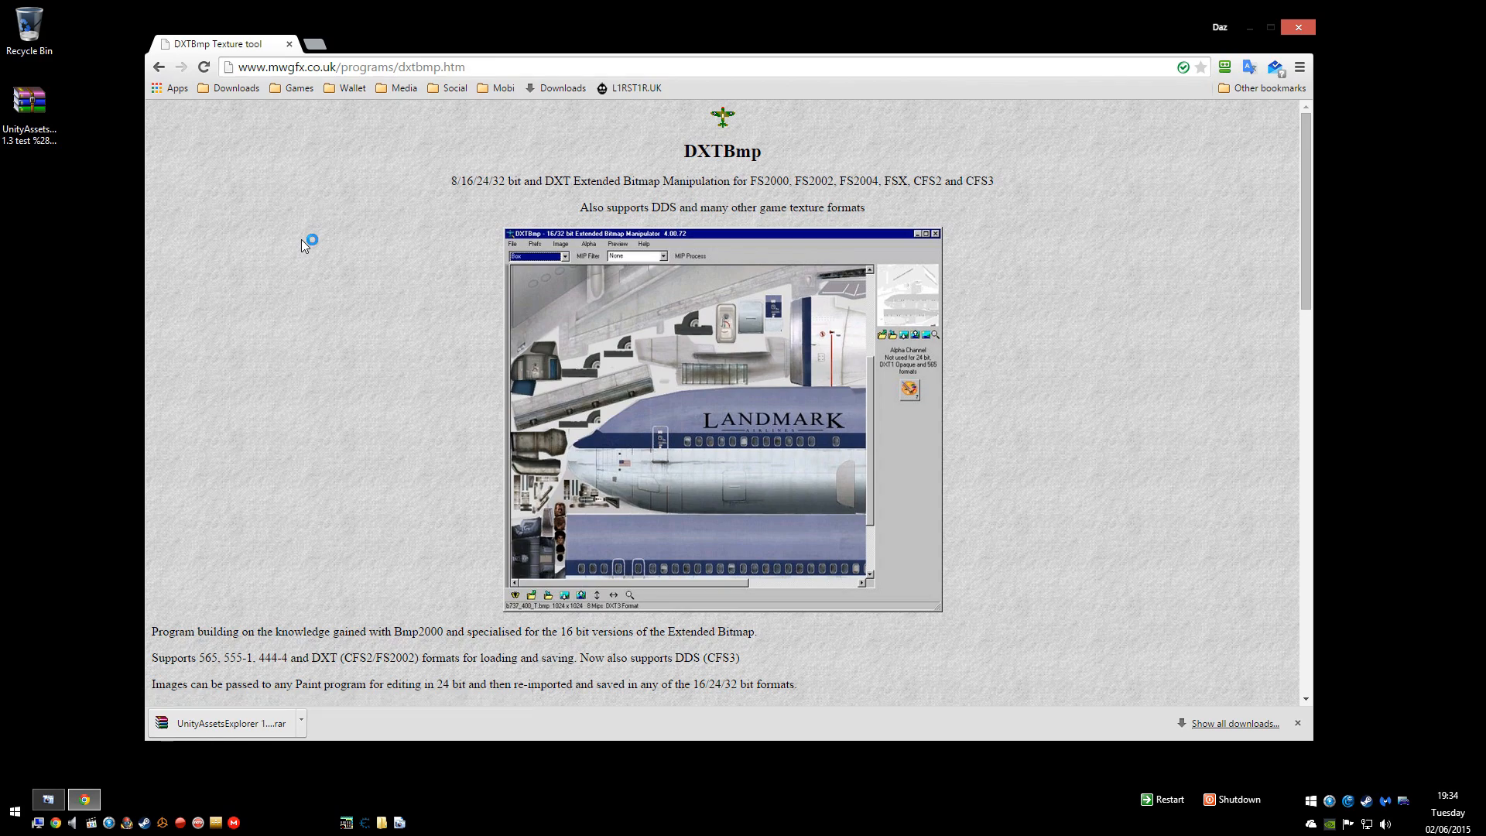
scroll(down, 3)
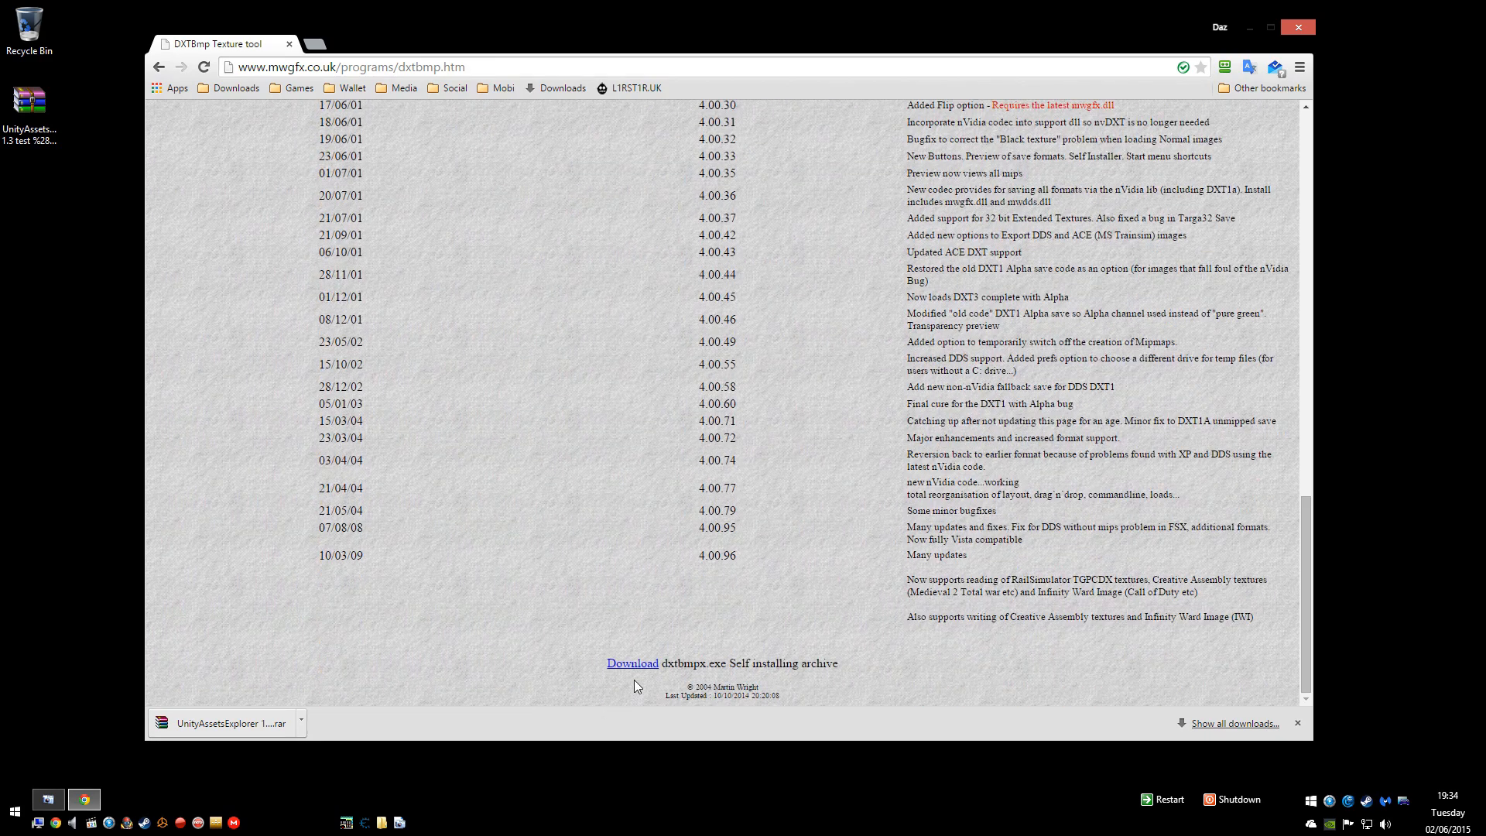
click(631, 664)
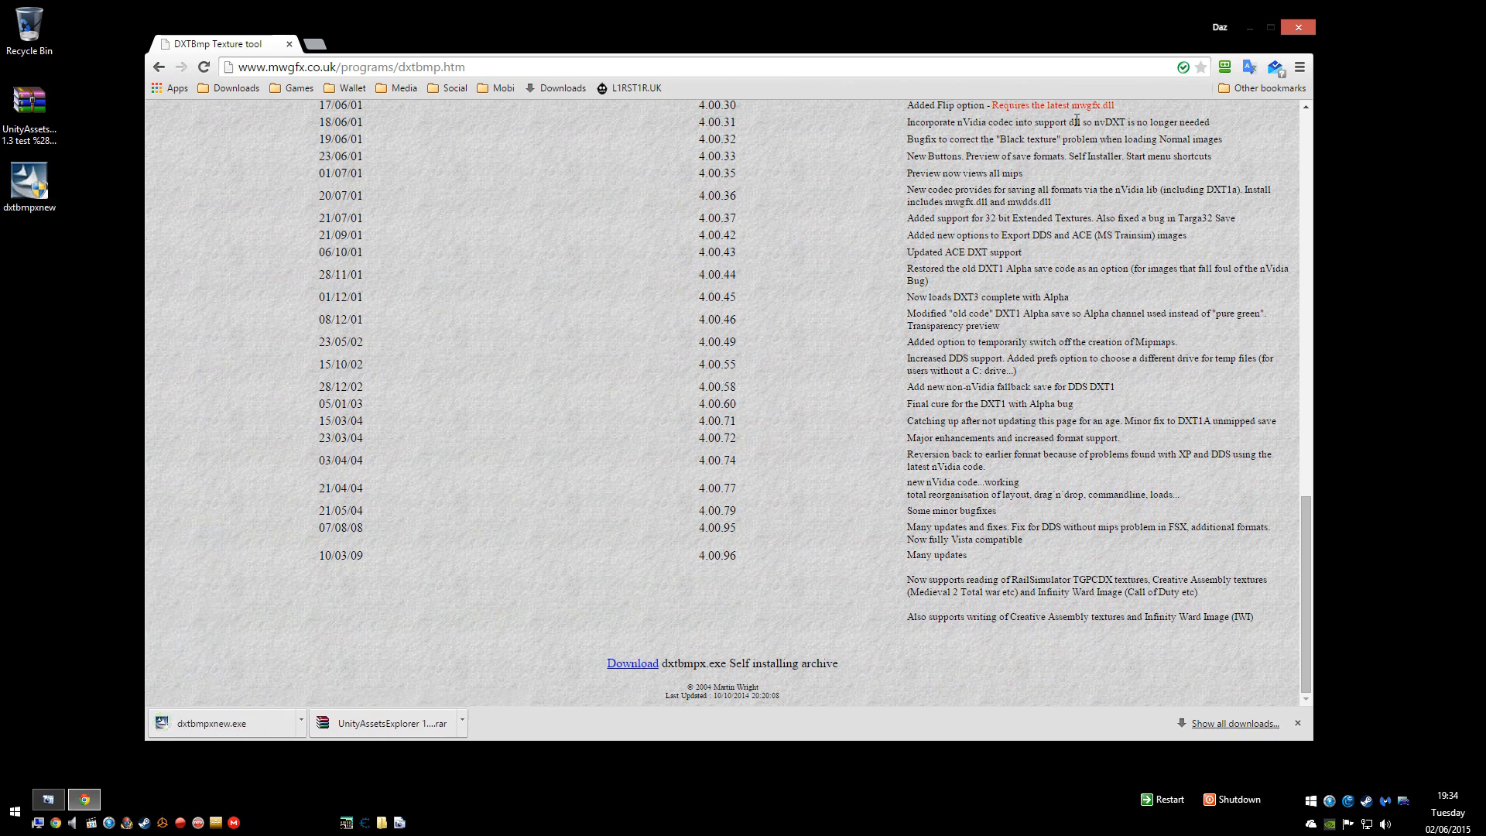
mouse_move(580, 249)
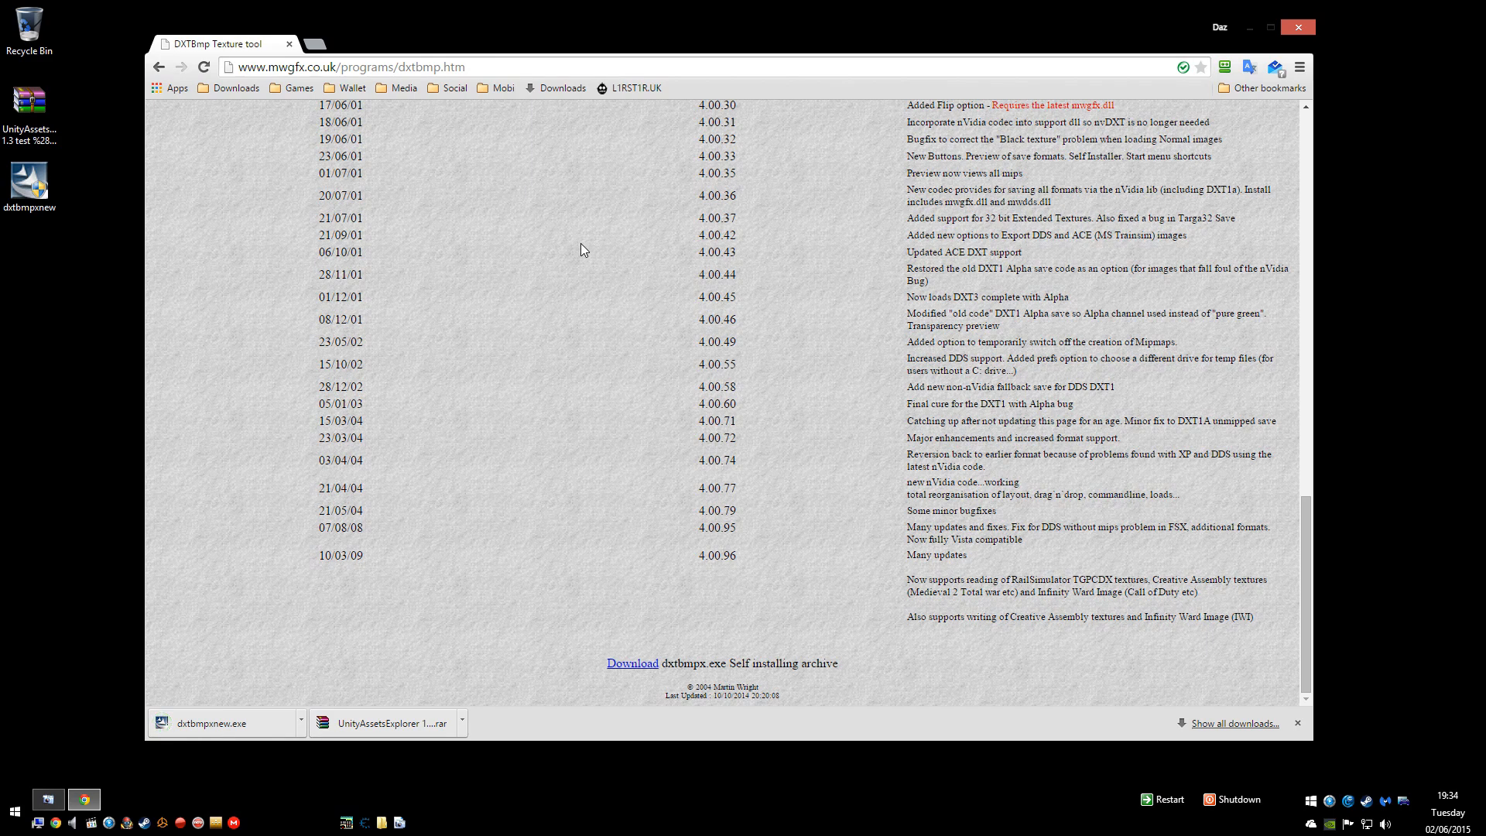
mouse_move(1317, 26)
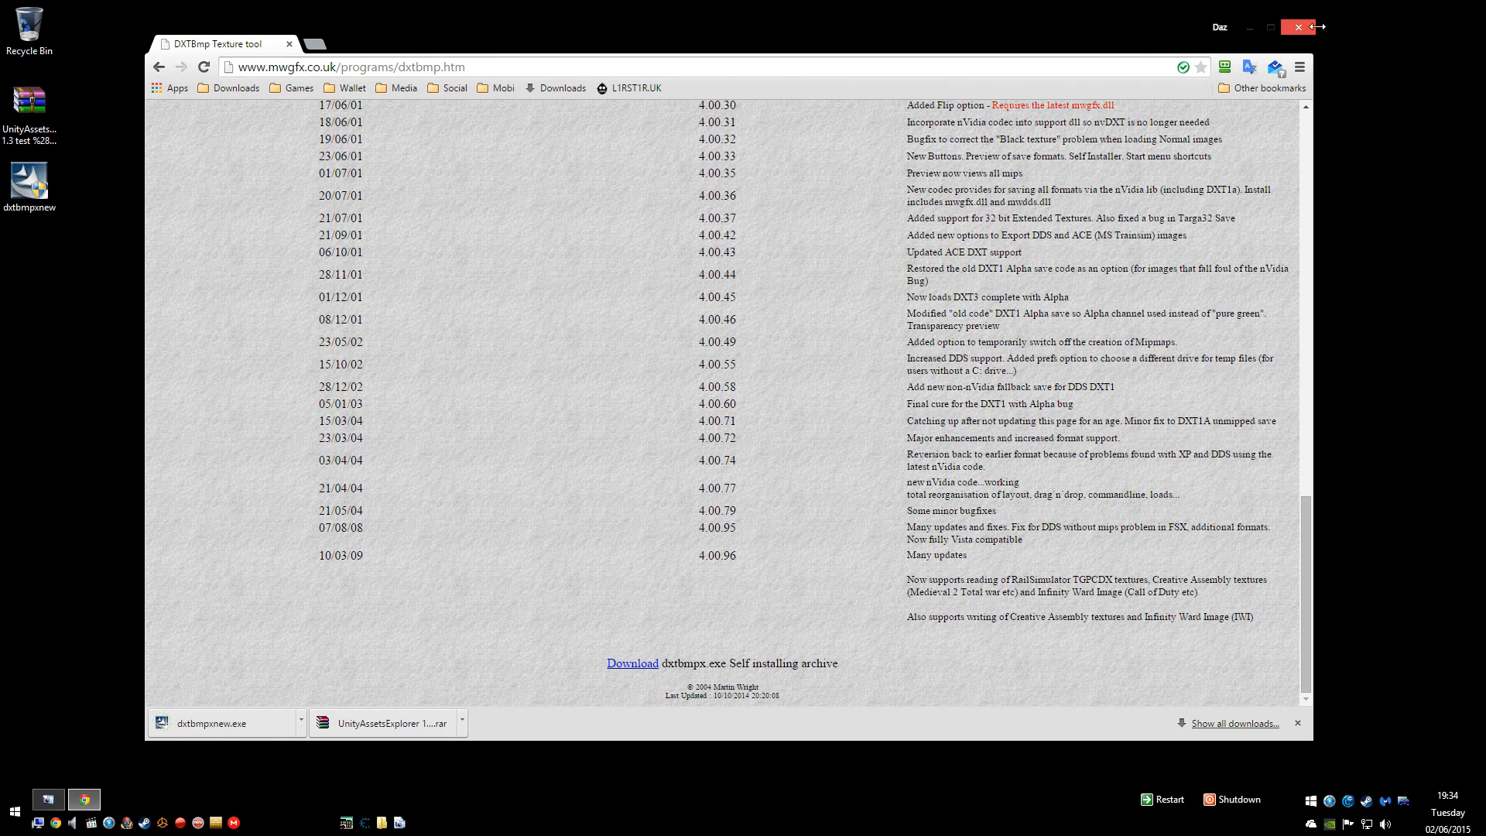
Step: Close Chrome and run dxtbmpxnew from the desktop, accepting the license to install DXTBmp
click(1277, 27)
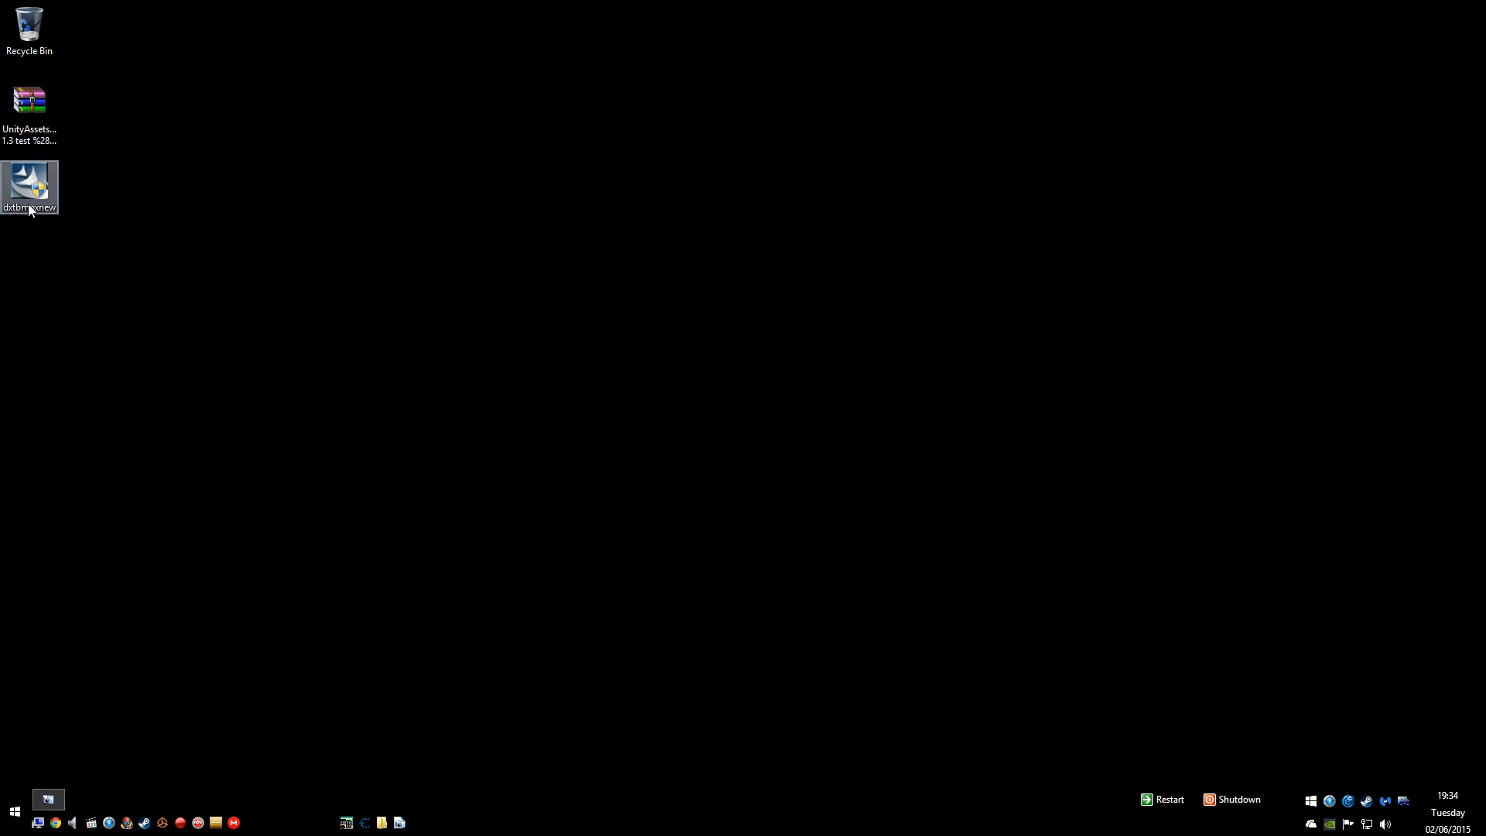
click(30, 187)
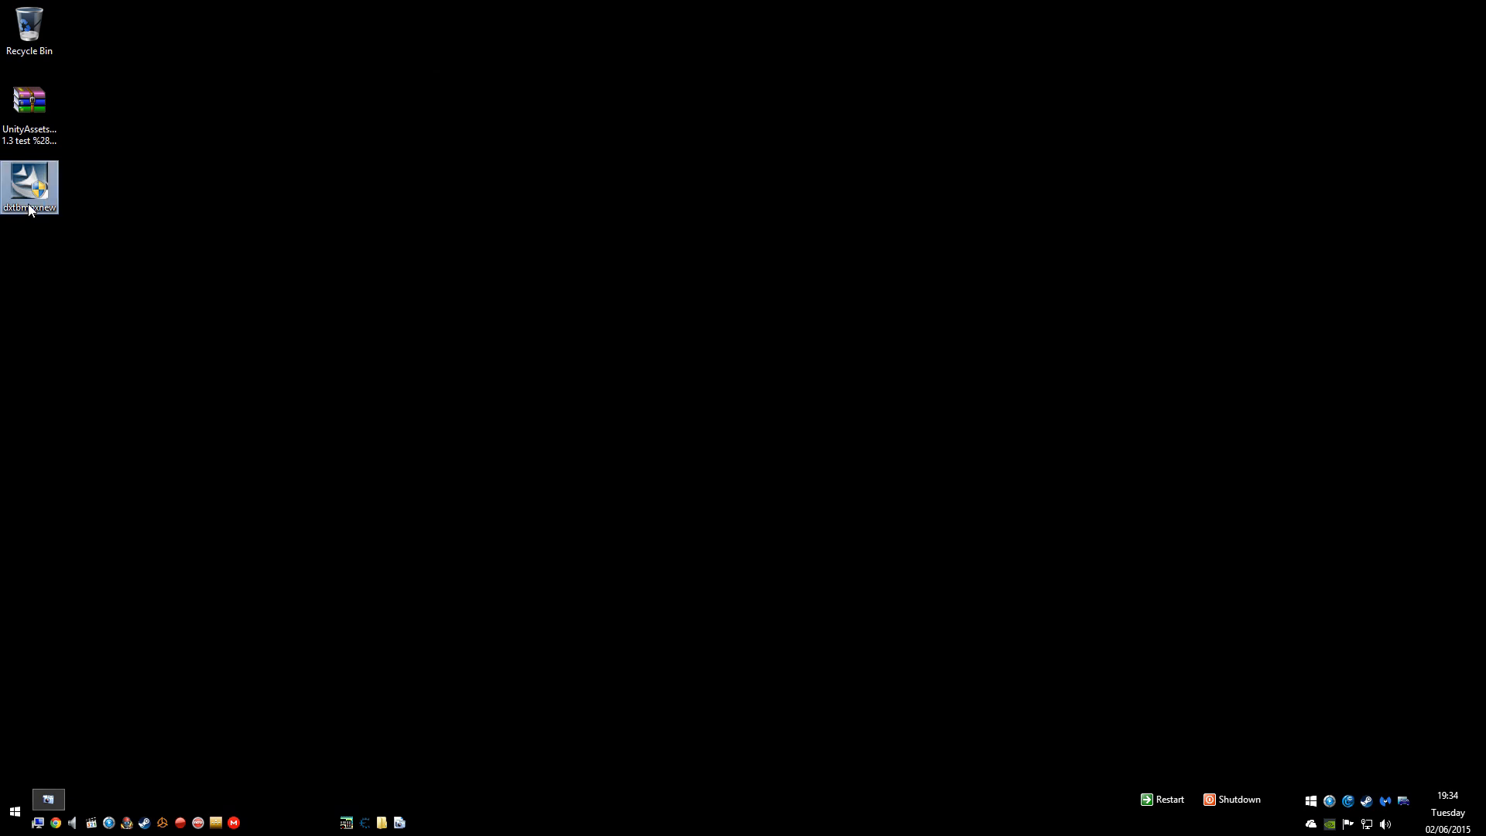
double_click(29, 187)
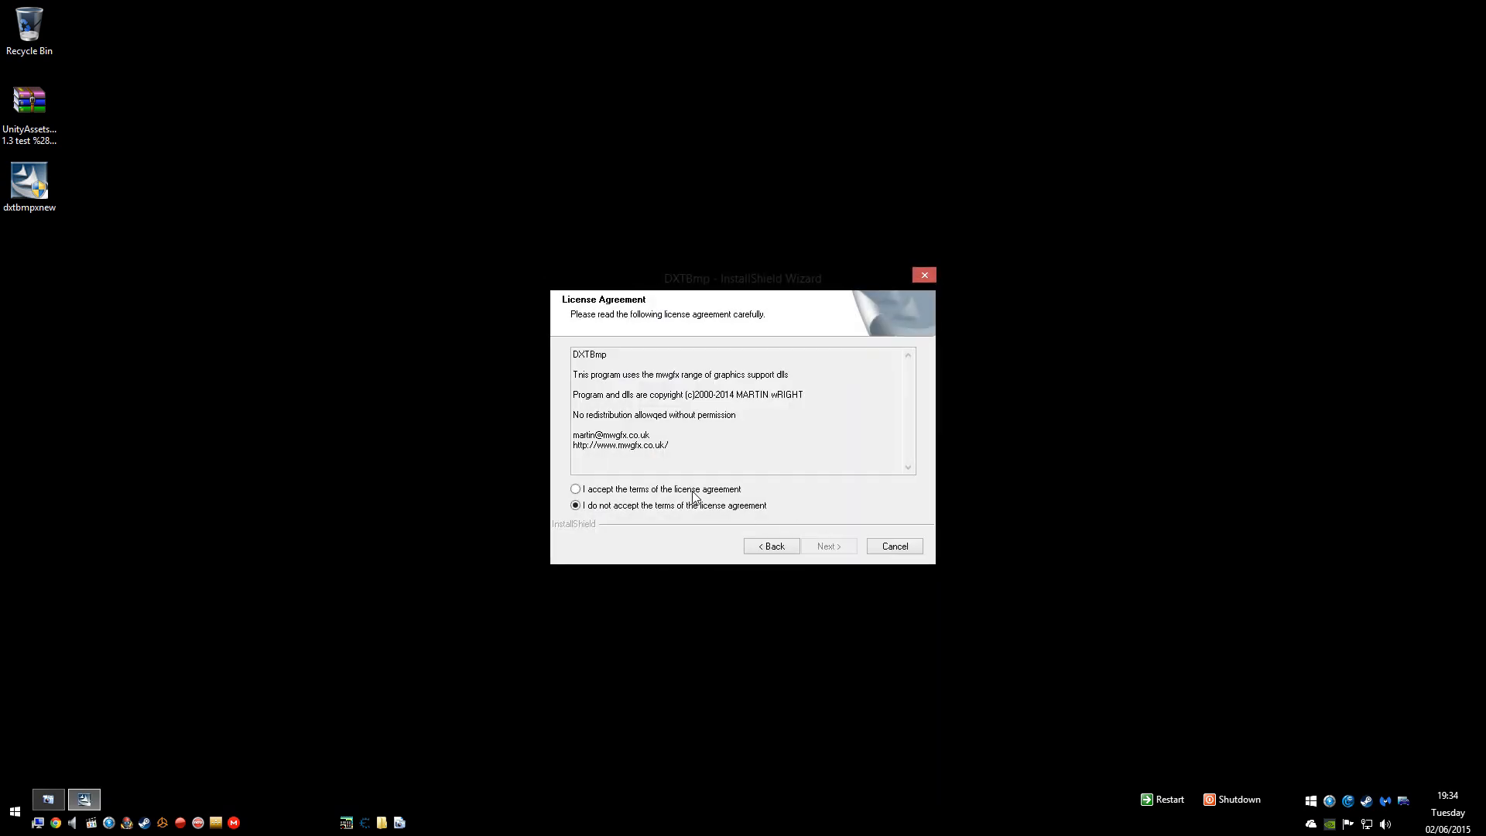
click(891, 545)
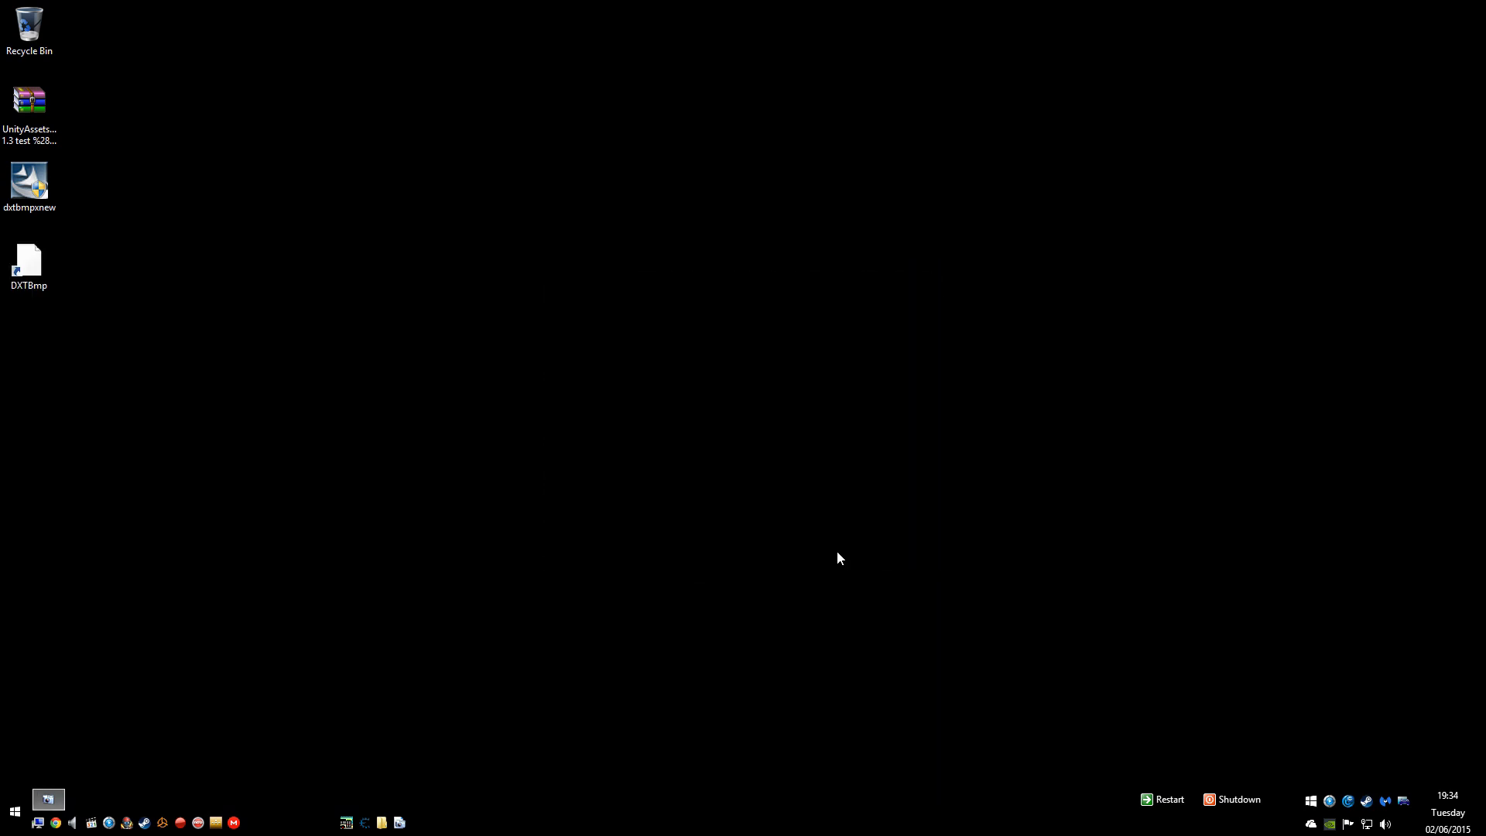
click(29, 265)
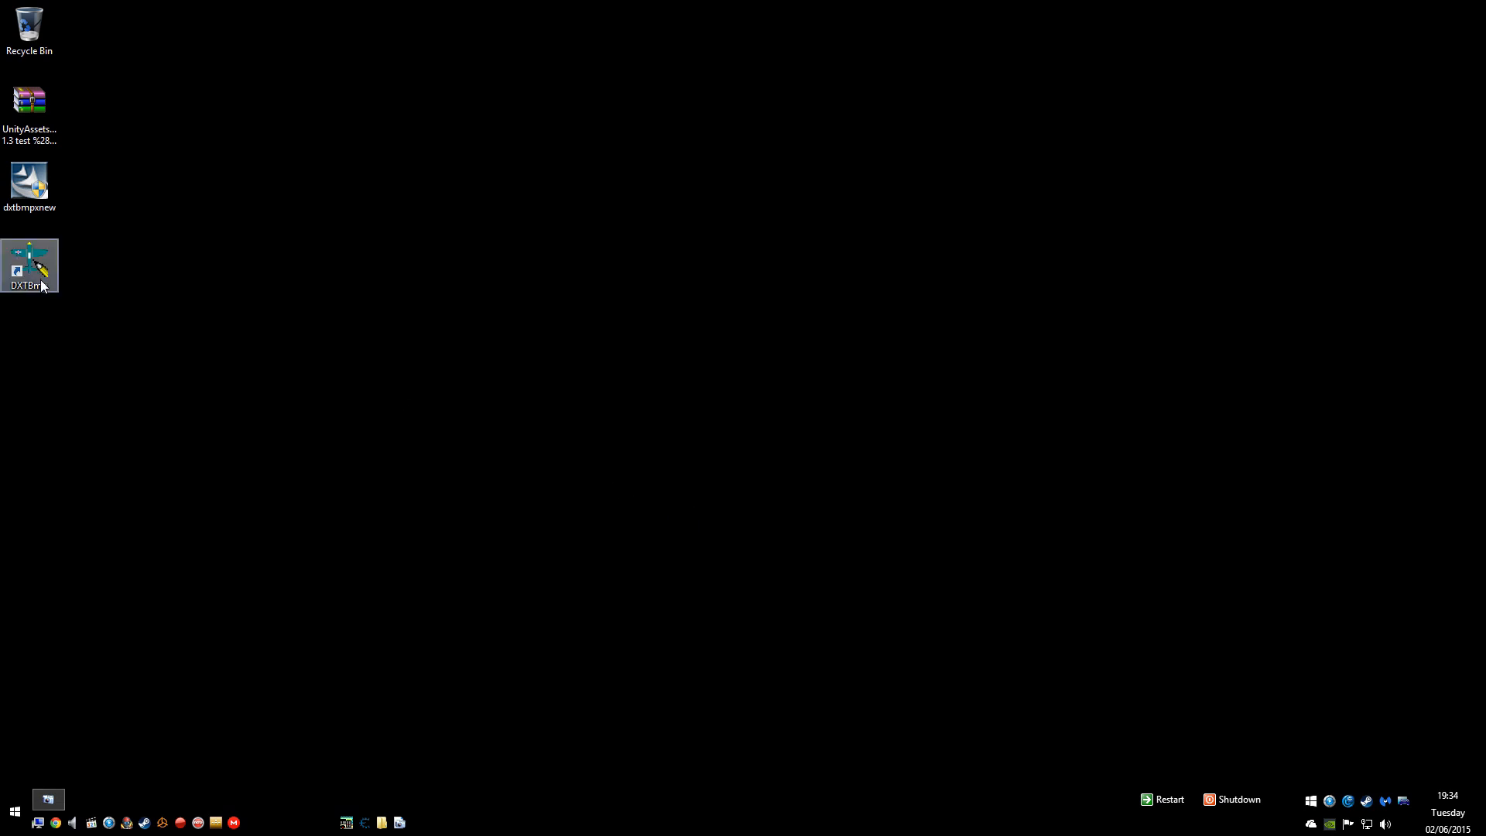
Step: Launch DXTBmp from its desktop shortcut and centre its empty window on screen
double_click(28, 264)
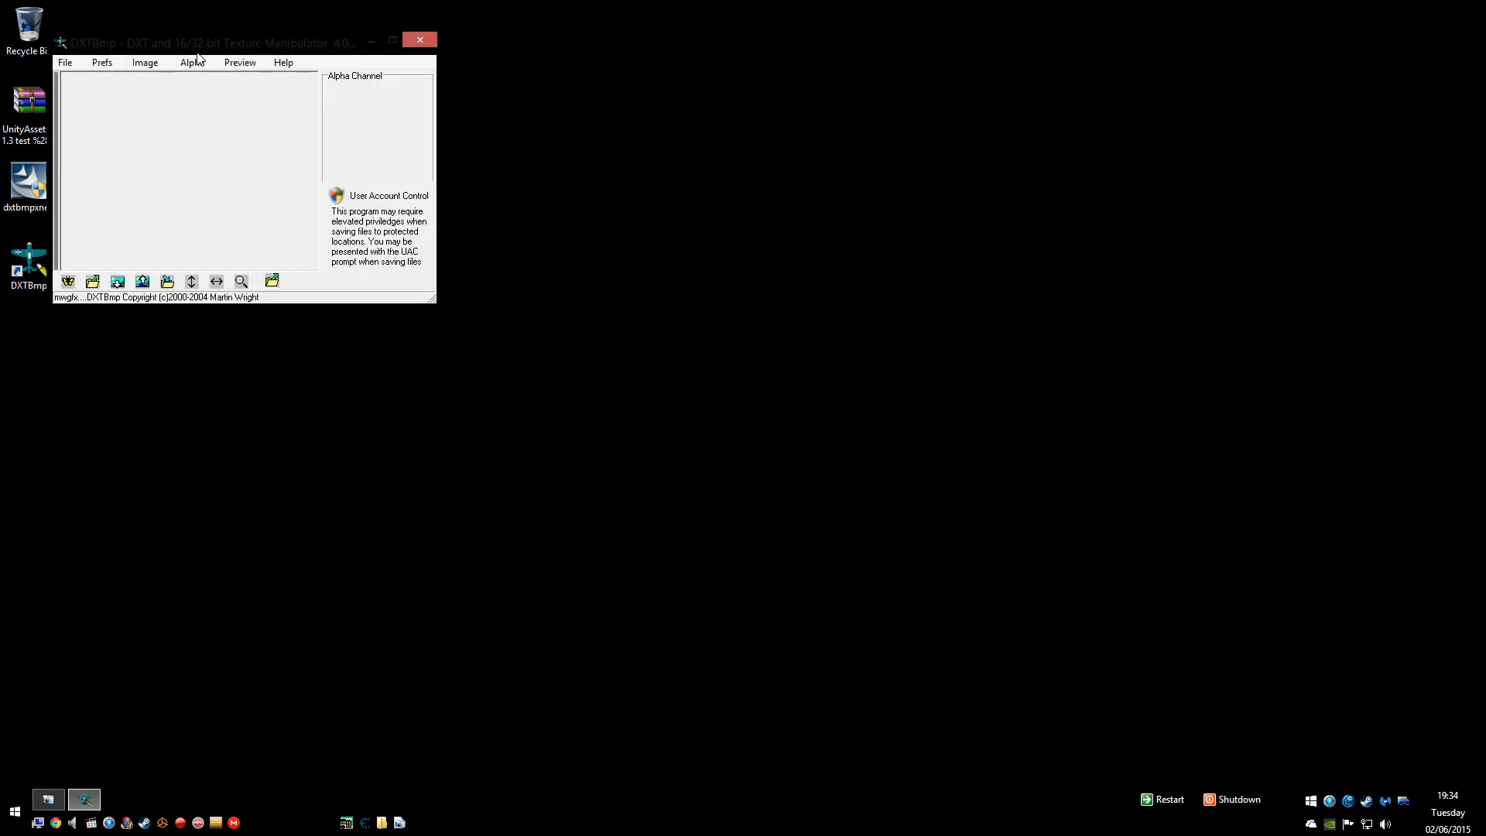
drag(223, 42, 630, 100)
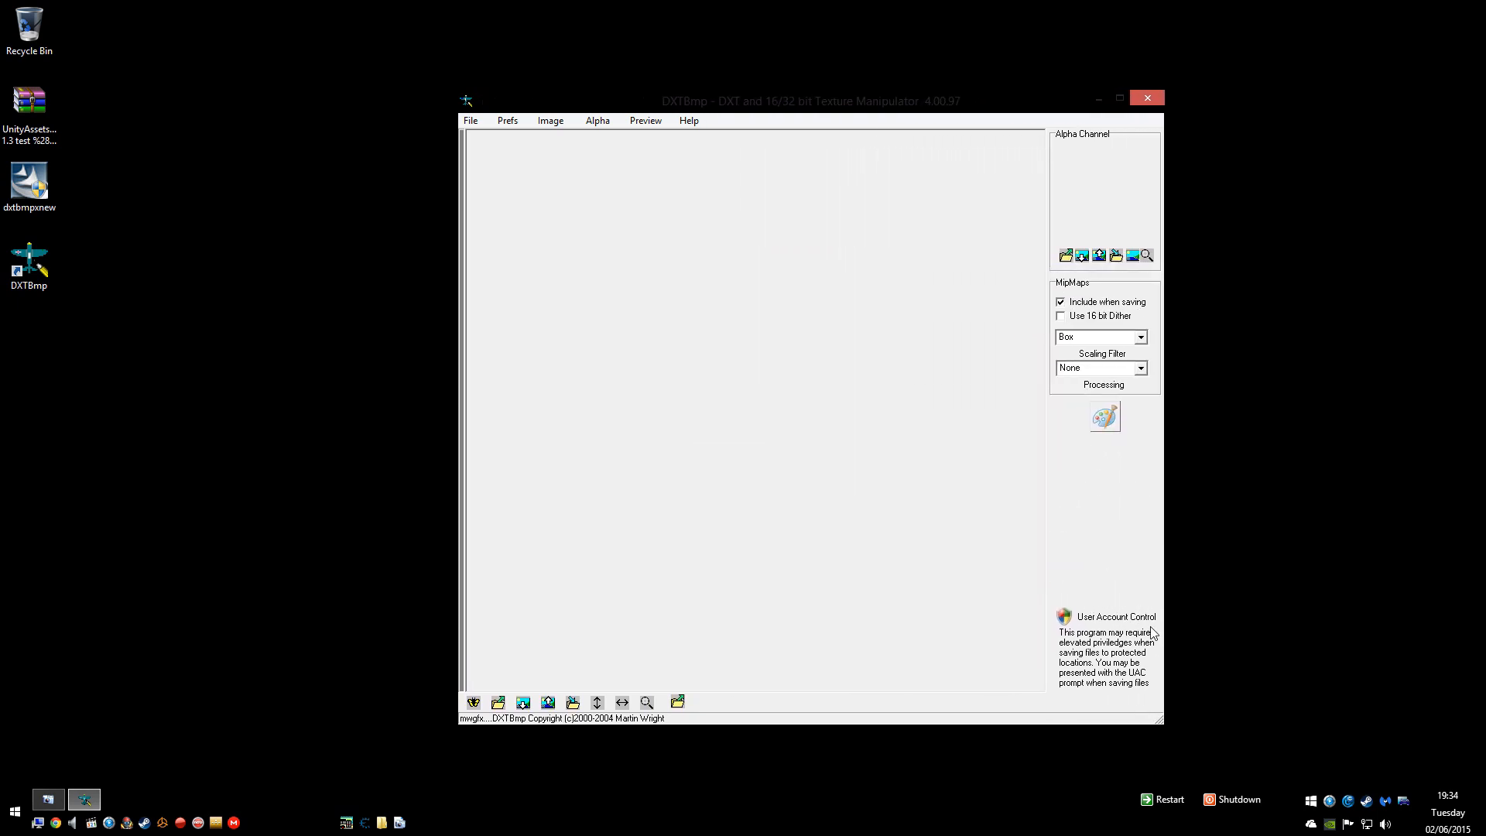
mouse_move(1128, 432)
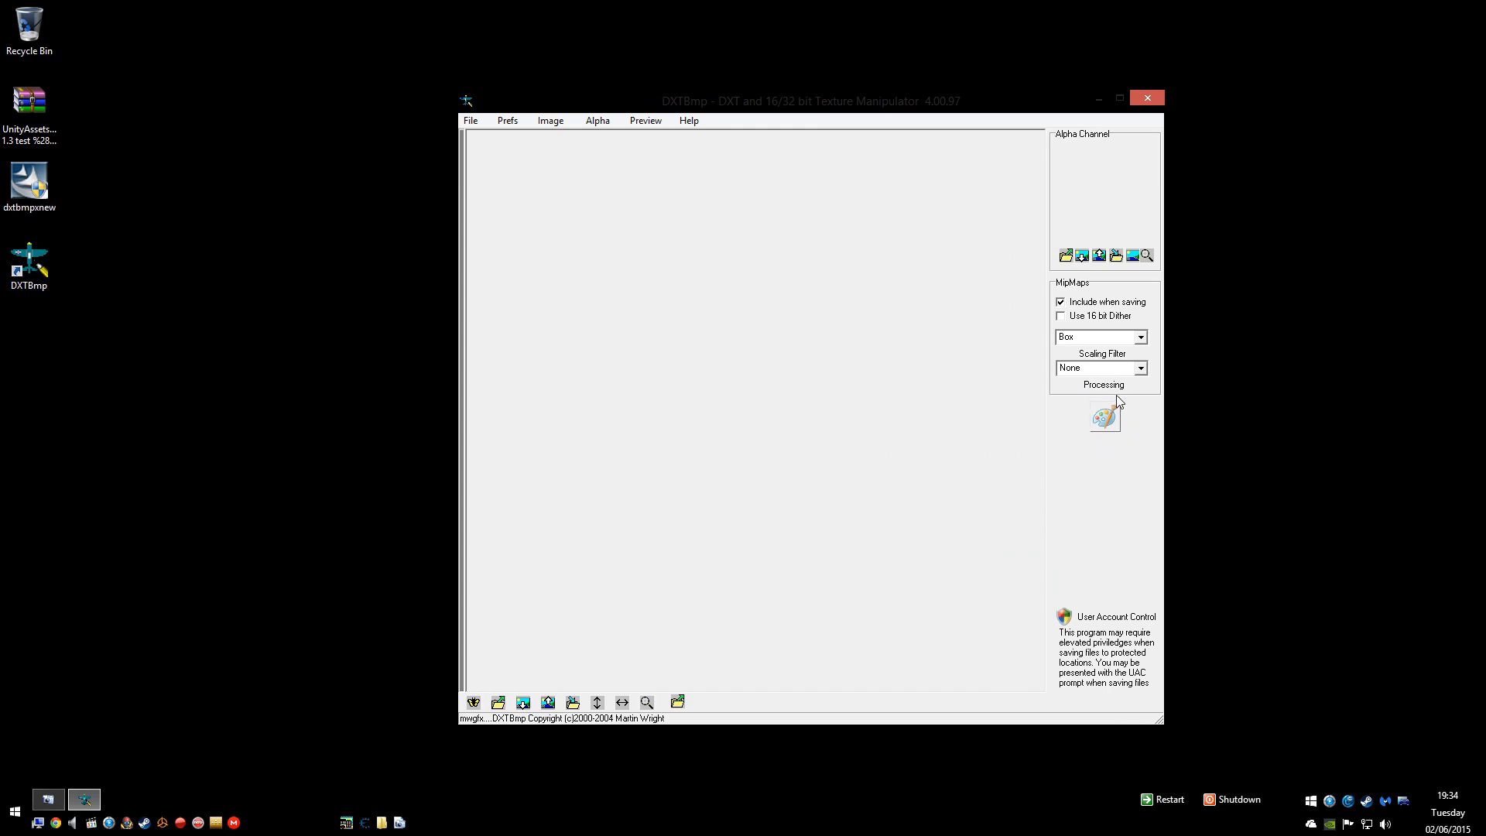
mouse_move(1123, 405)
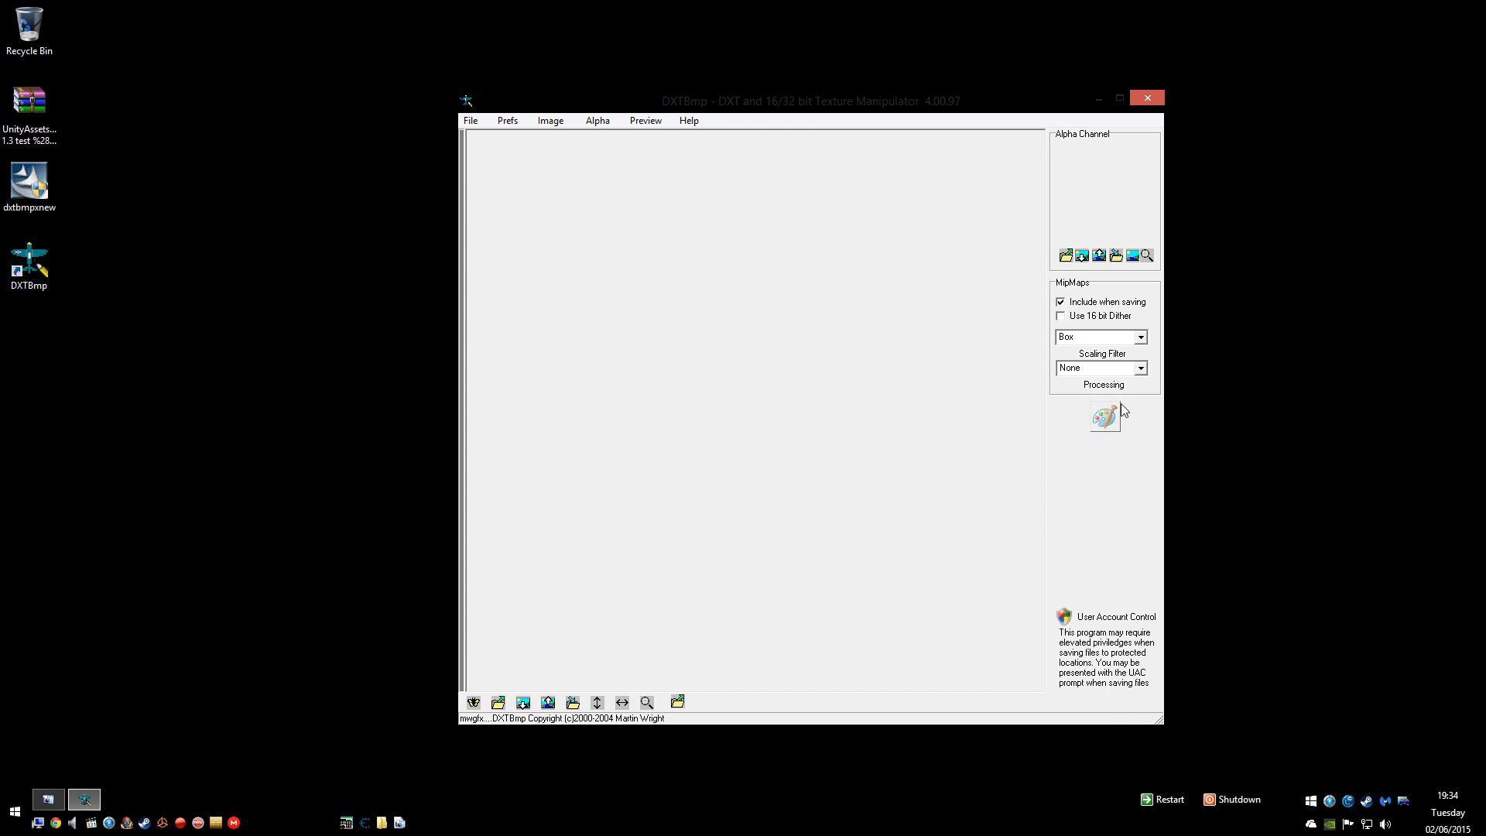
Step: Assign pip from Program Files (x86) > Microsoft Digital Image 2006 as DXTBmp's image editor
click(1103, 416)
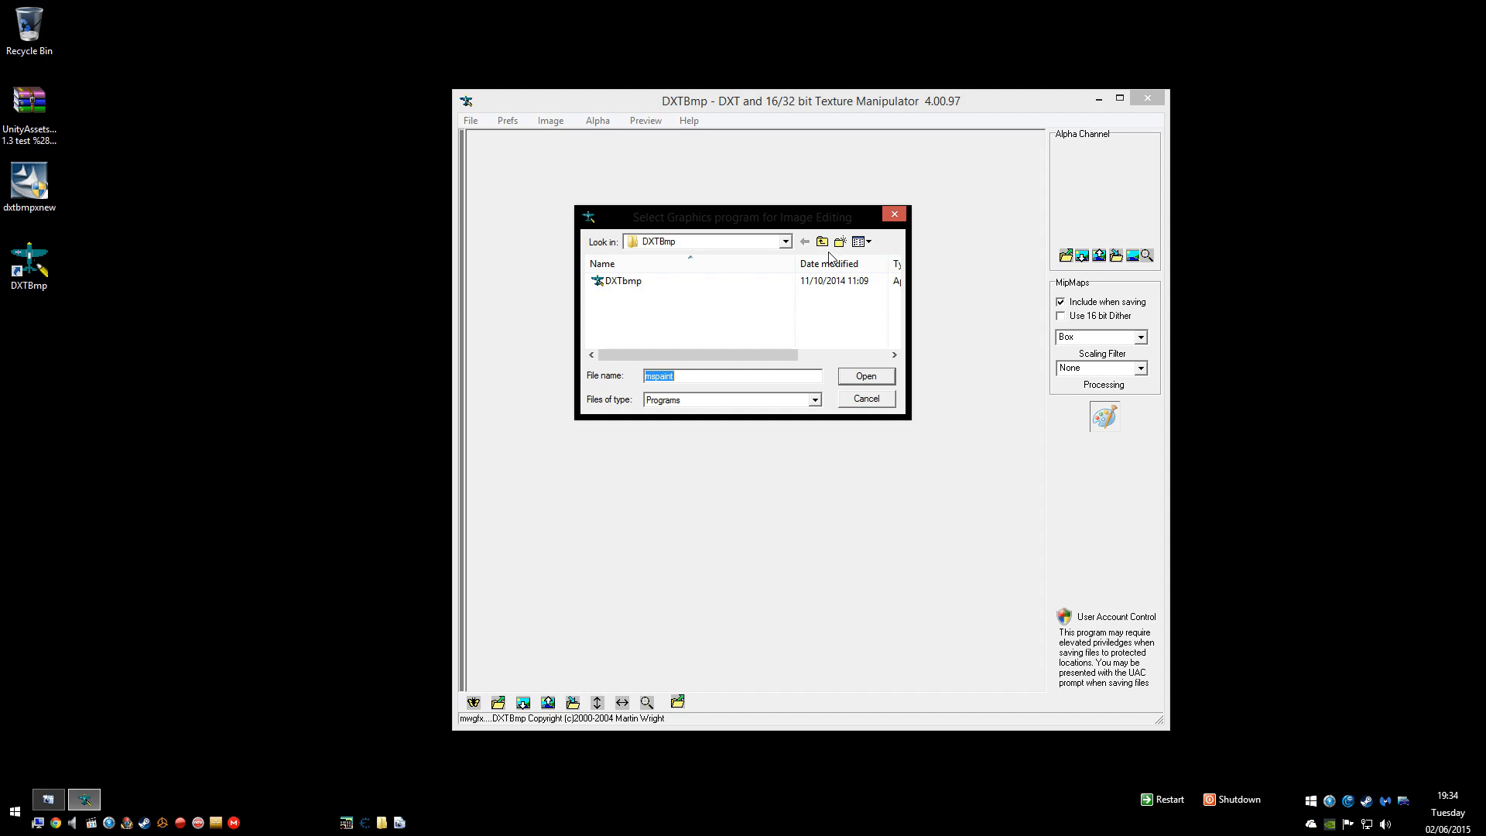
click(785, 241)
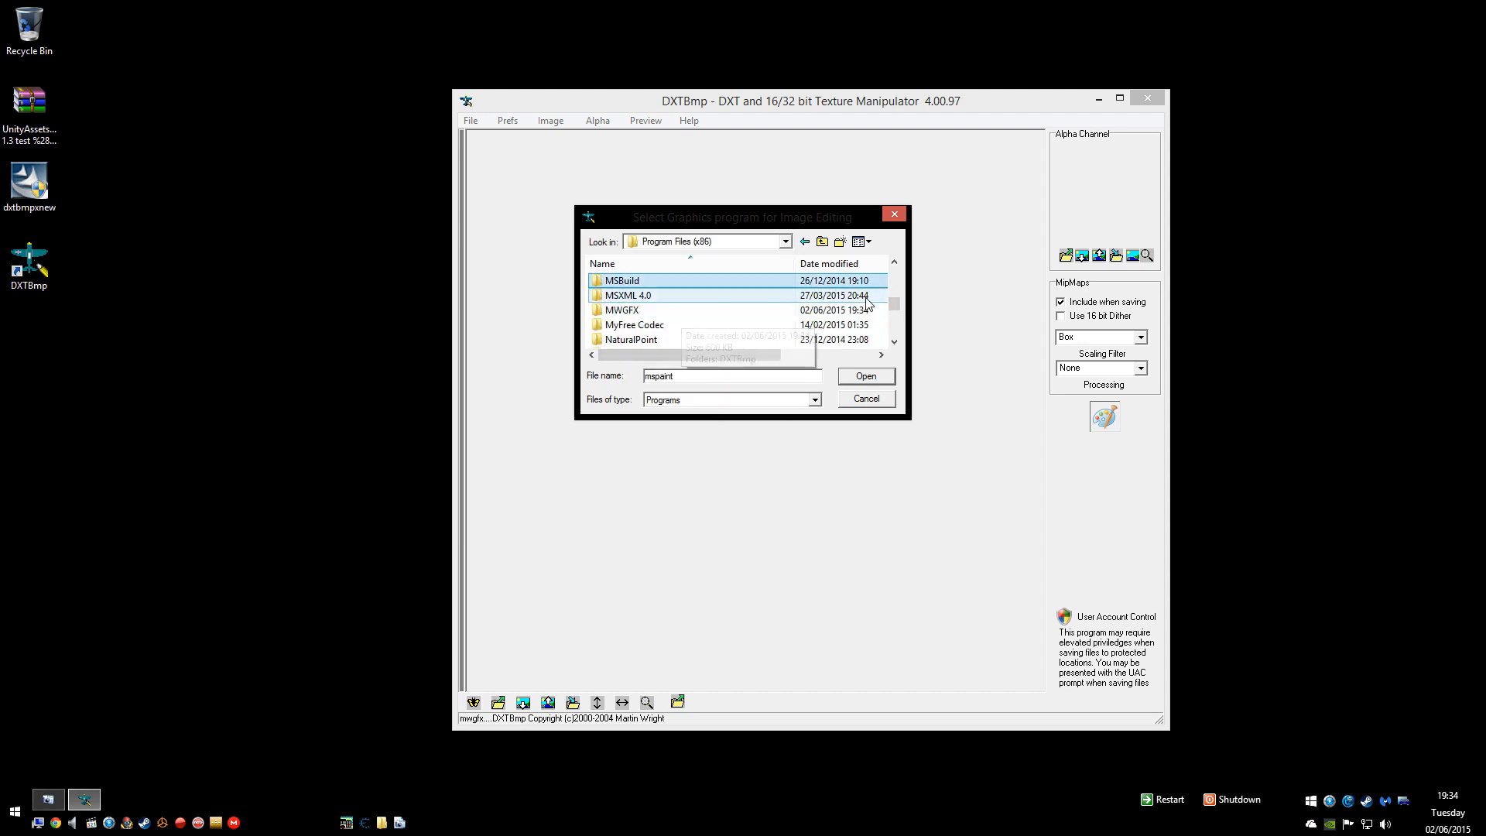
click(891, 263)
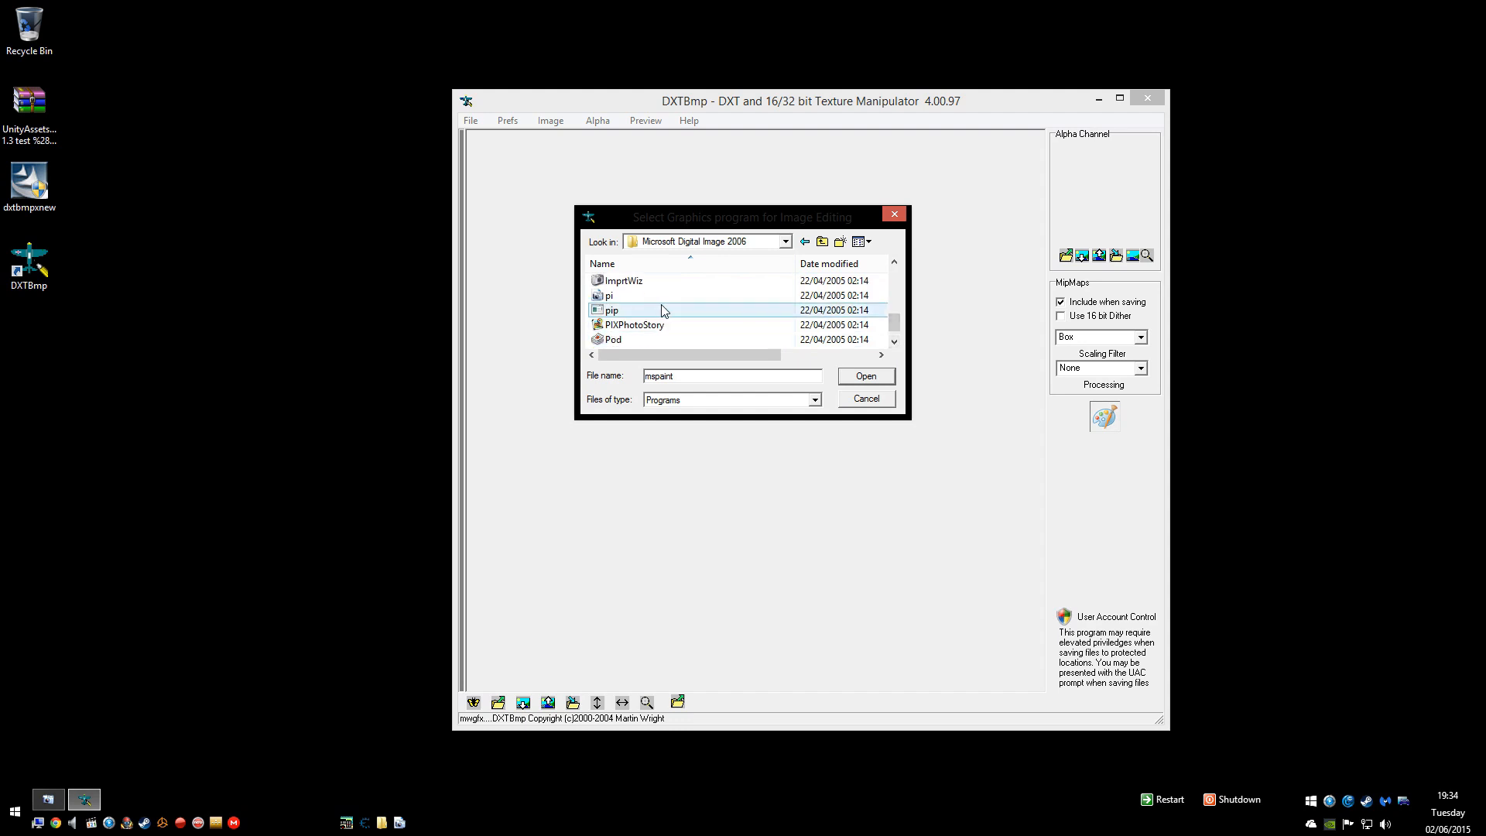
click(864, 374)
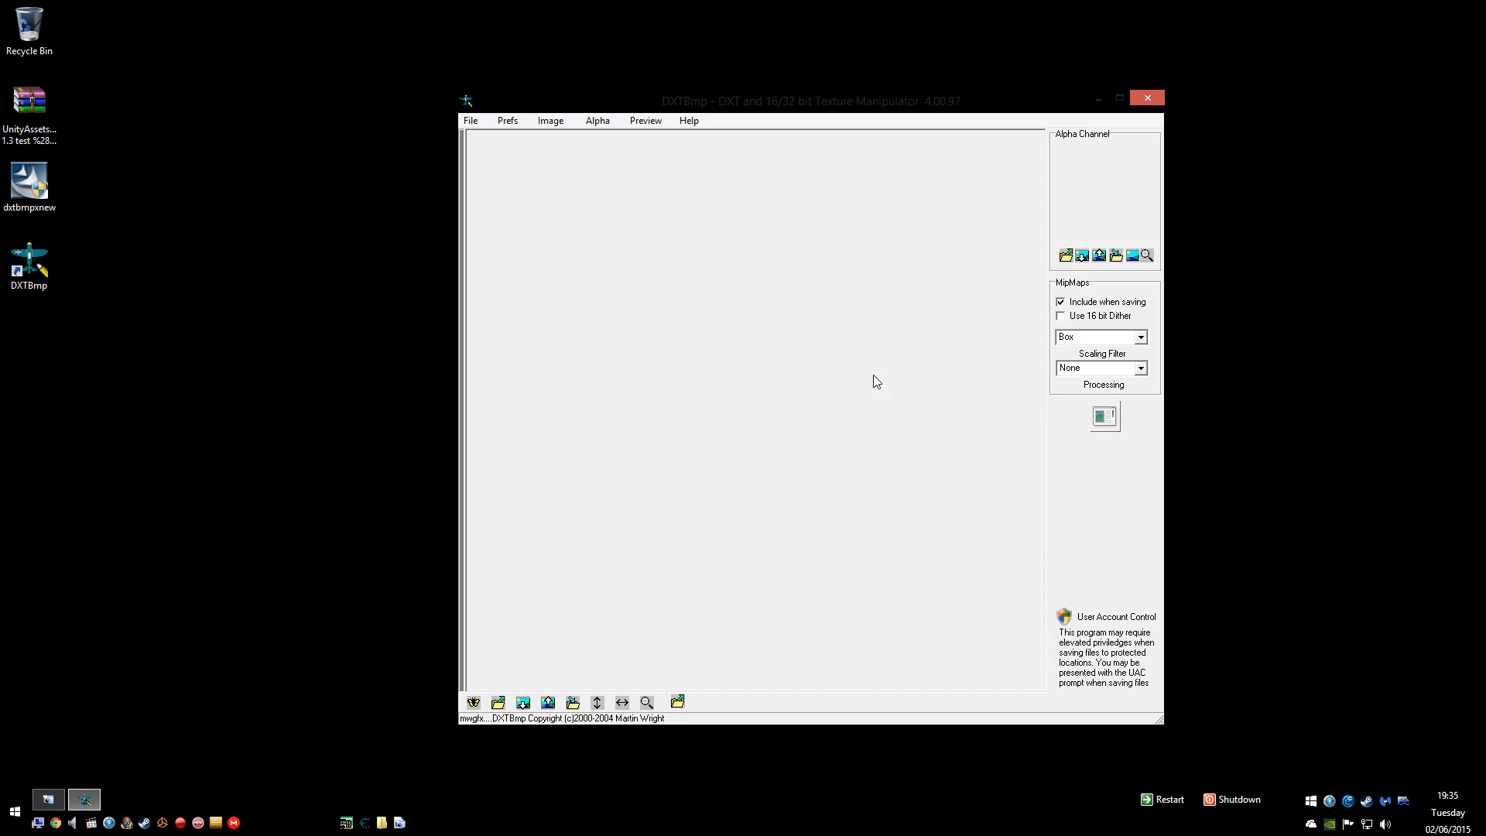
Step: Reassign DXTBmp's image editor to another executable in the Microsoft Digital Image 2006 folder
click(1104, 415)
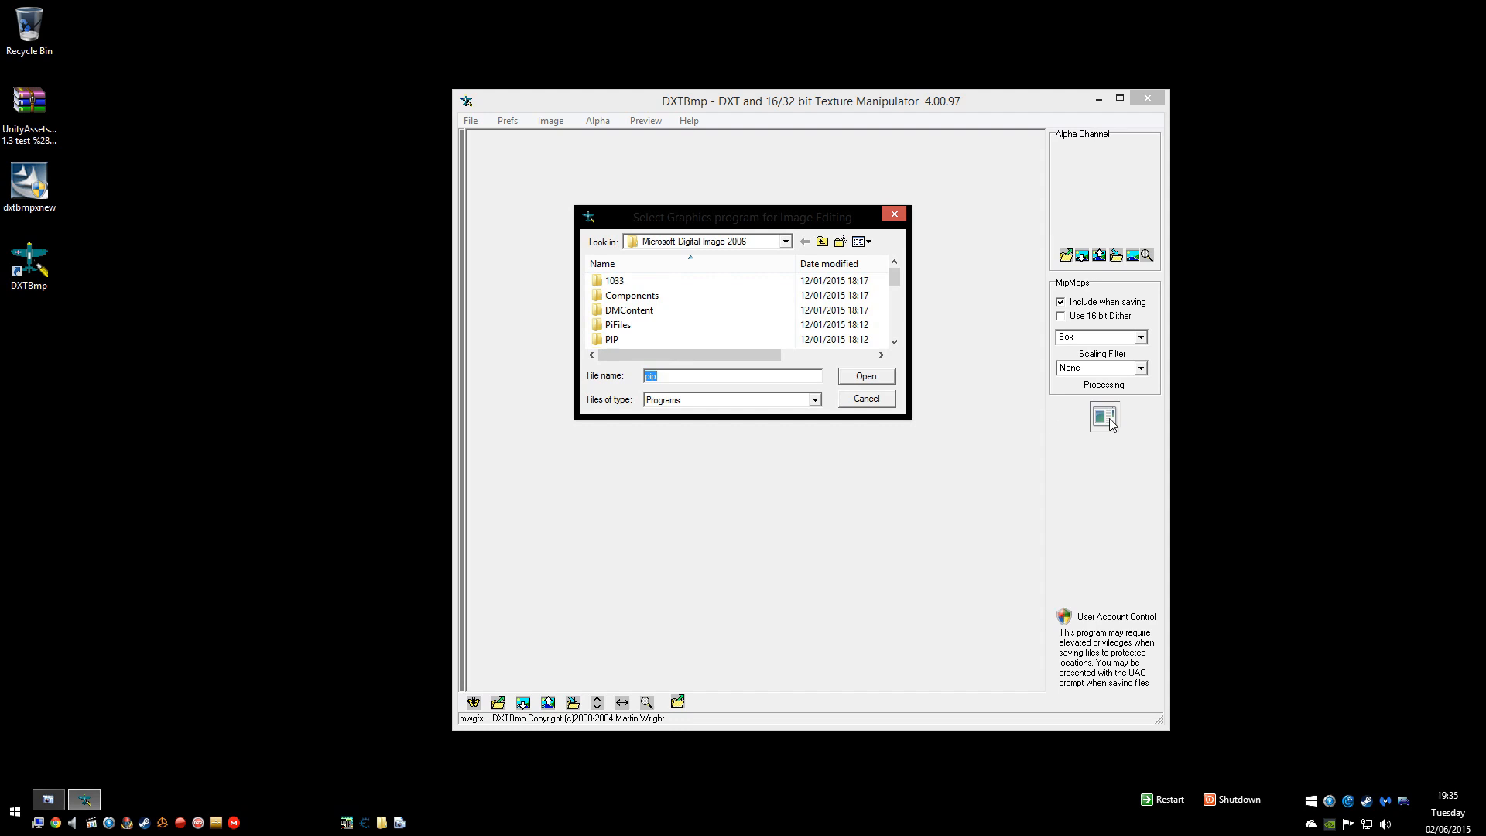
click(863, 398)
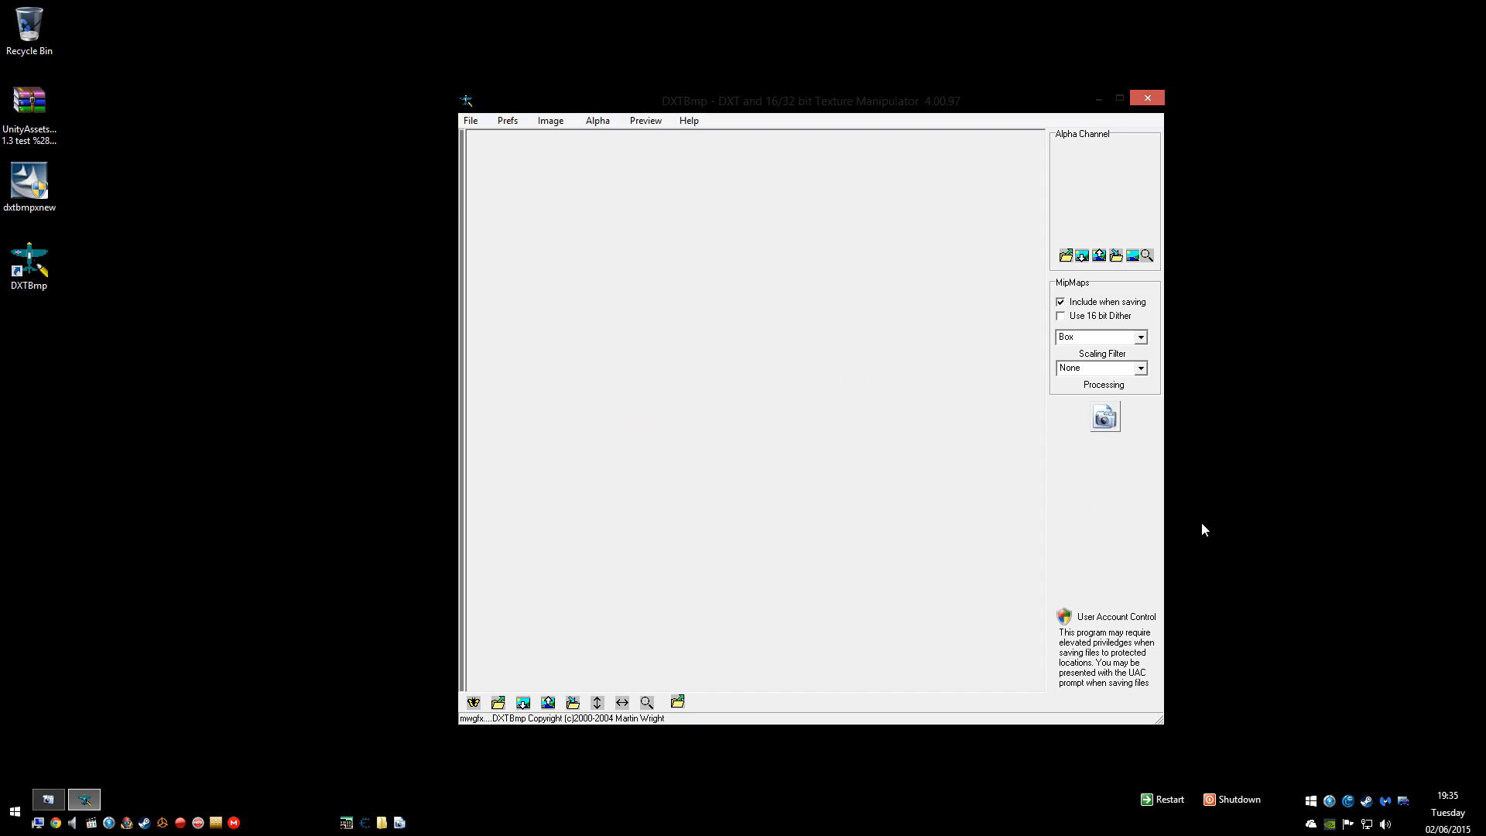
mouse_move(133, 382)
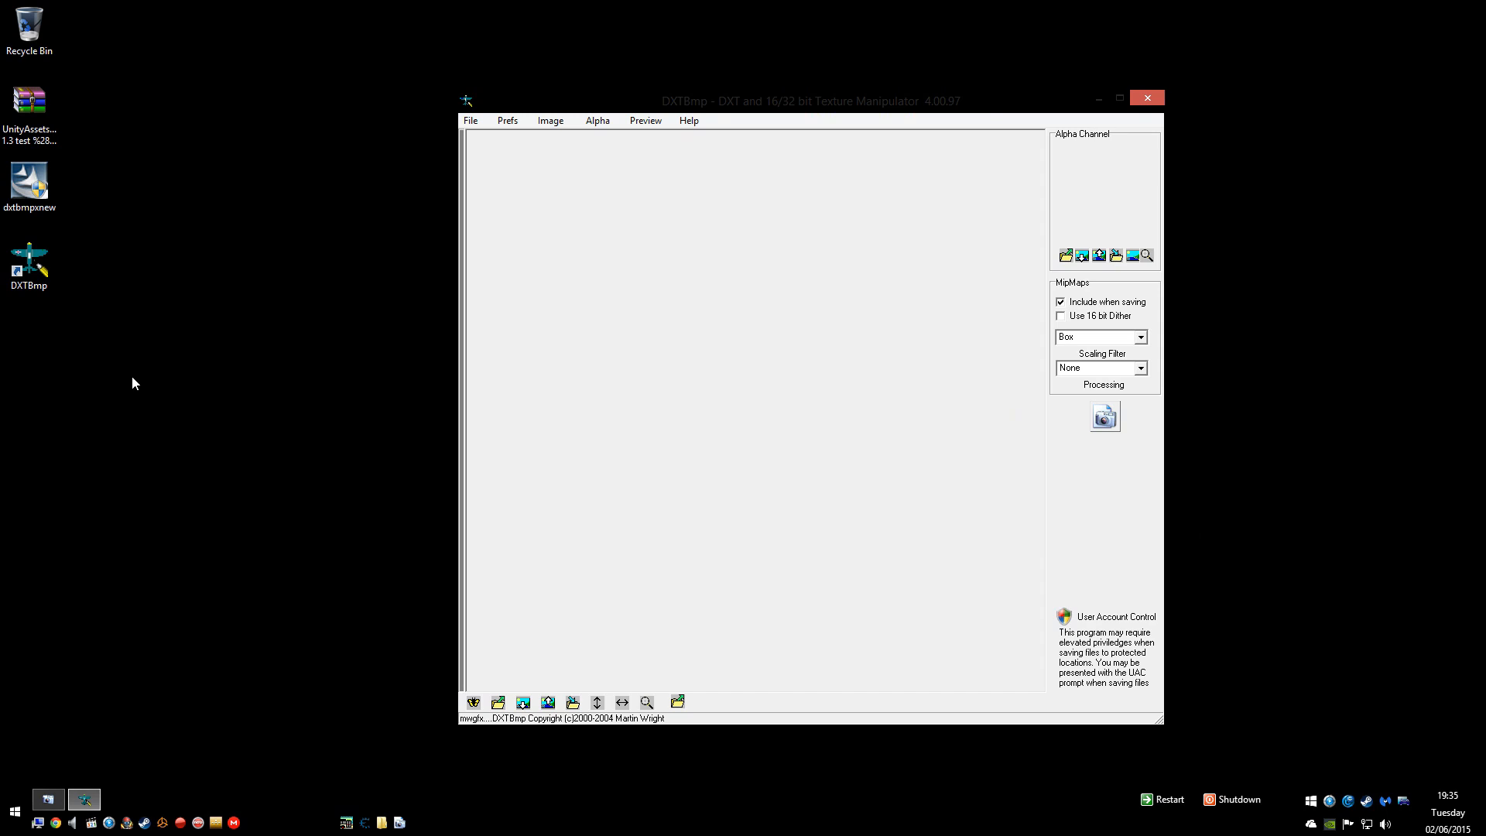
mouse_move(183, 226)
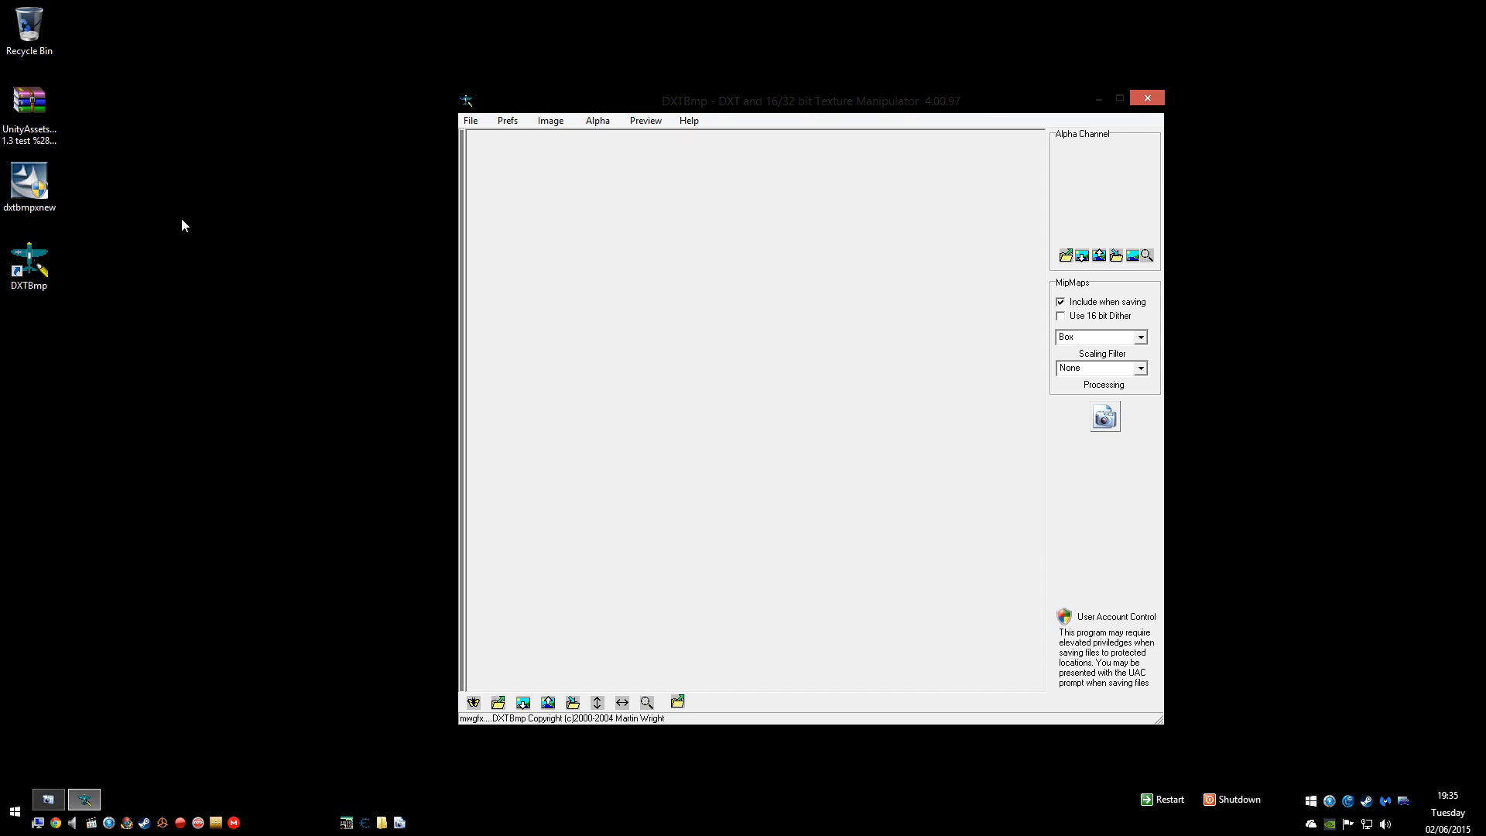
Step: Bring up the WinRAR extract options for the UnityAssetsExplorer archive on the desktop
right_click(28, 99)
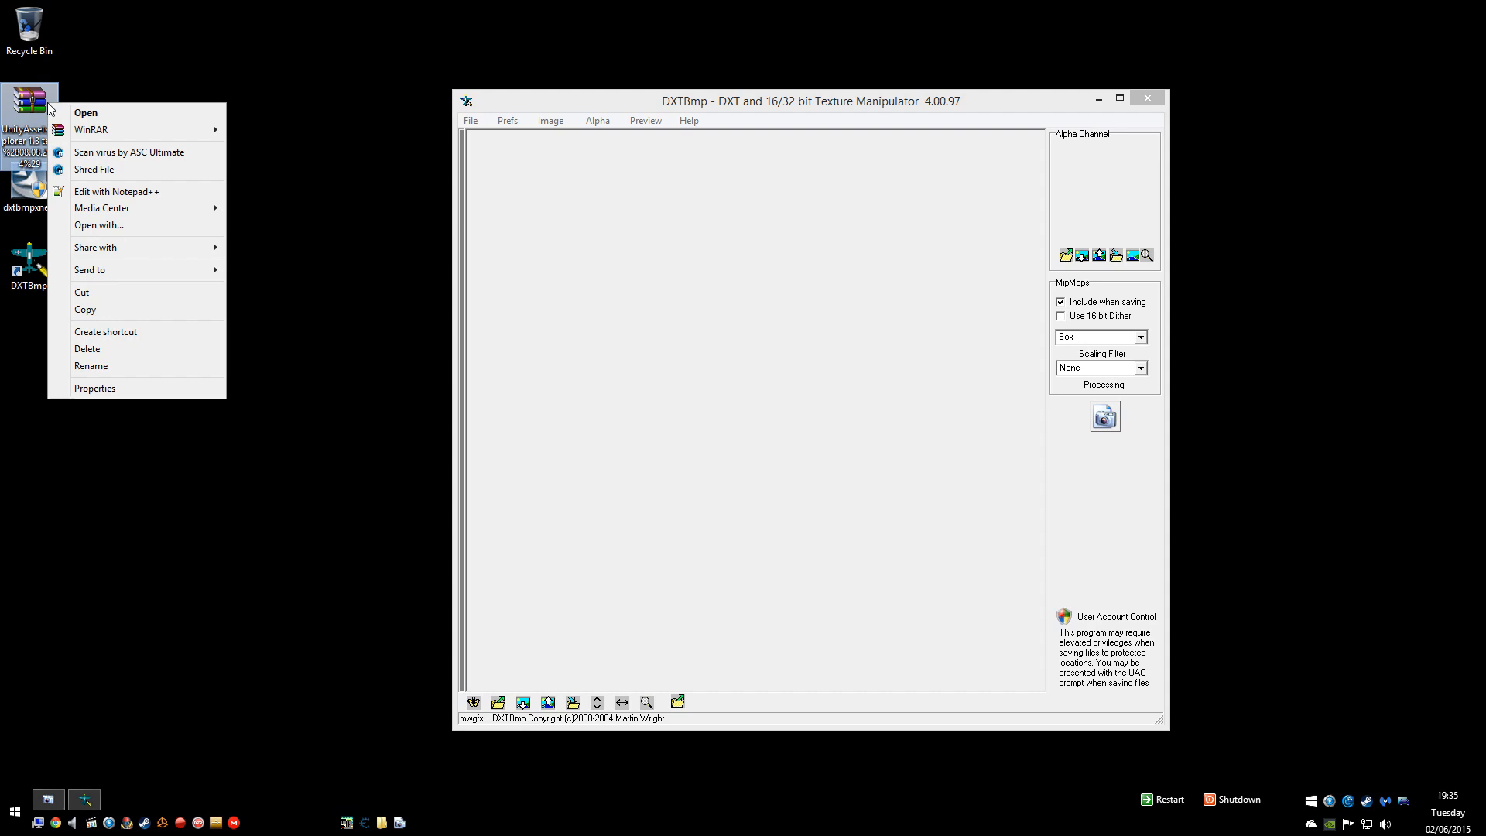
mouse_move(92, 130)
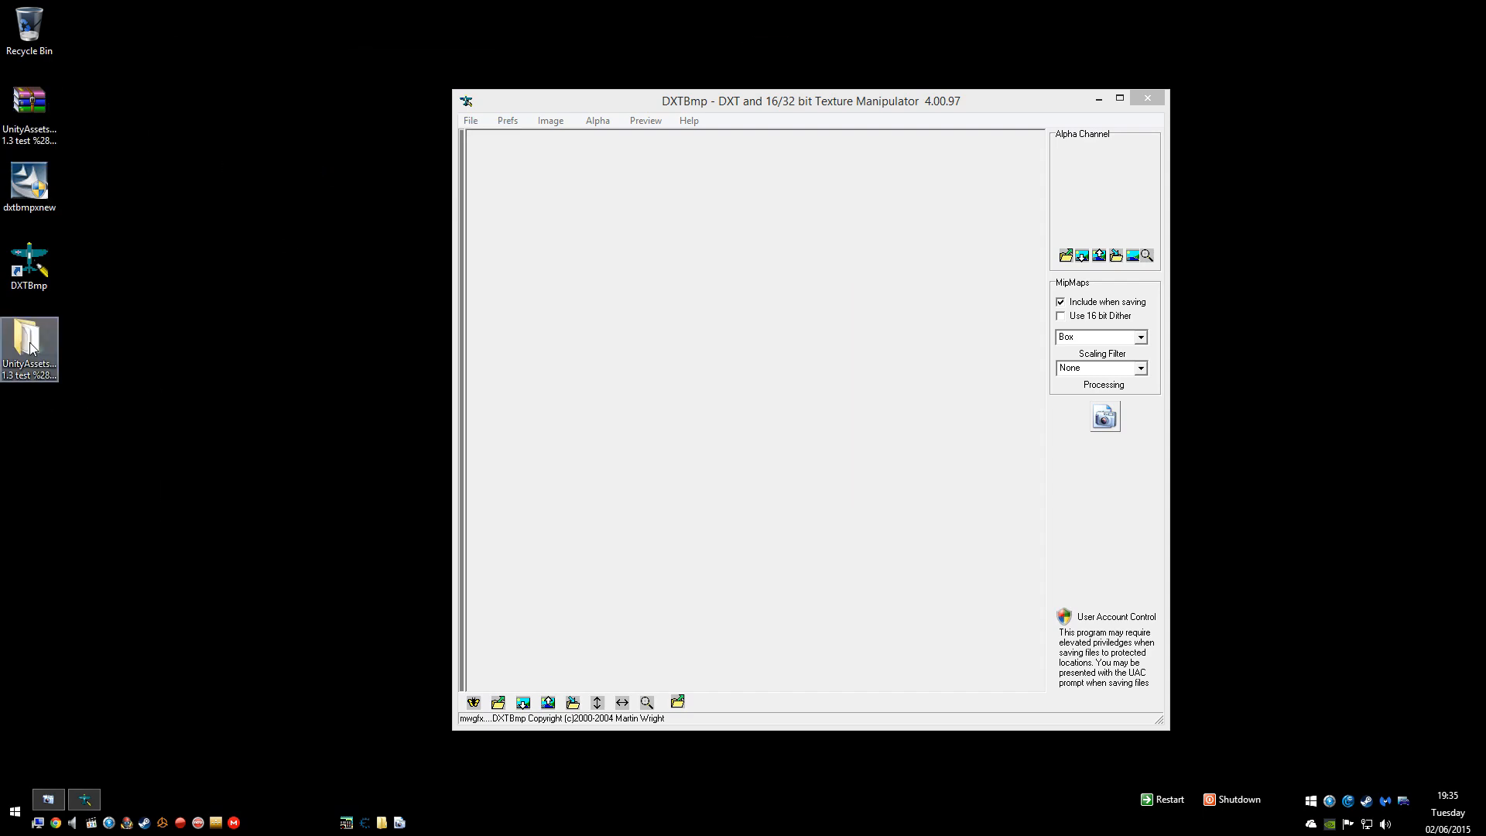
Step: Run UnityAssetsExplorer.exe from its extracted folder, allowing the unverified program to start
double_click(27, 340)
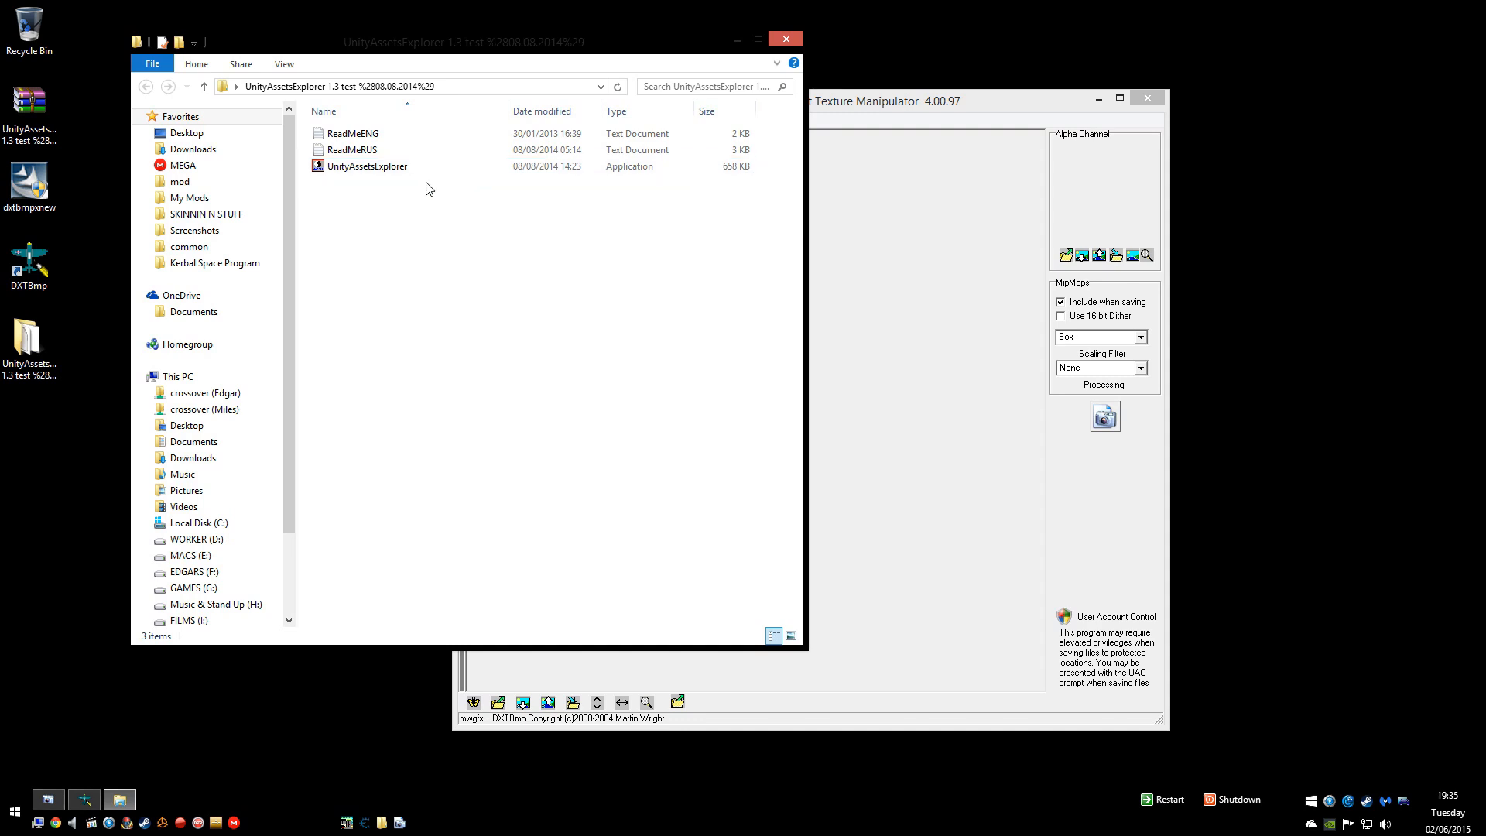
click(369, 165)
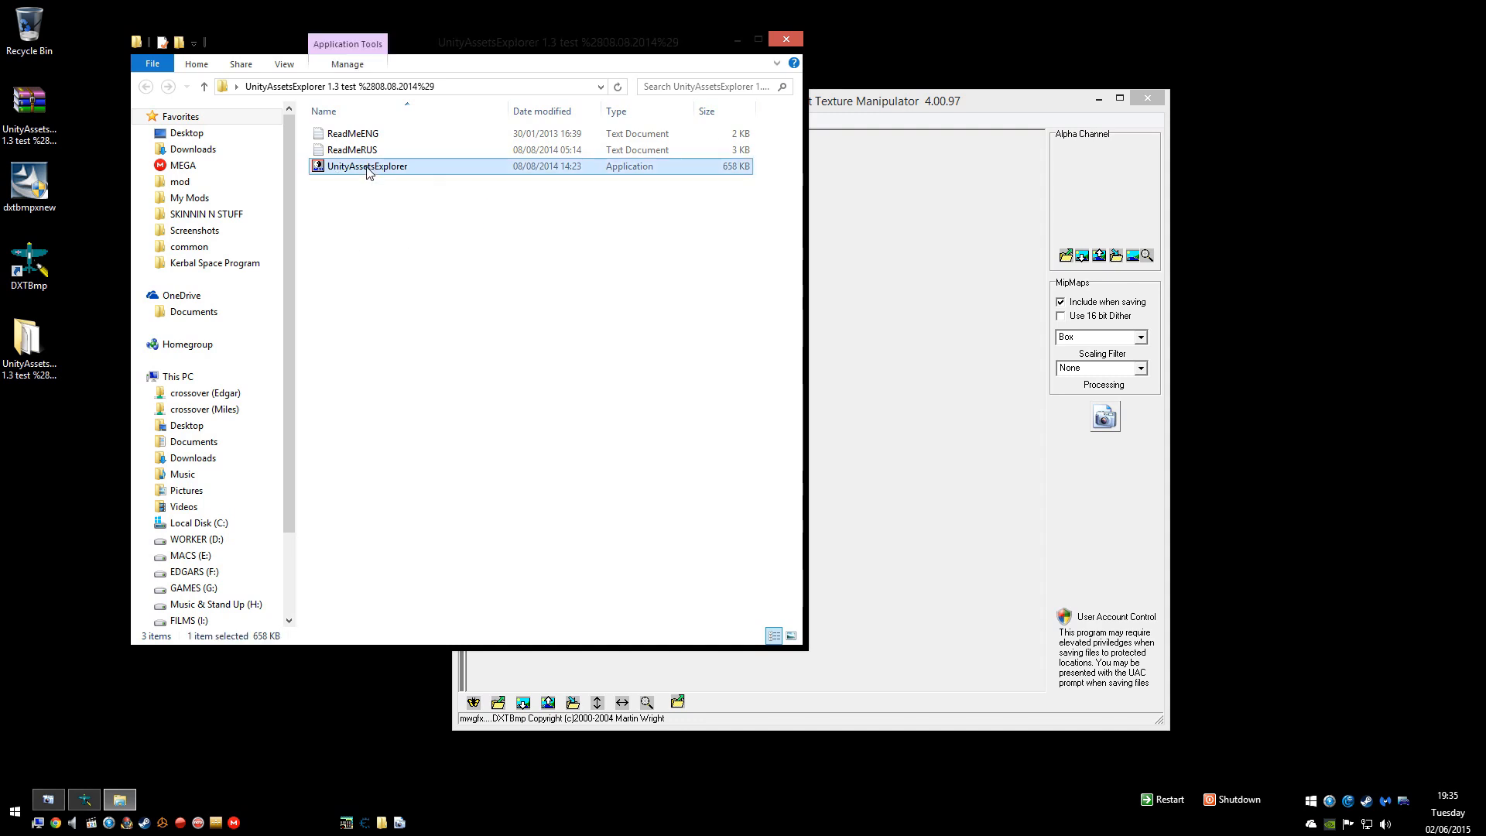
double_click(366, 166)
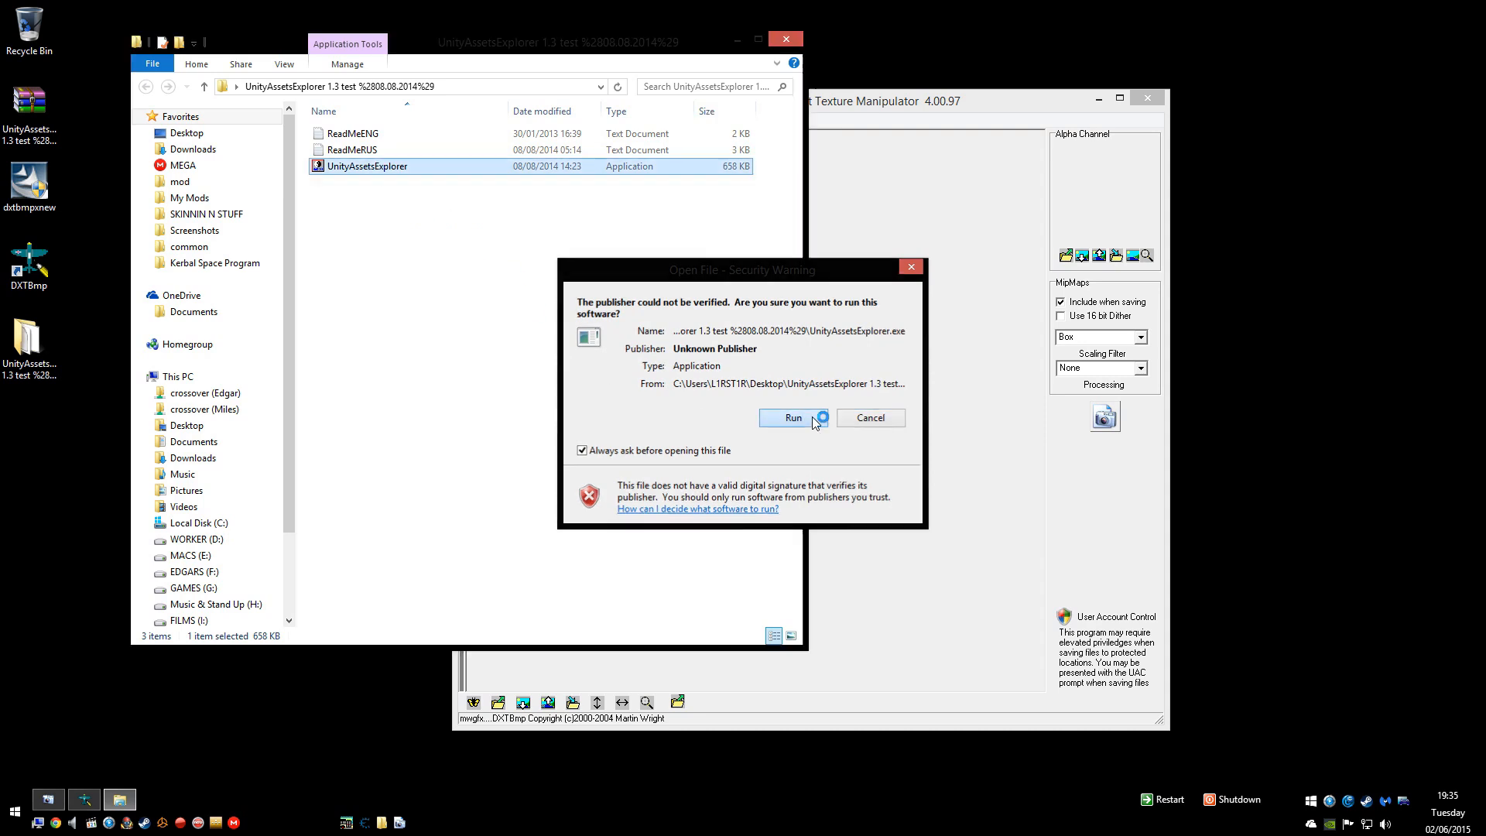
click(792, 416)
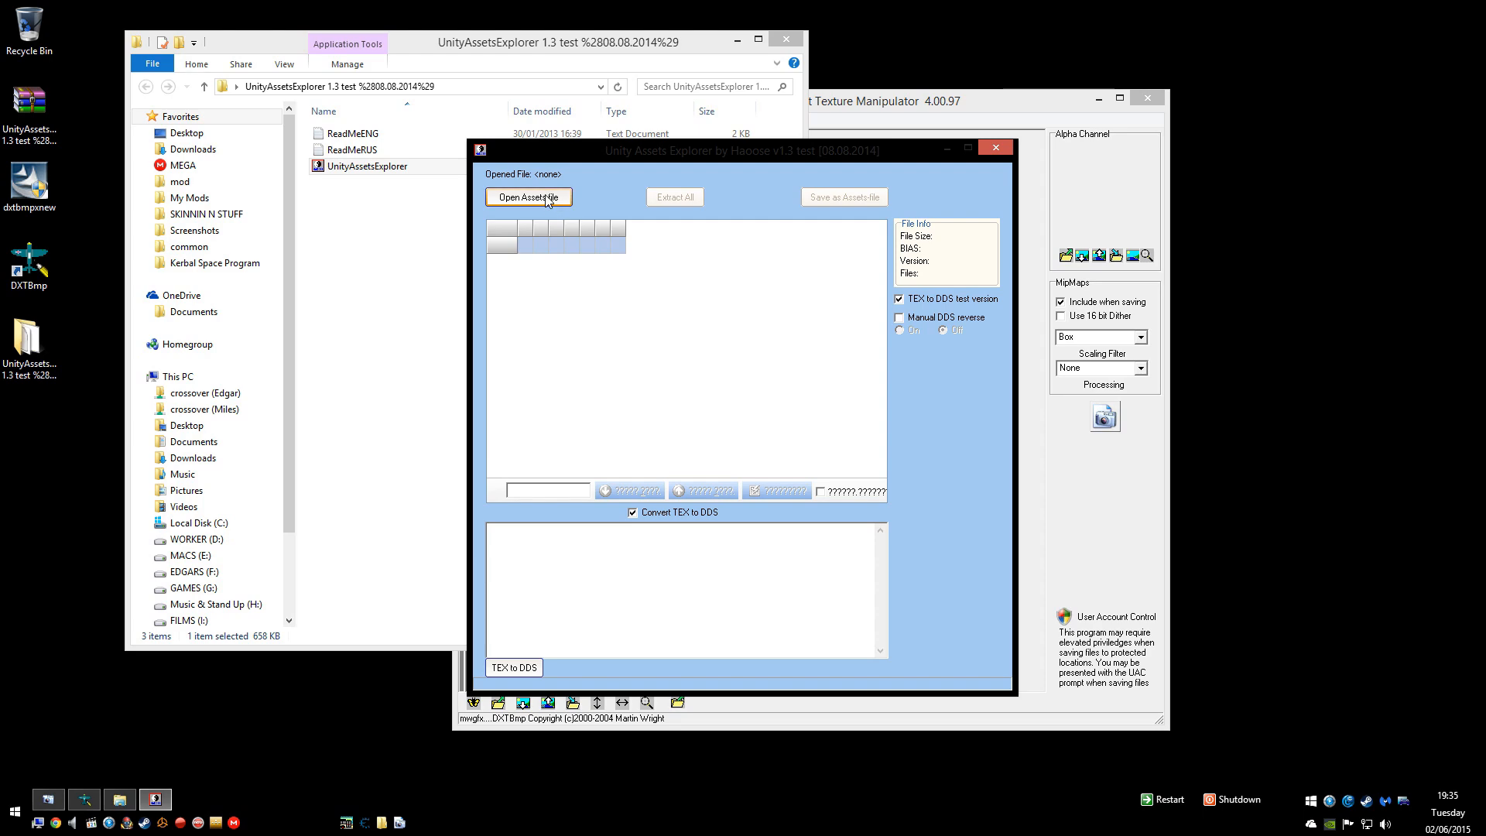
Step: In the Open Assets-file dialog, browse into Car Mechanic Simulator 2015 > cms2015_Data
click(529, 197)
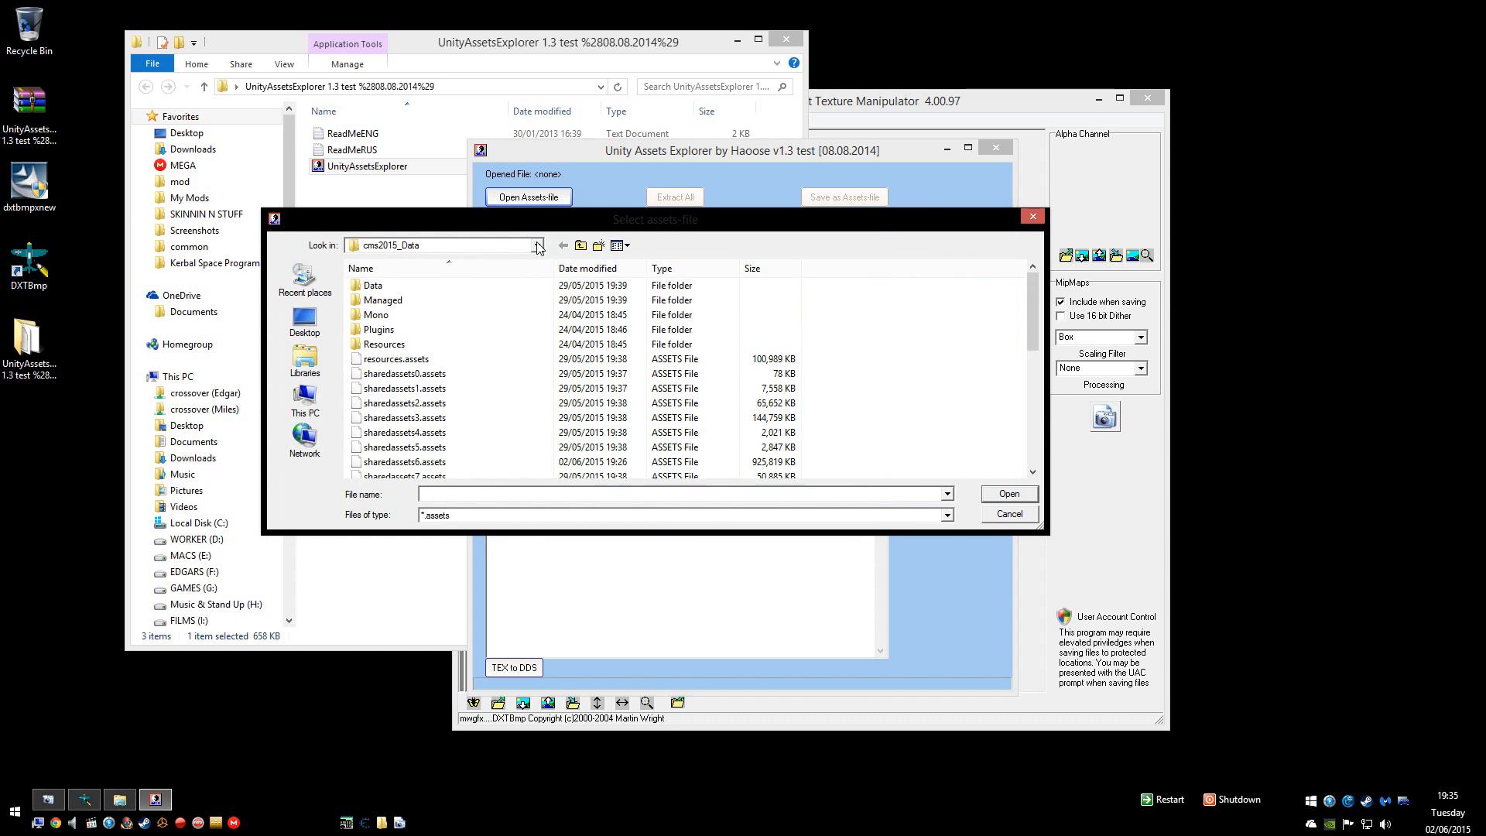
click(539, 245)
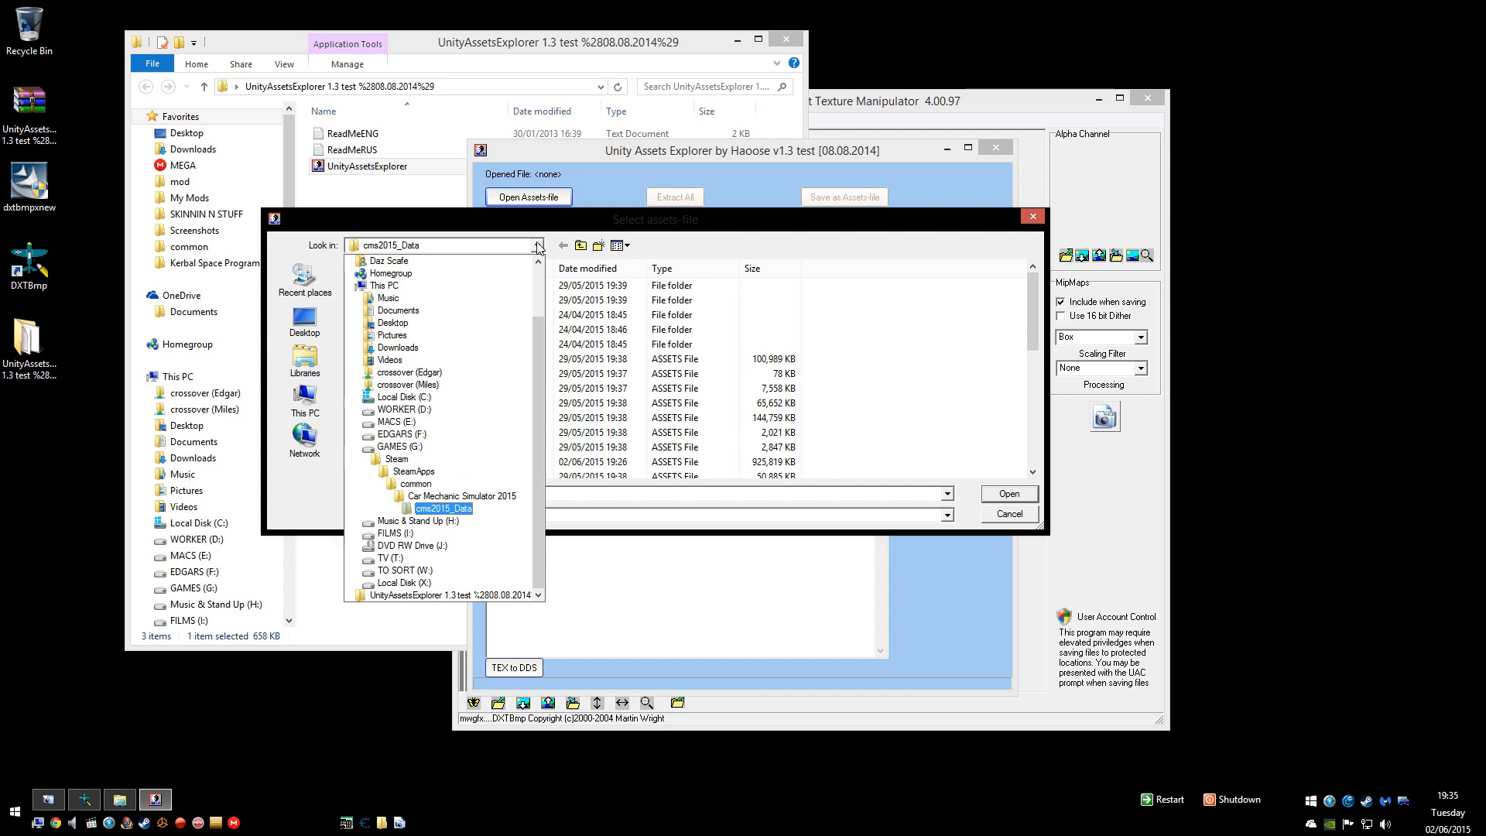
click(461, 496)
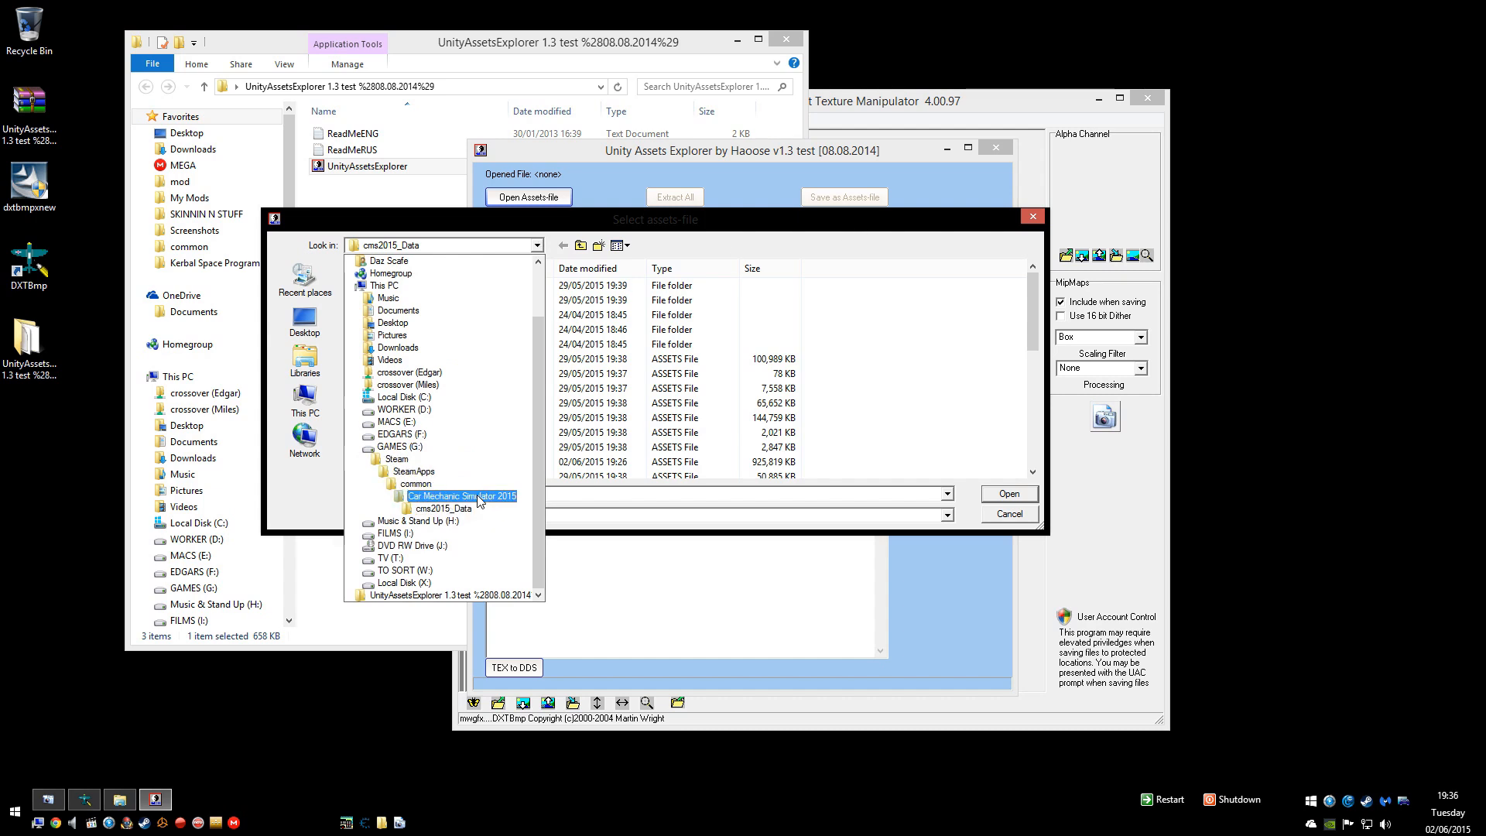
double_click(462, 495)
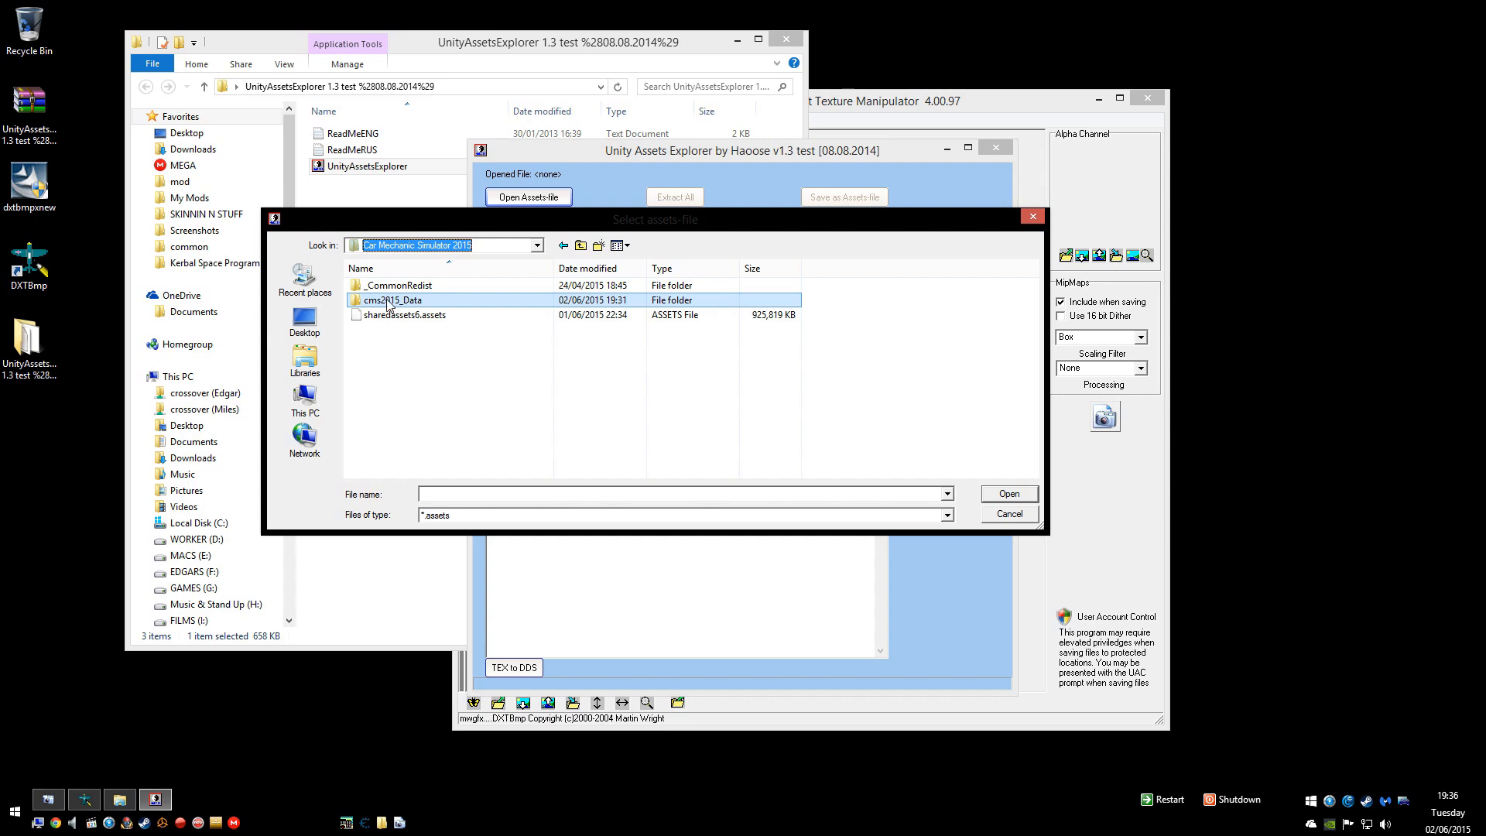
double_click(391, 299)
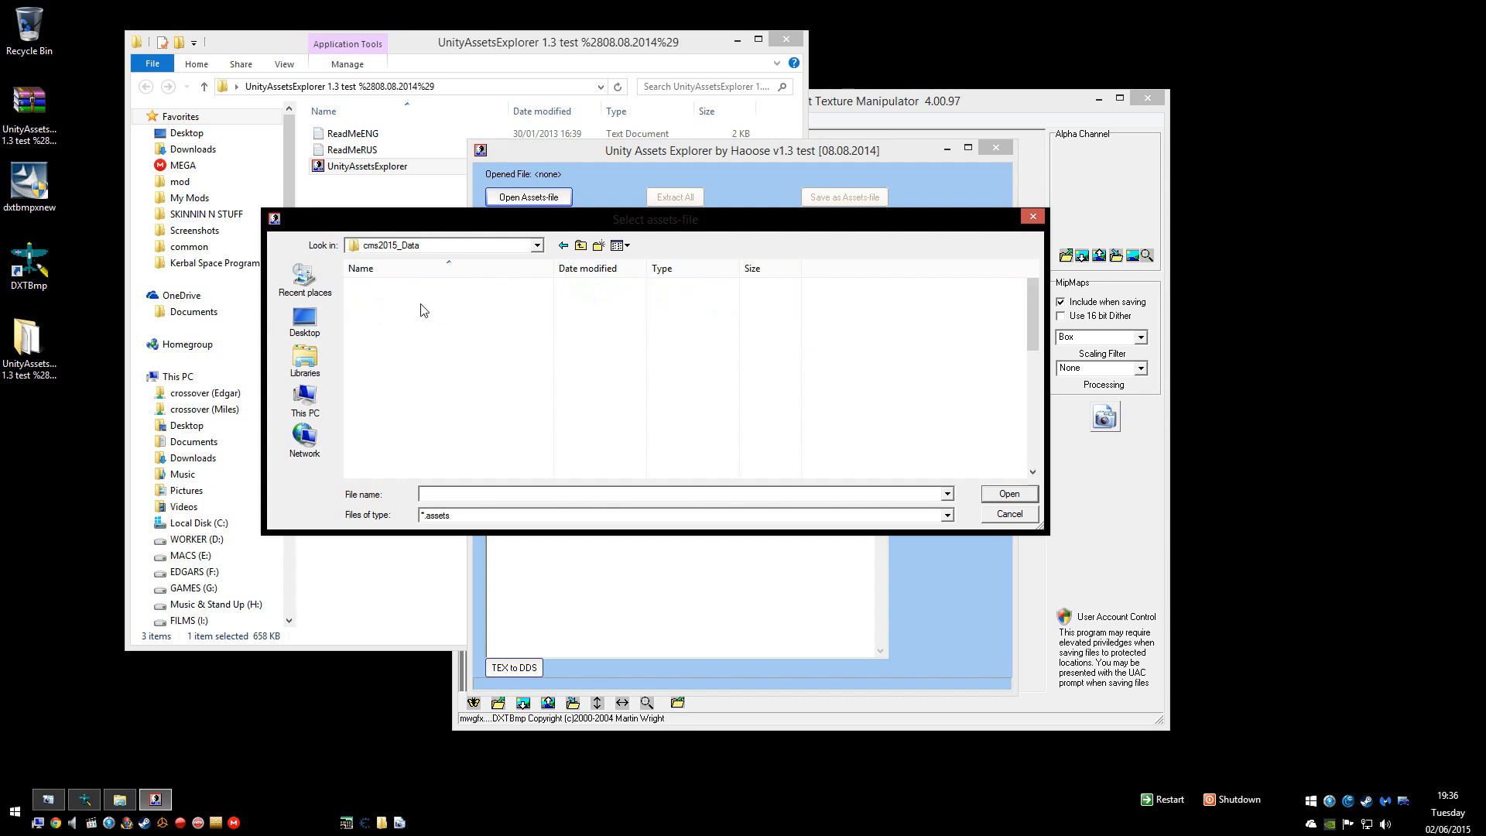
Step: Select sharedassets6.assets from the cms2015_Data file list to open
click(404, 402)
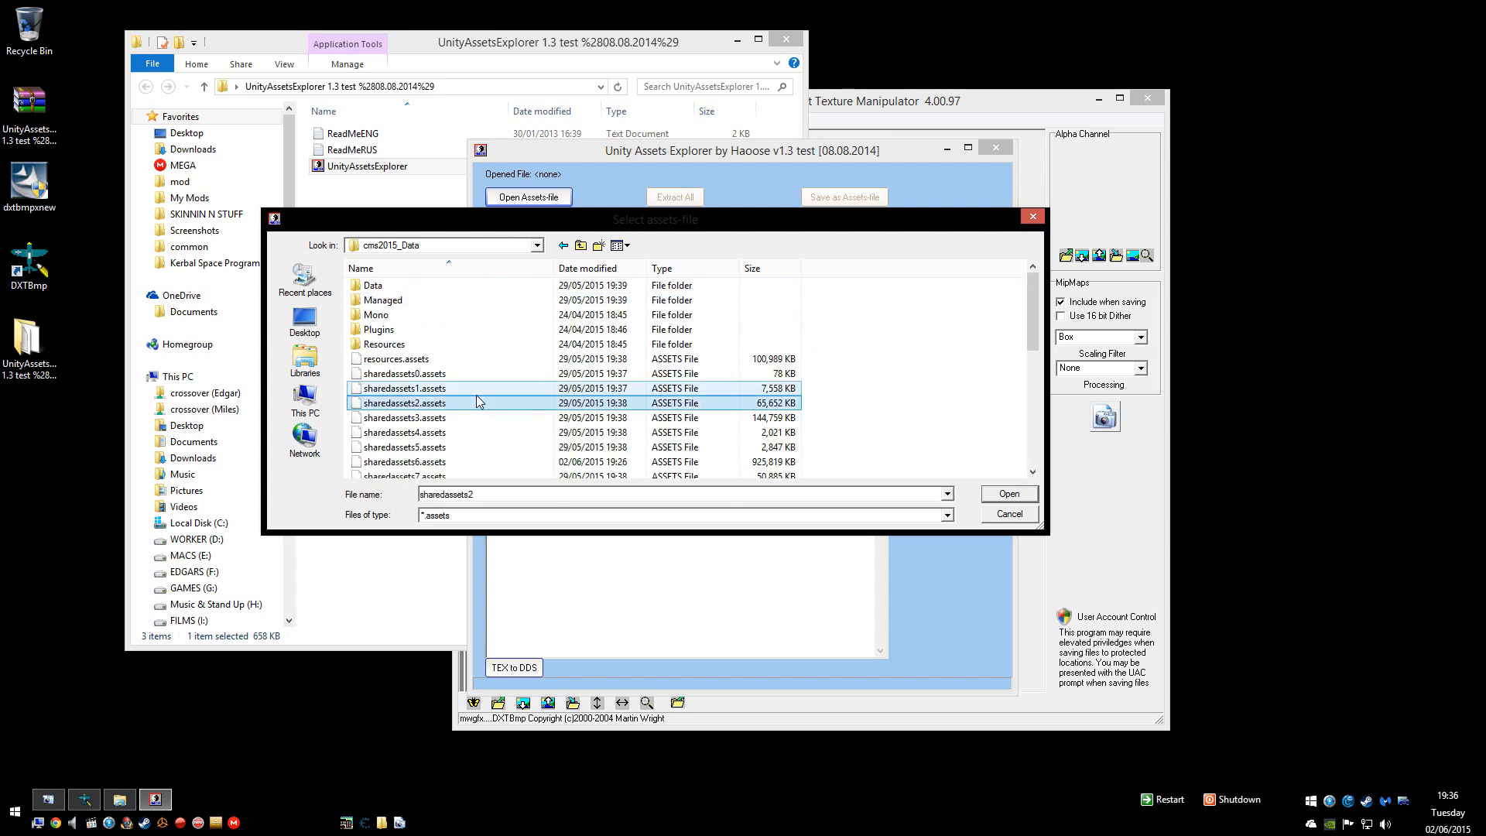
scroll(down, 3)
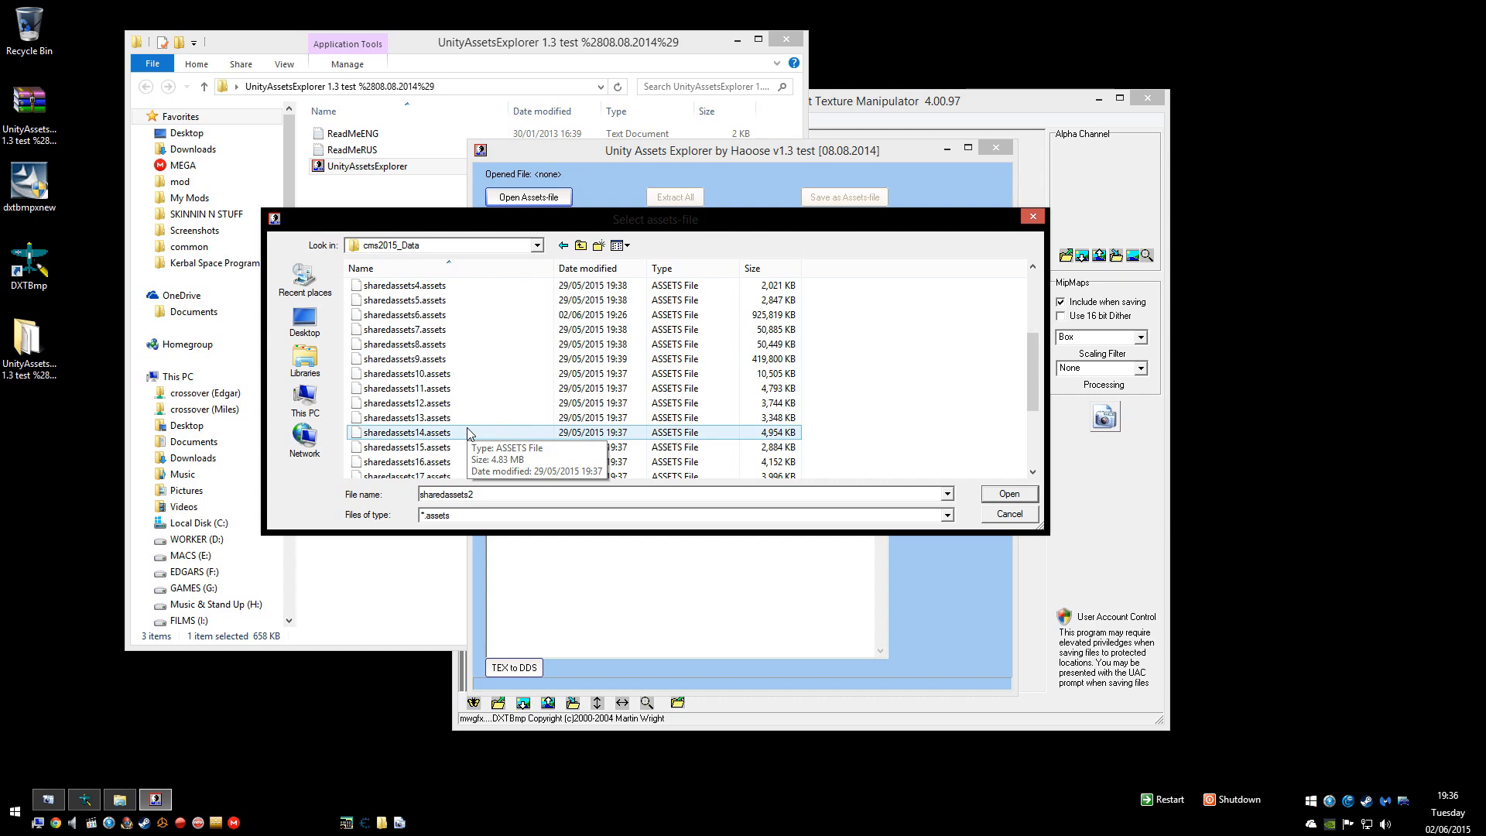
click(406, 314)
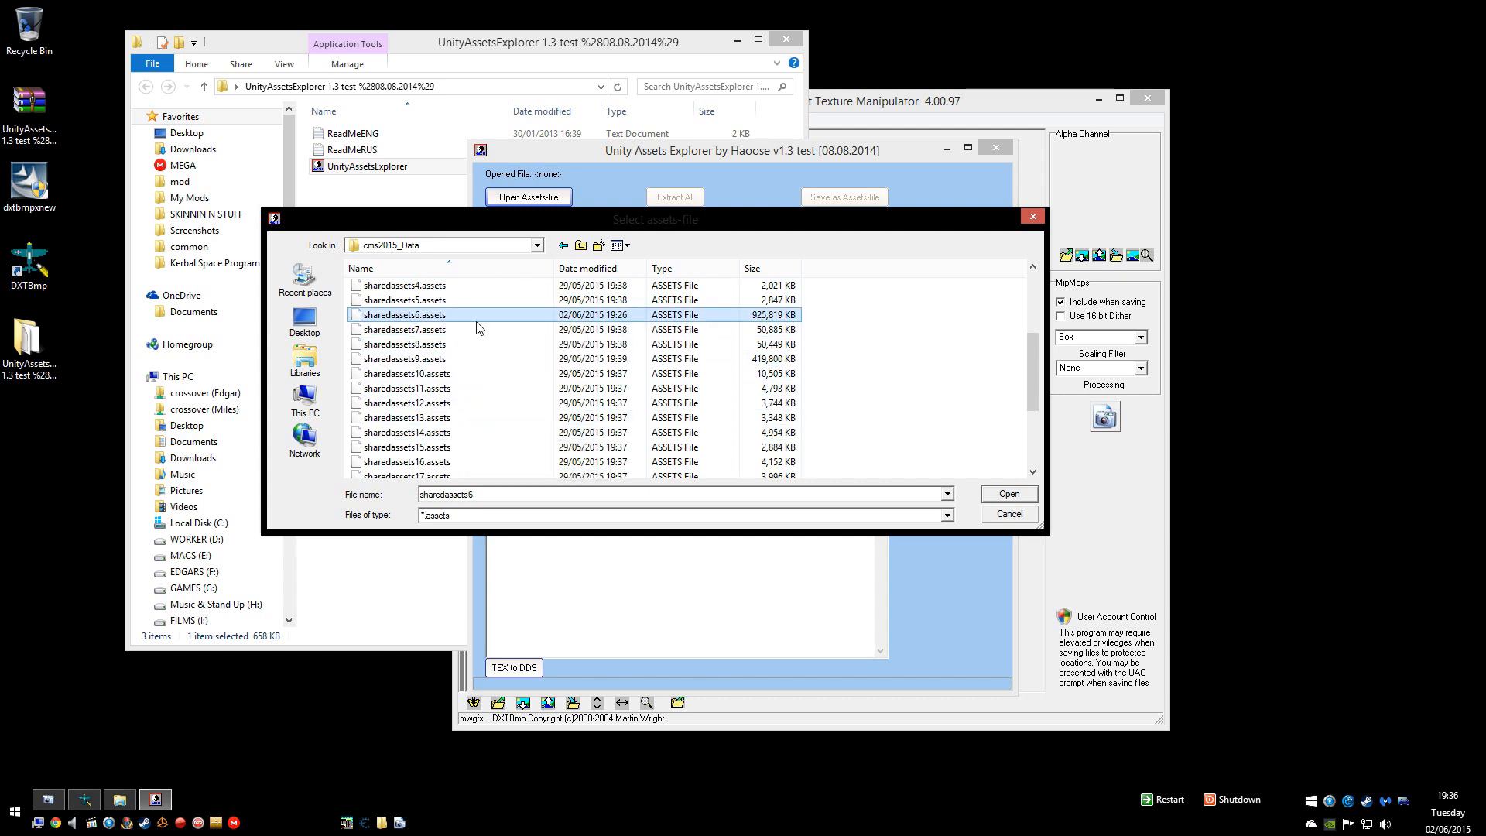
mouse_move(764, 322)
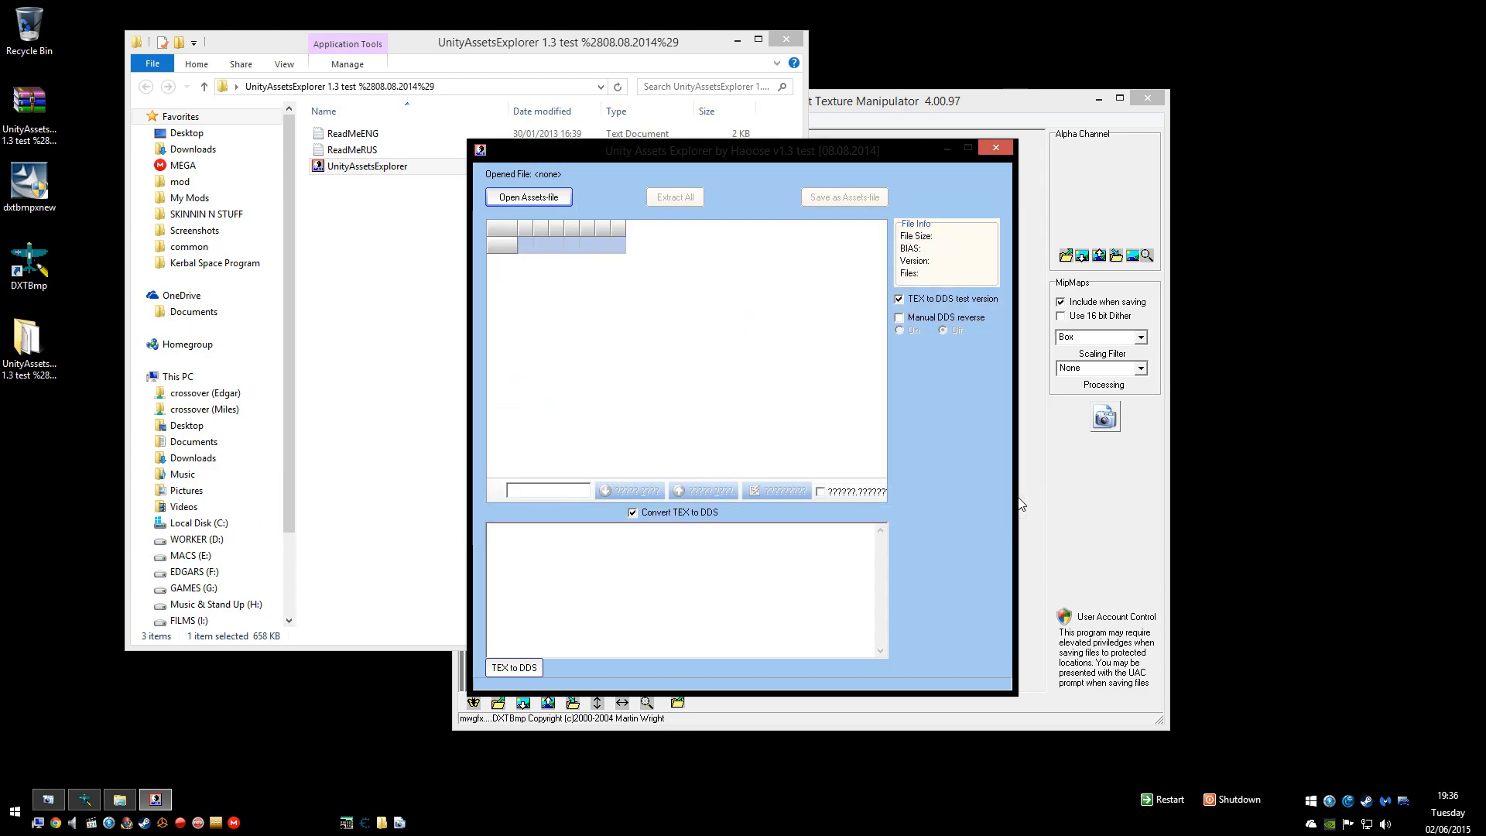
Step: Review the loaded sharedassets6.assets file table, including delphi_baner.mat
click(528, 197)
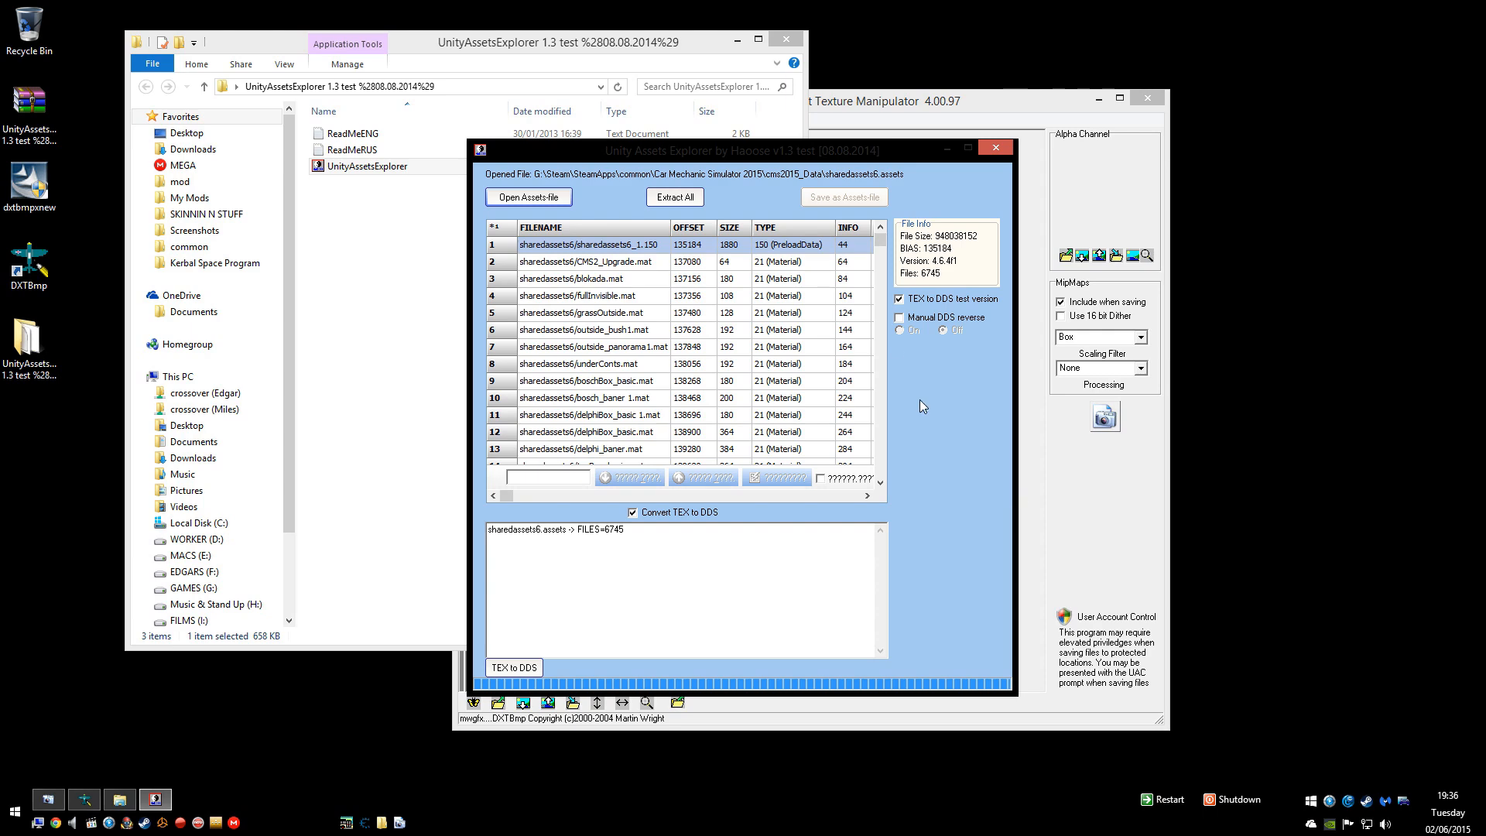
scroll(down, 3)
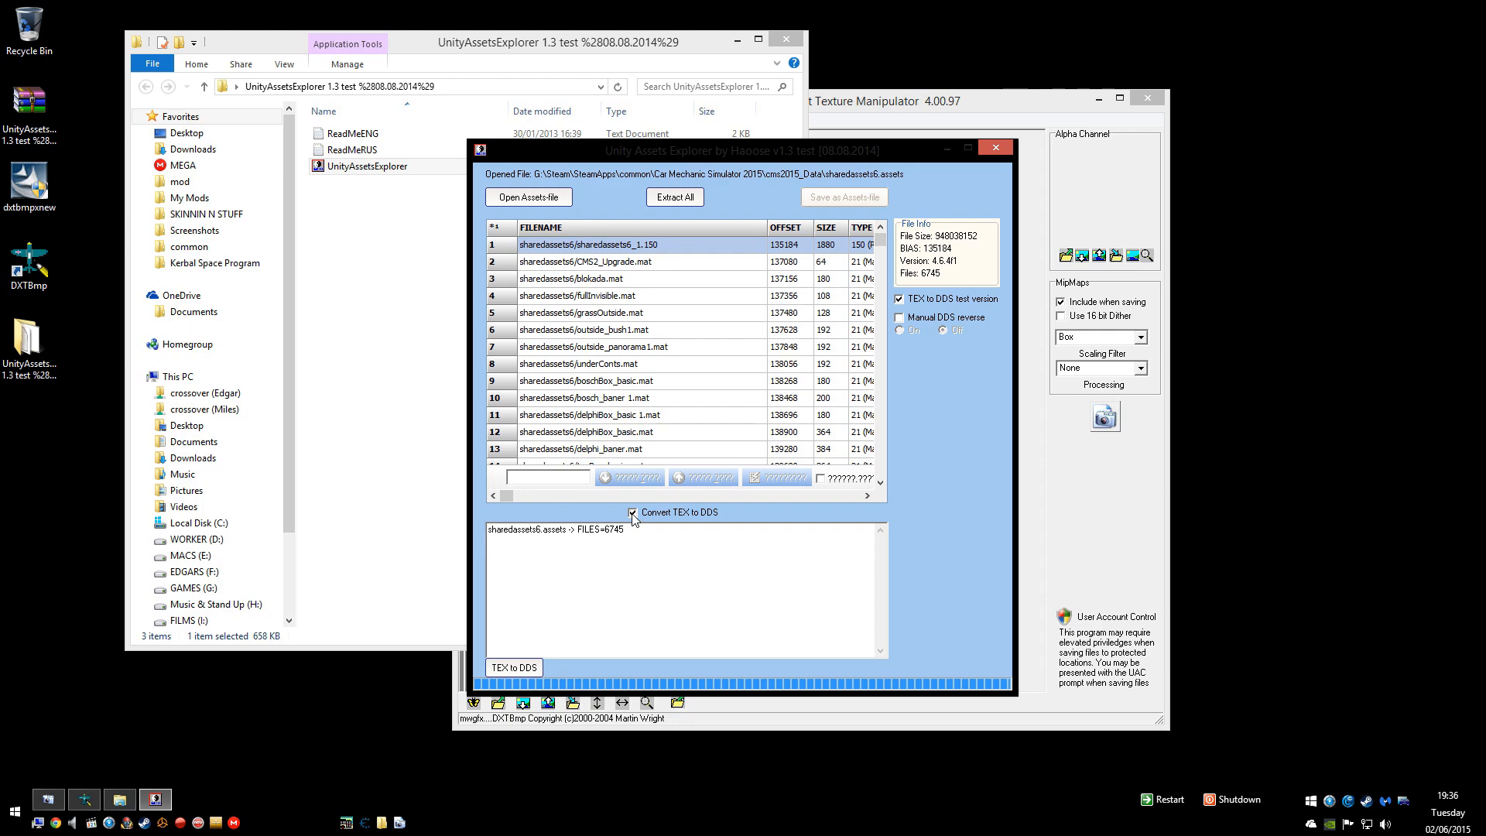
mouse_move(713, 525)
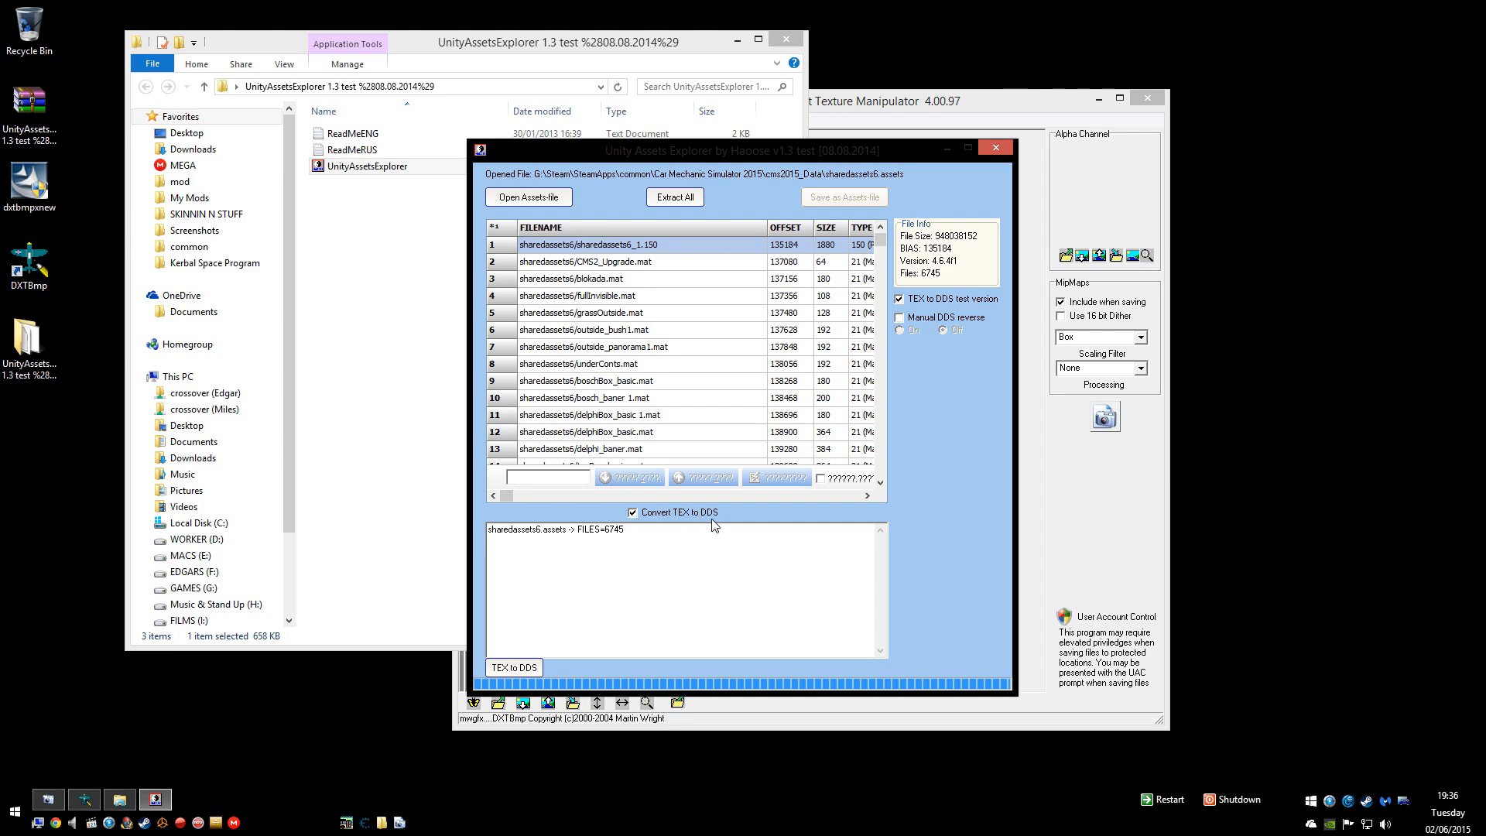
Step: Extract all sharedassets6 assets with TEX-to-DDS conversion into the sharedassets6 folder
click(675, 197)
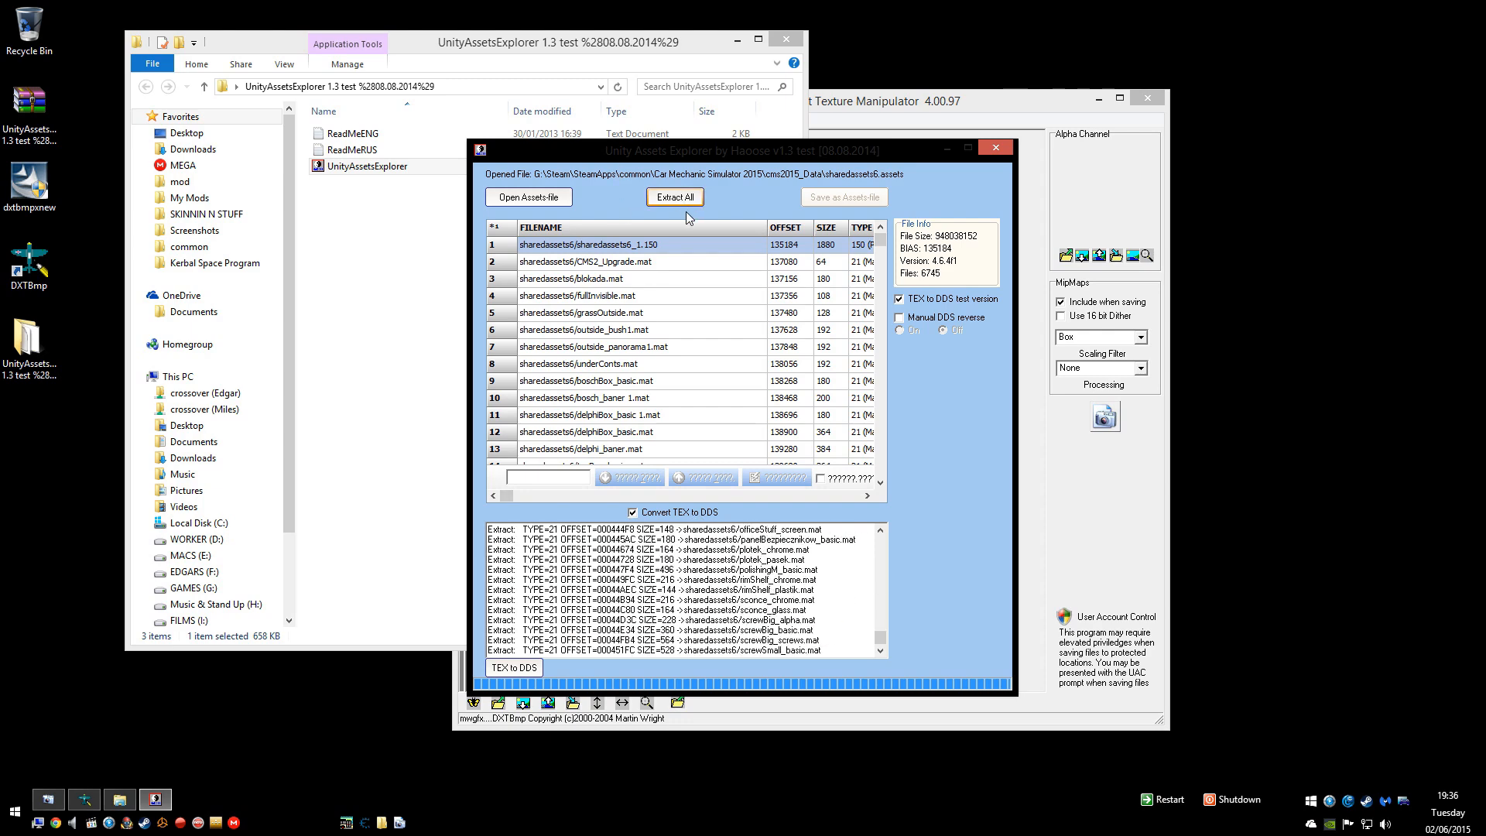
click(674, 197)
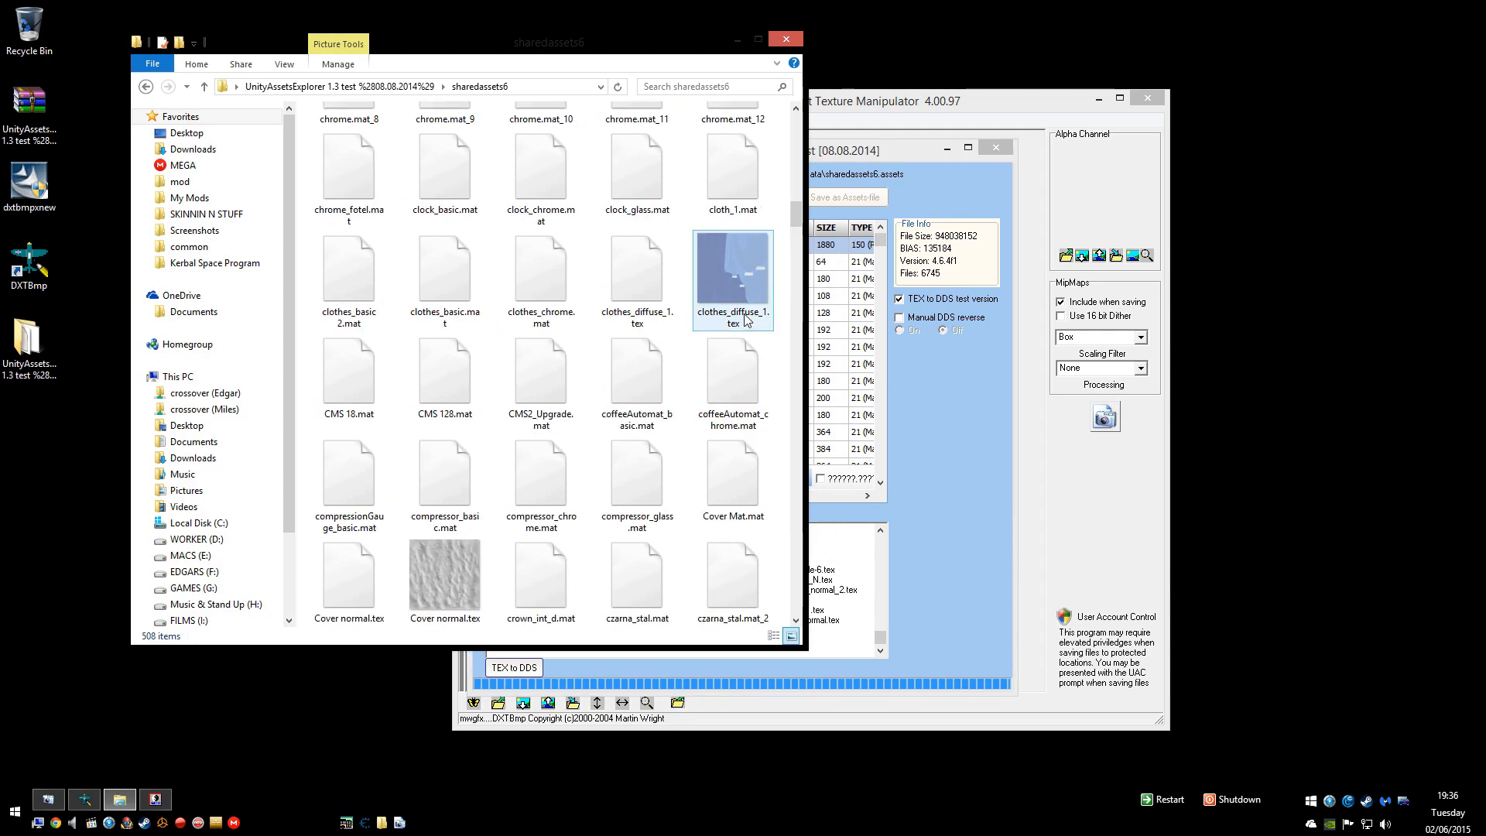
Step: Browse the sharedassets6 folder as extracted files arrive until extraction finishes
scroll(down, 3)
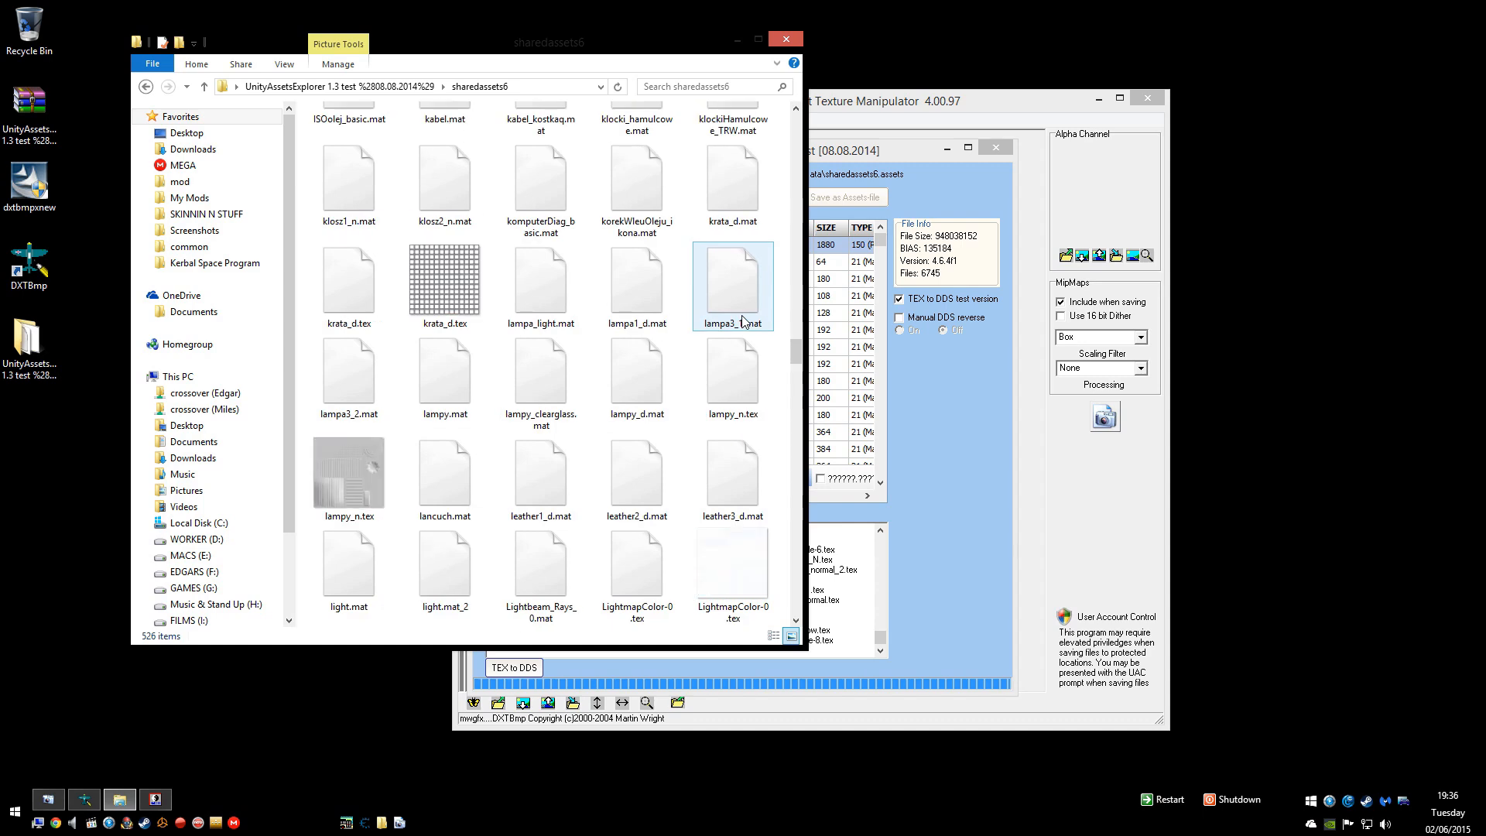
scroll(down, 3)
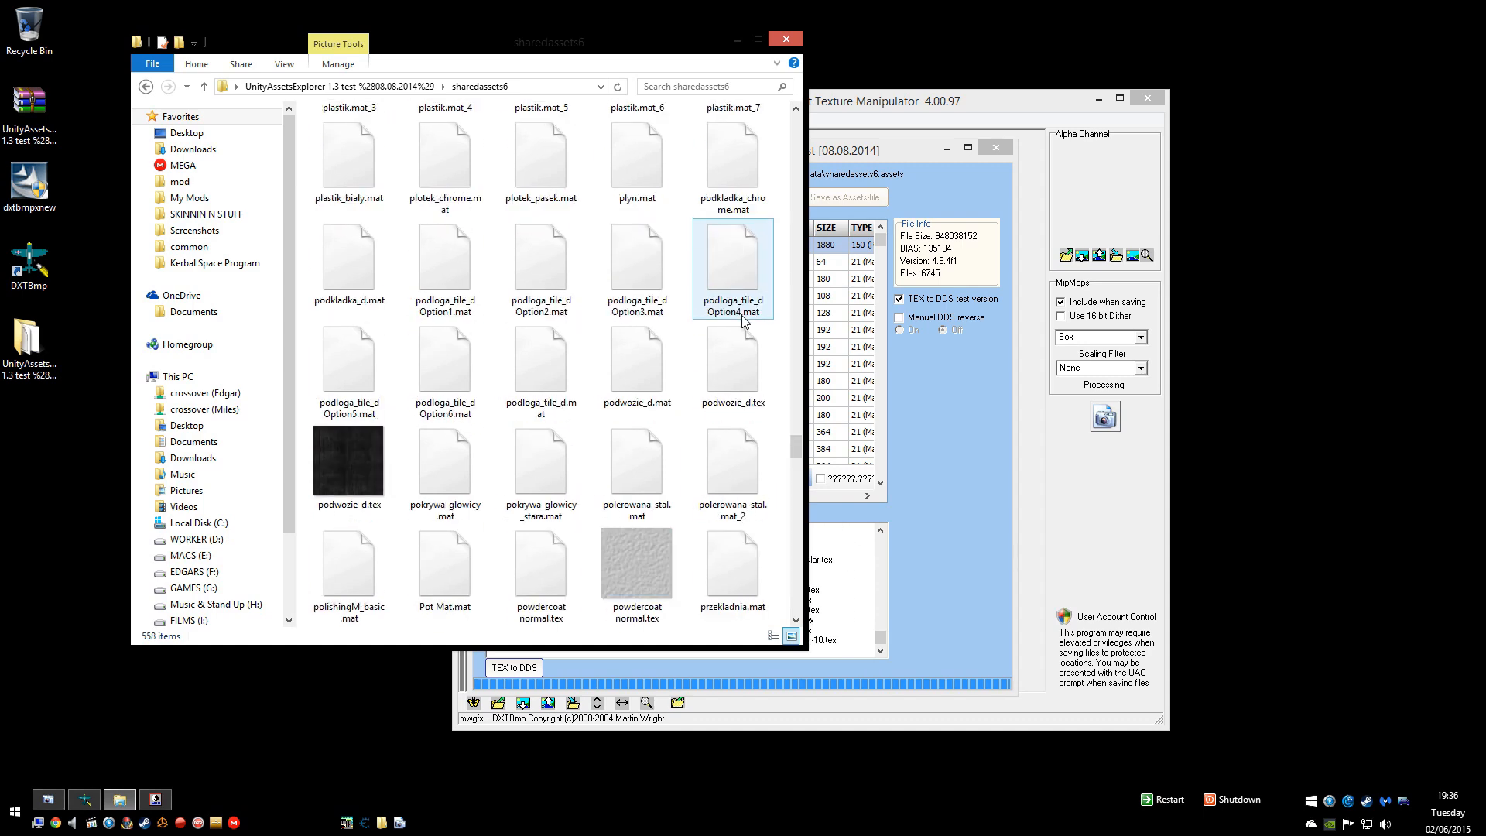
scroll(down, 3)
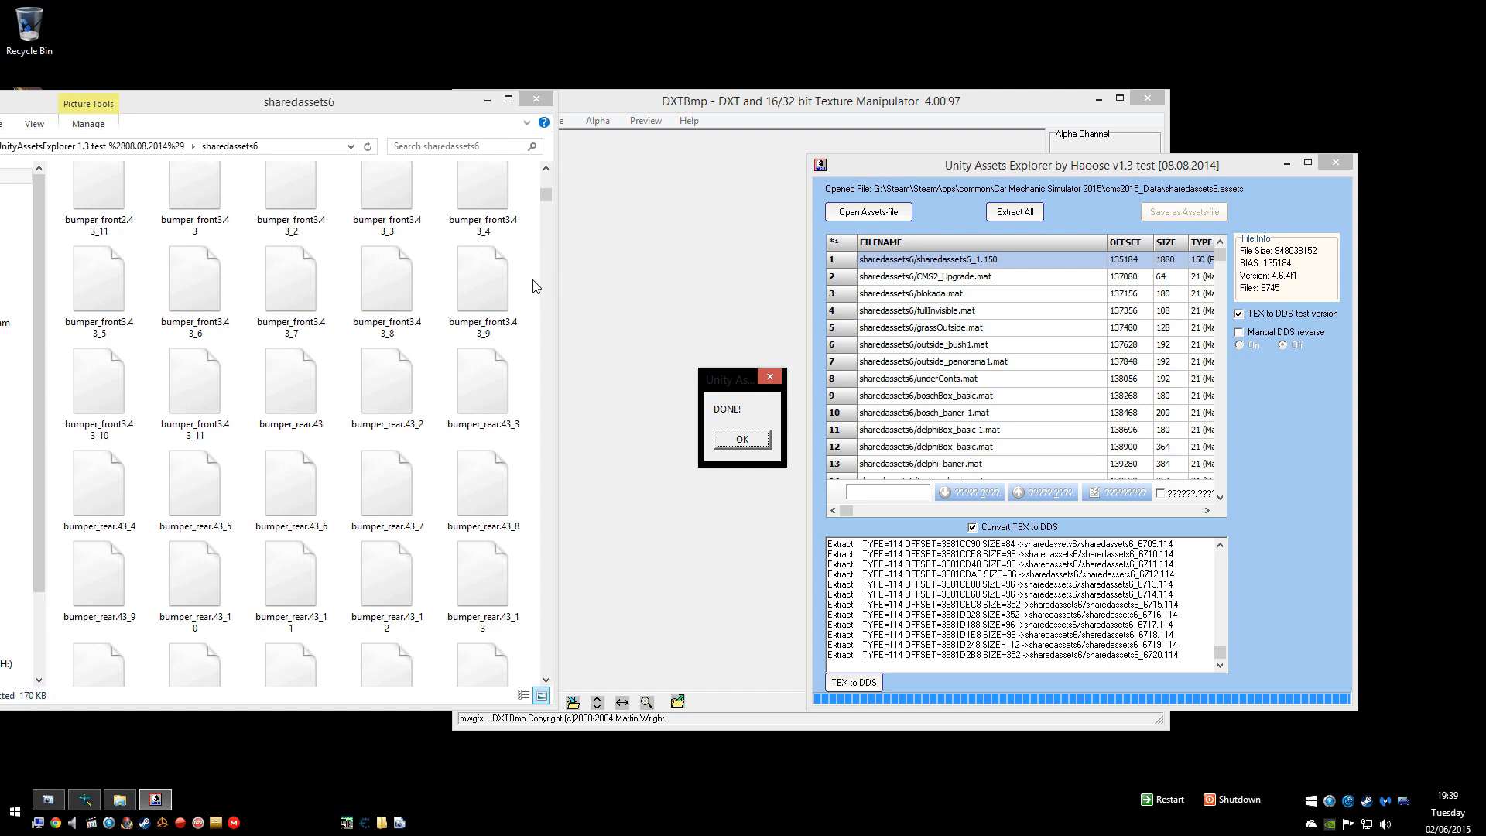
mouse_move(533, 286)
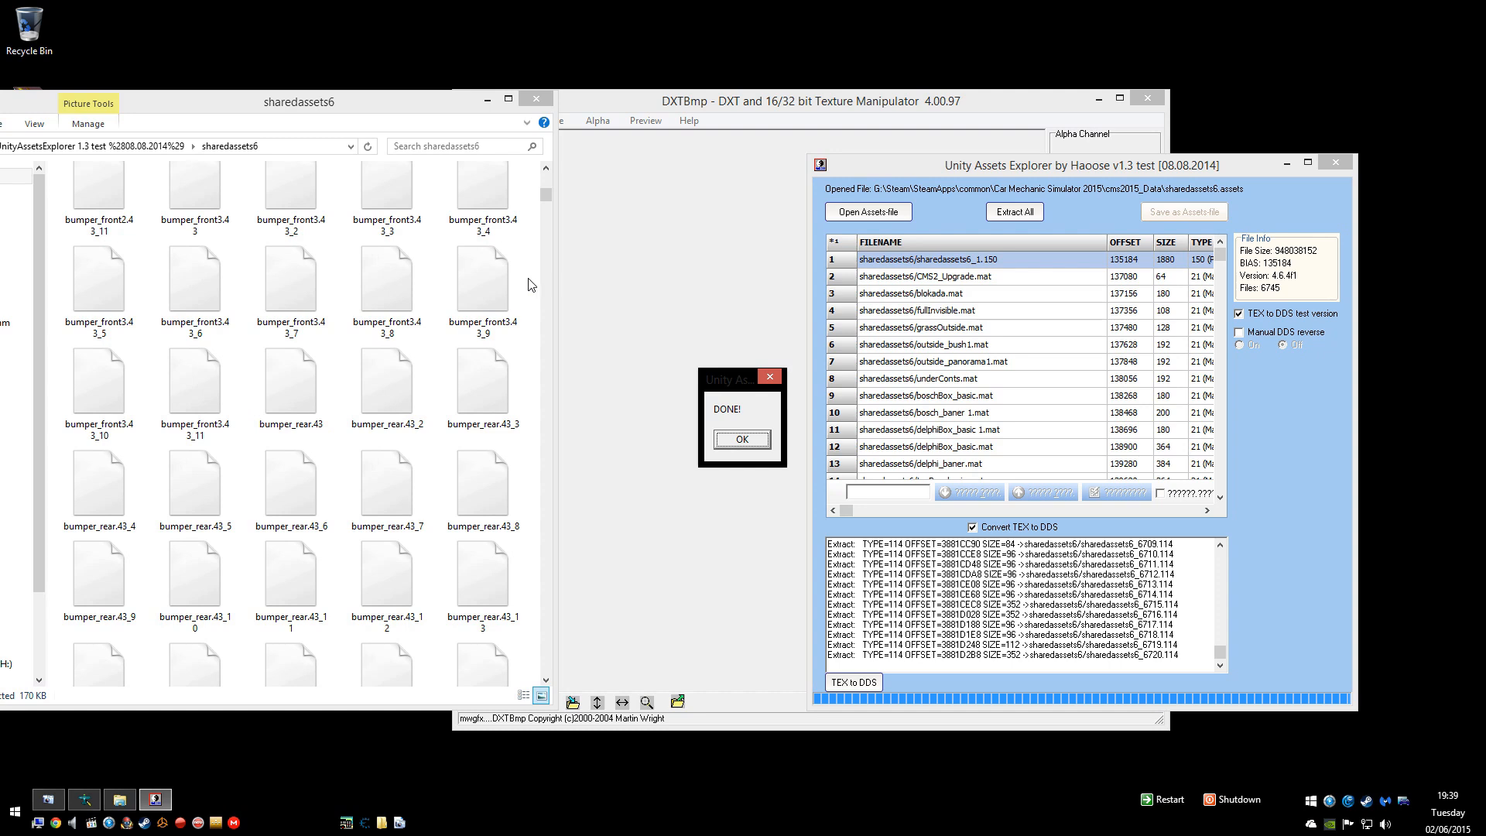
Step: Dismiss the DONE notice and select delphiBaner.tex among the extracted files
click(741, 438)
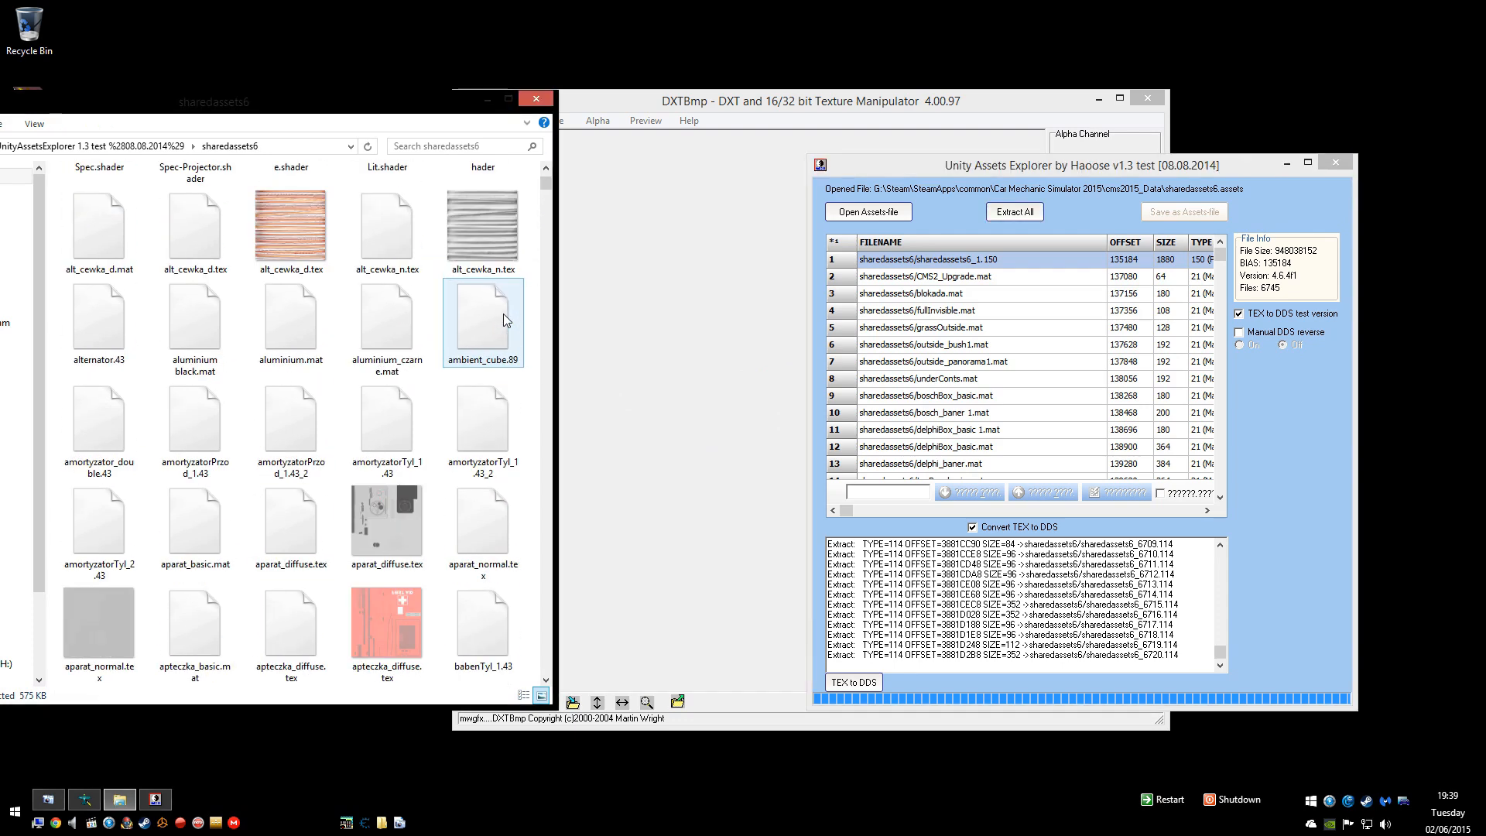
scroll(down, 3)
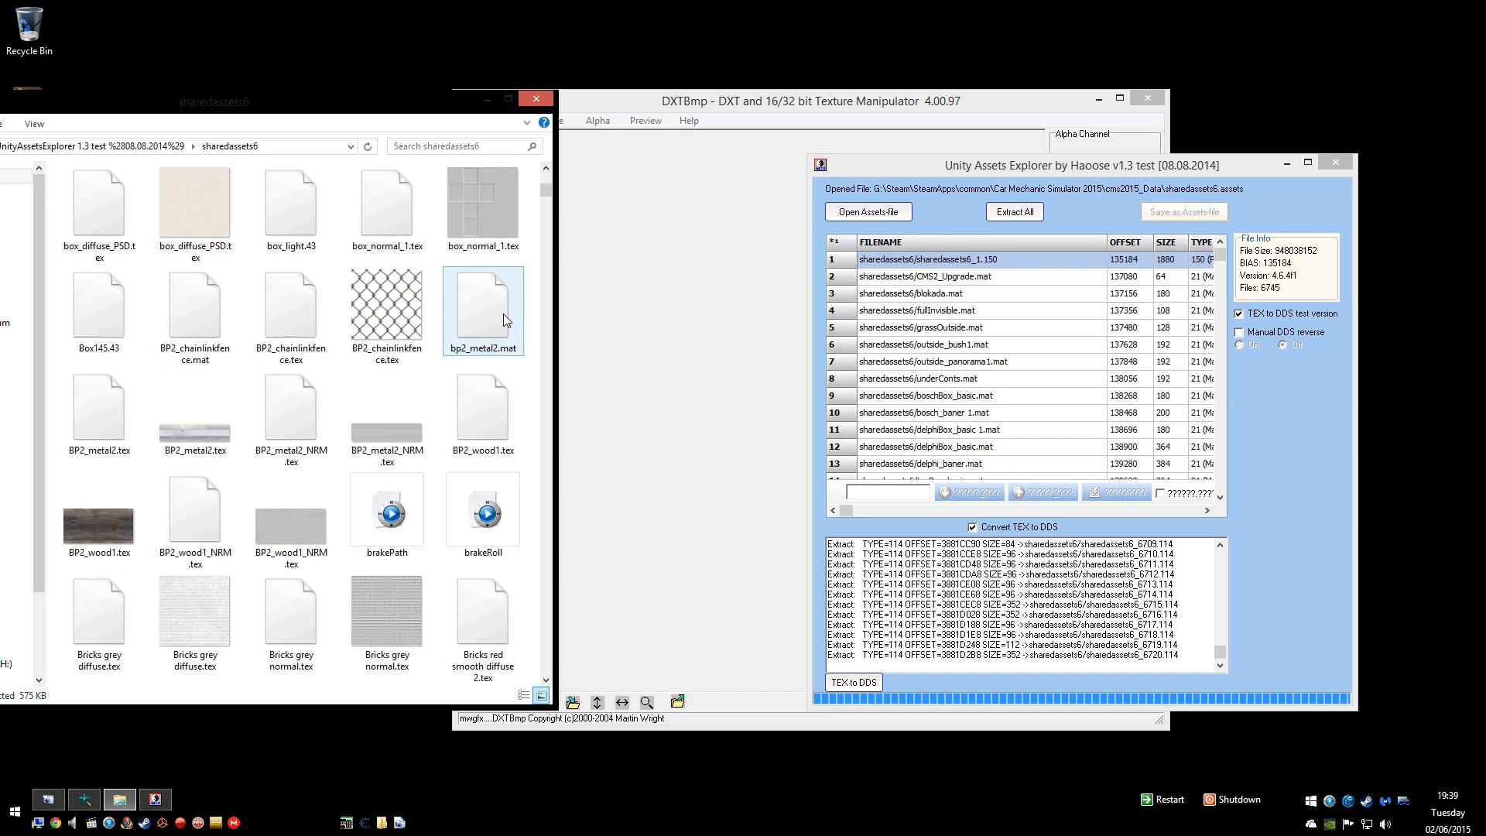
scroll(down, 3)
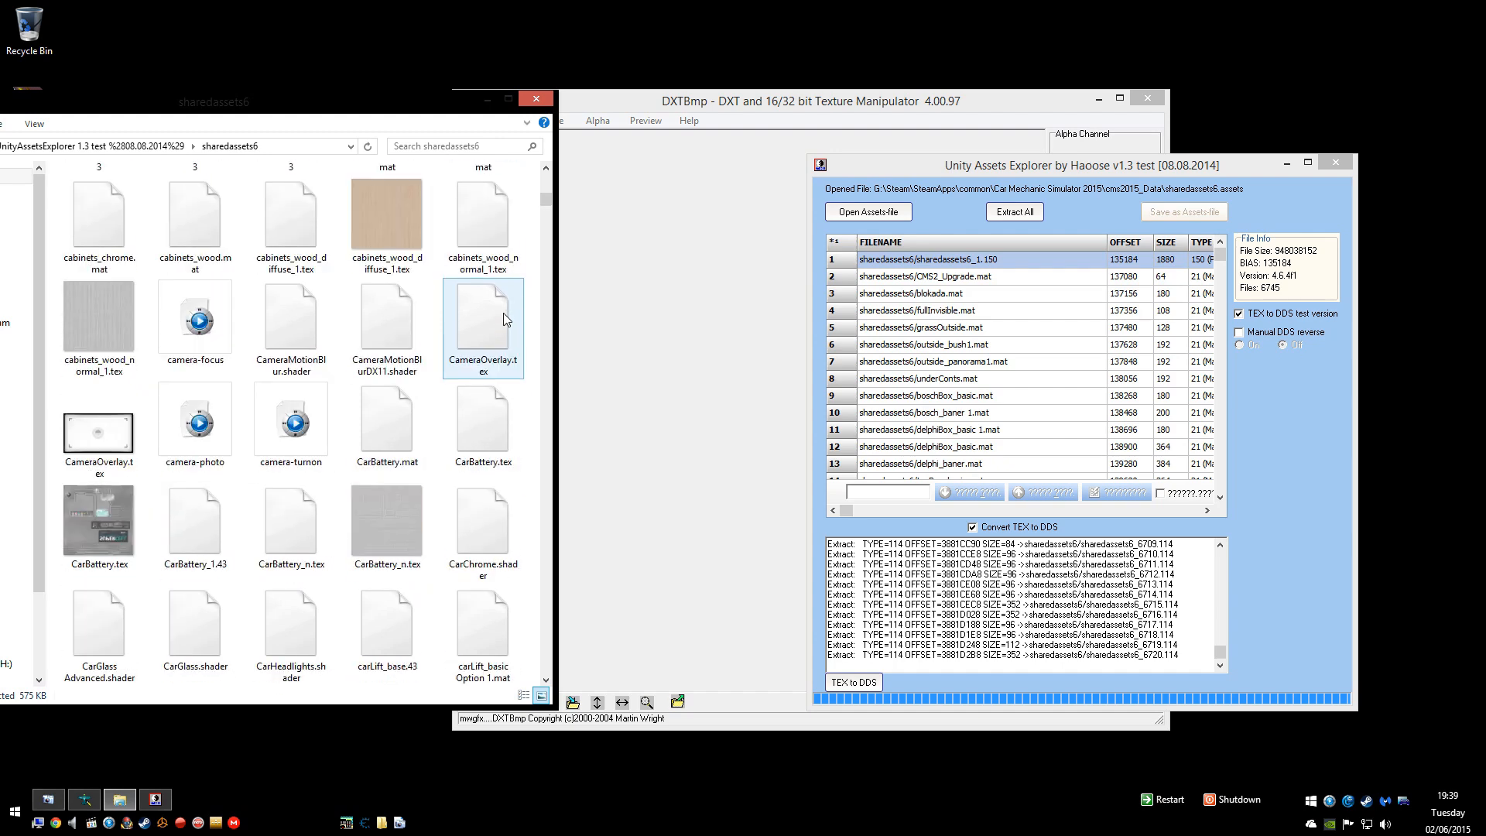
scroll(down, 3)
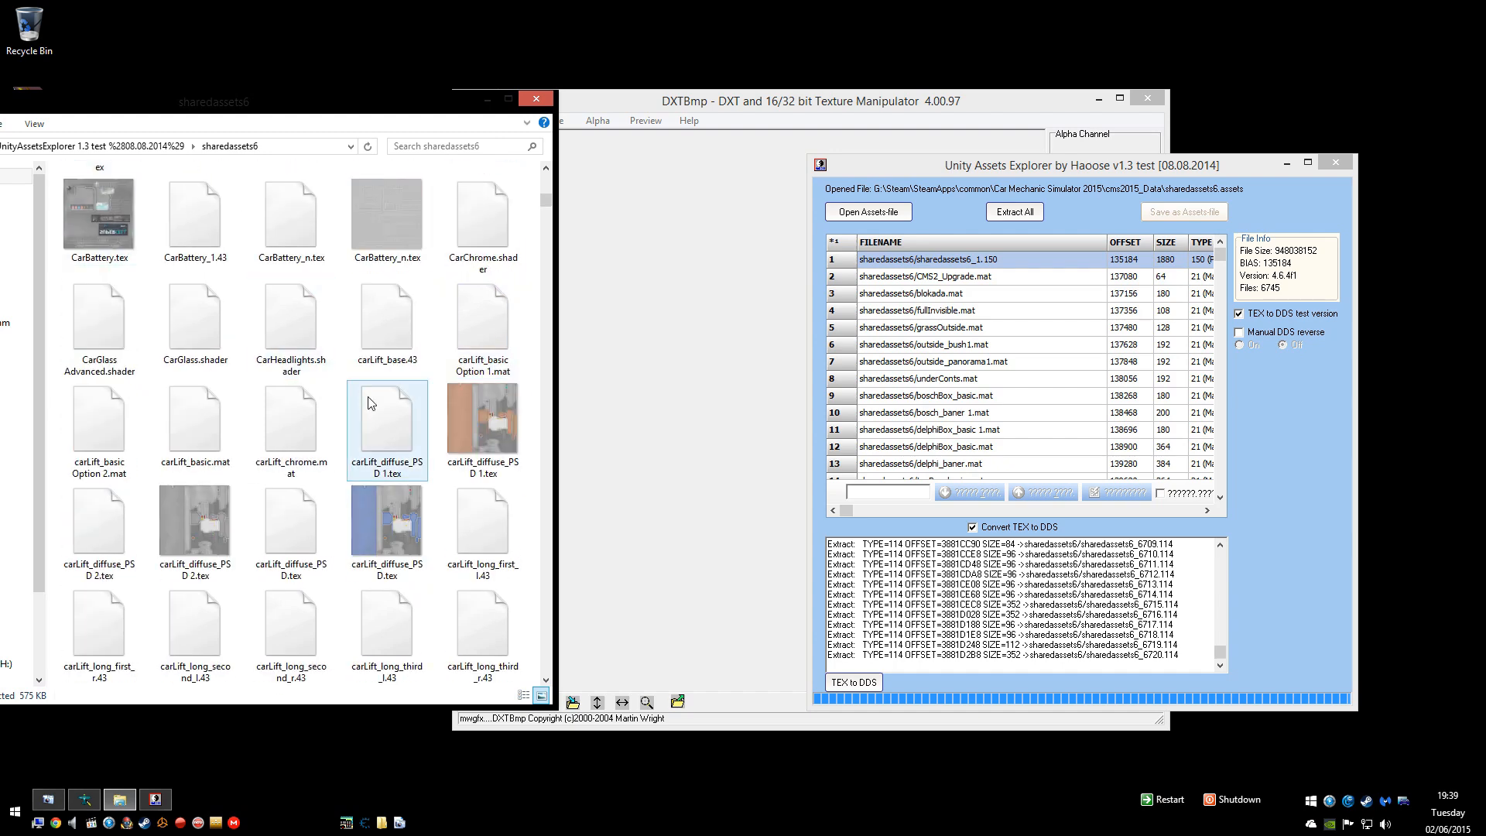
scroll(down, 3)
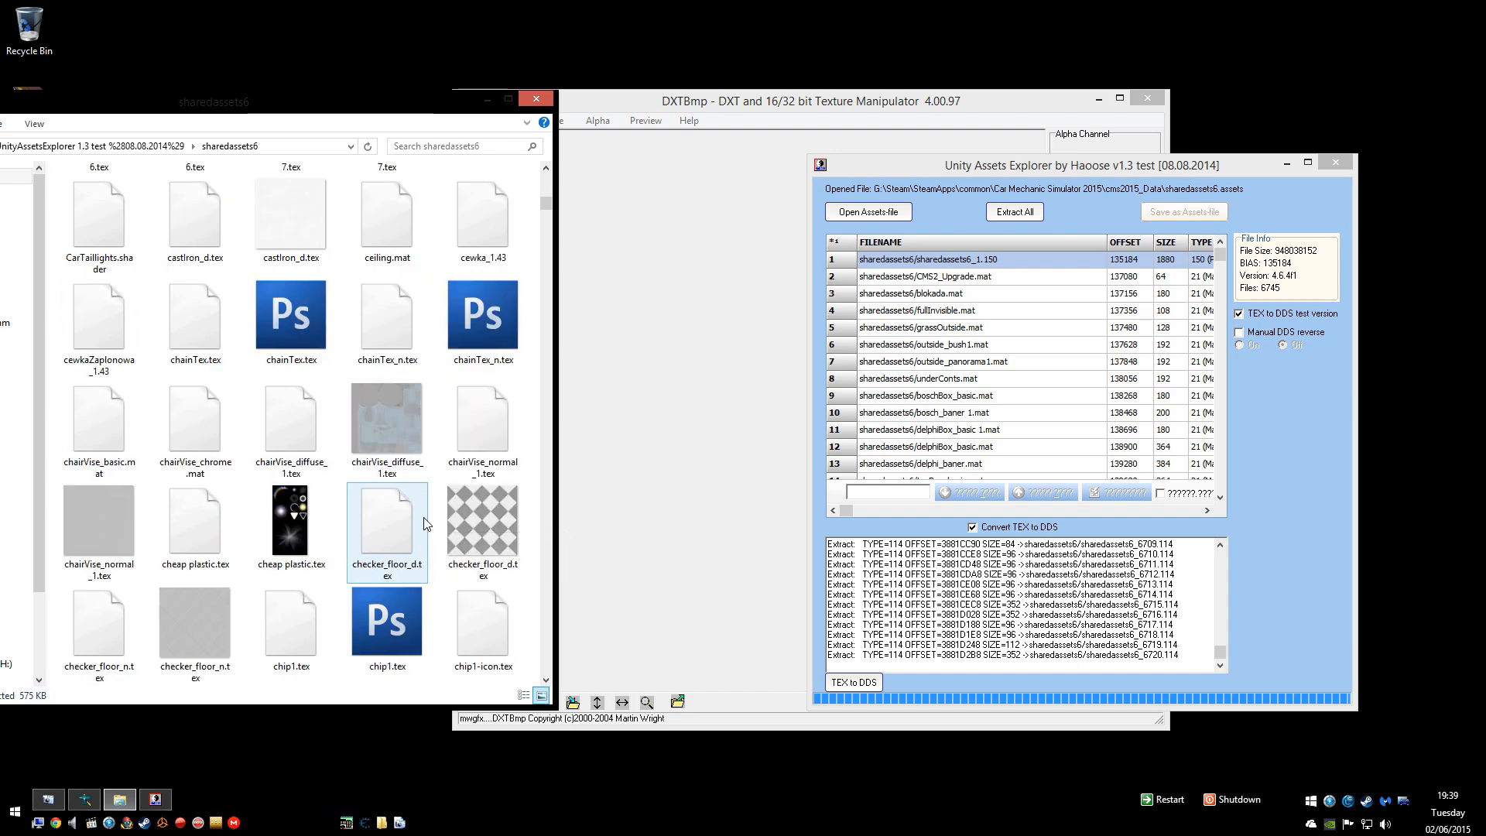
scroll(down, 3)
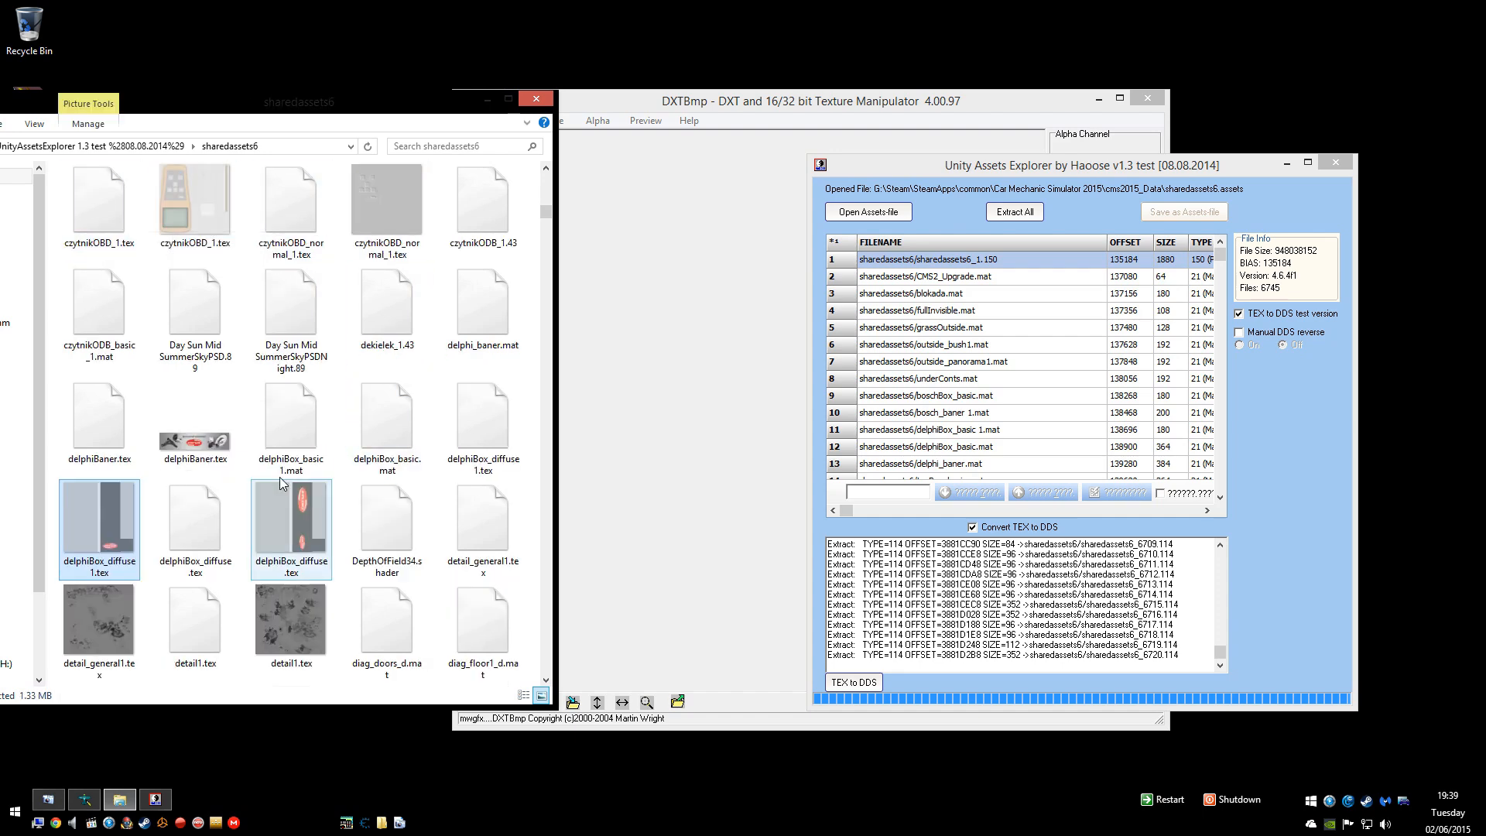
click(195, 419)
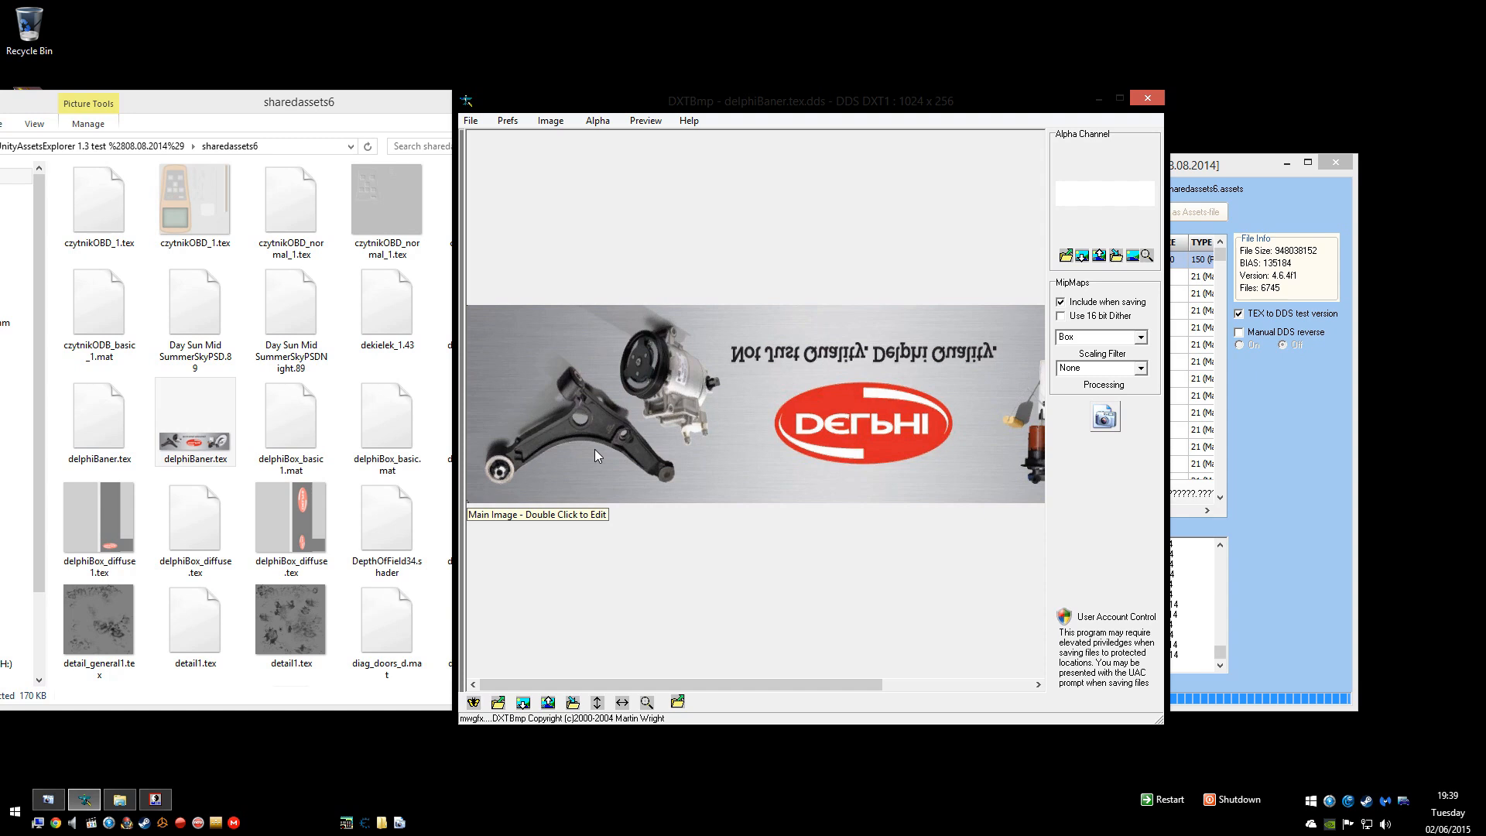
mouse_move(1173, 427)
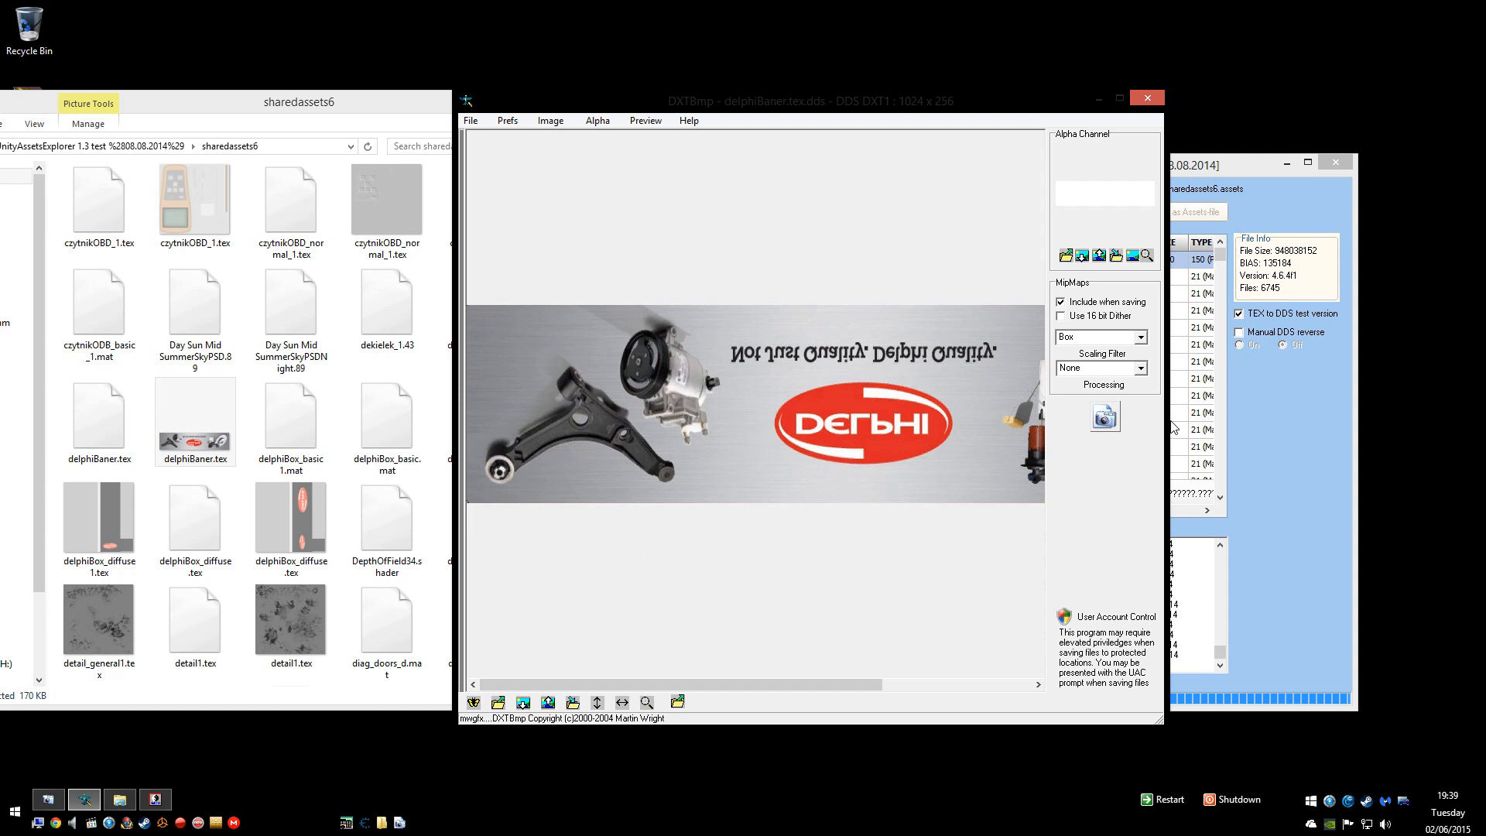
mouse_move(1122, 404)
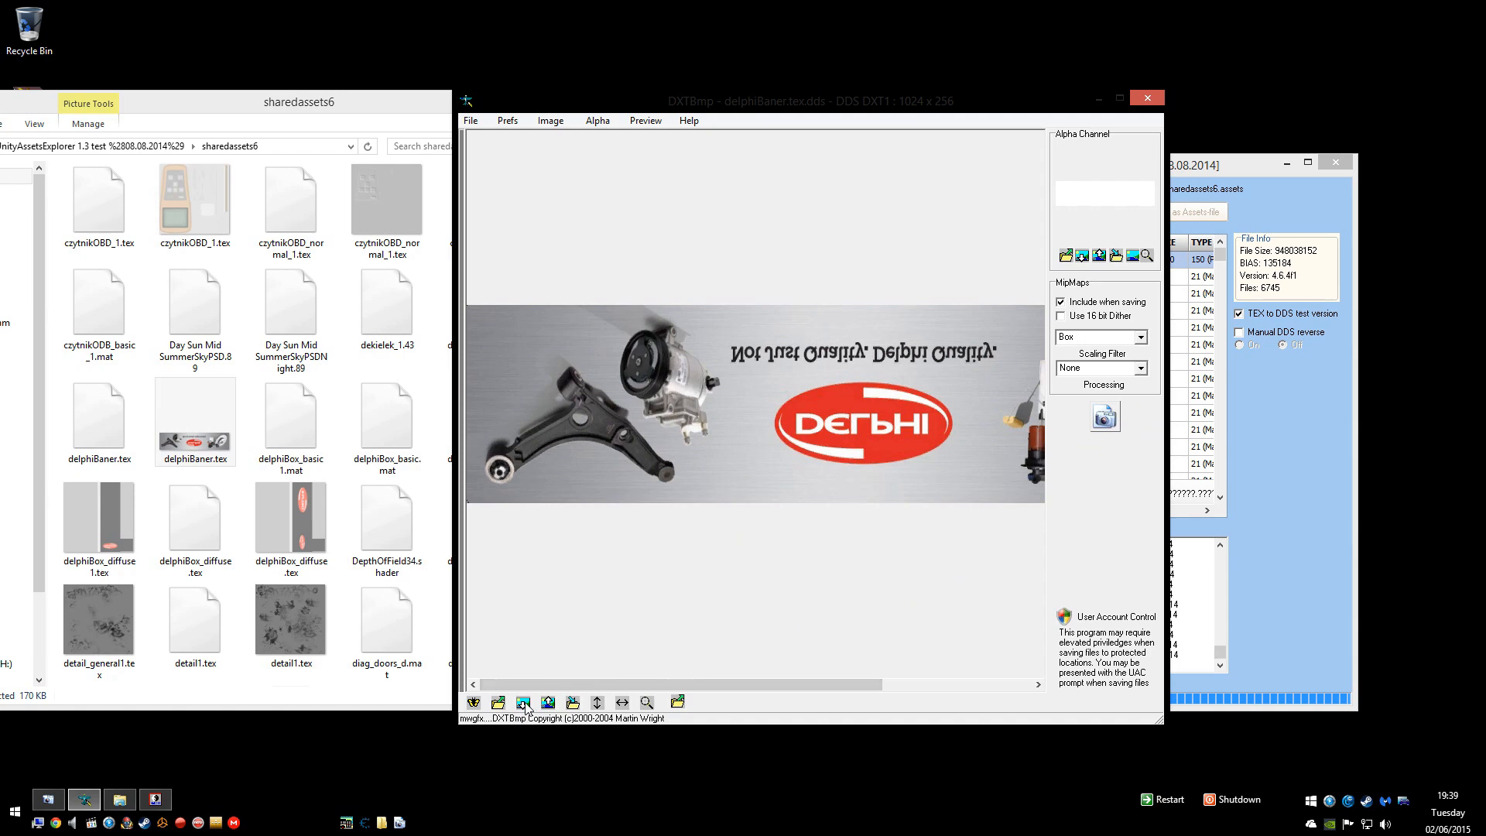
mouse_move(523, 702)
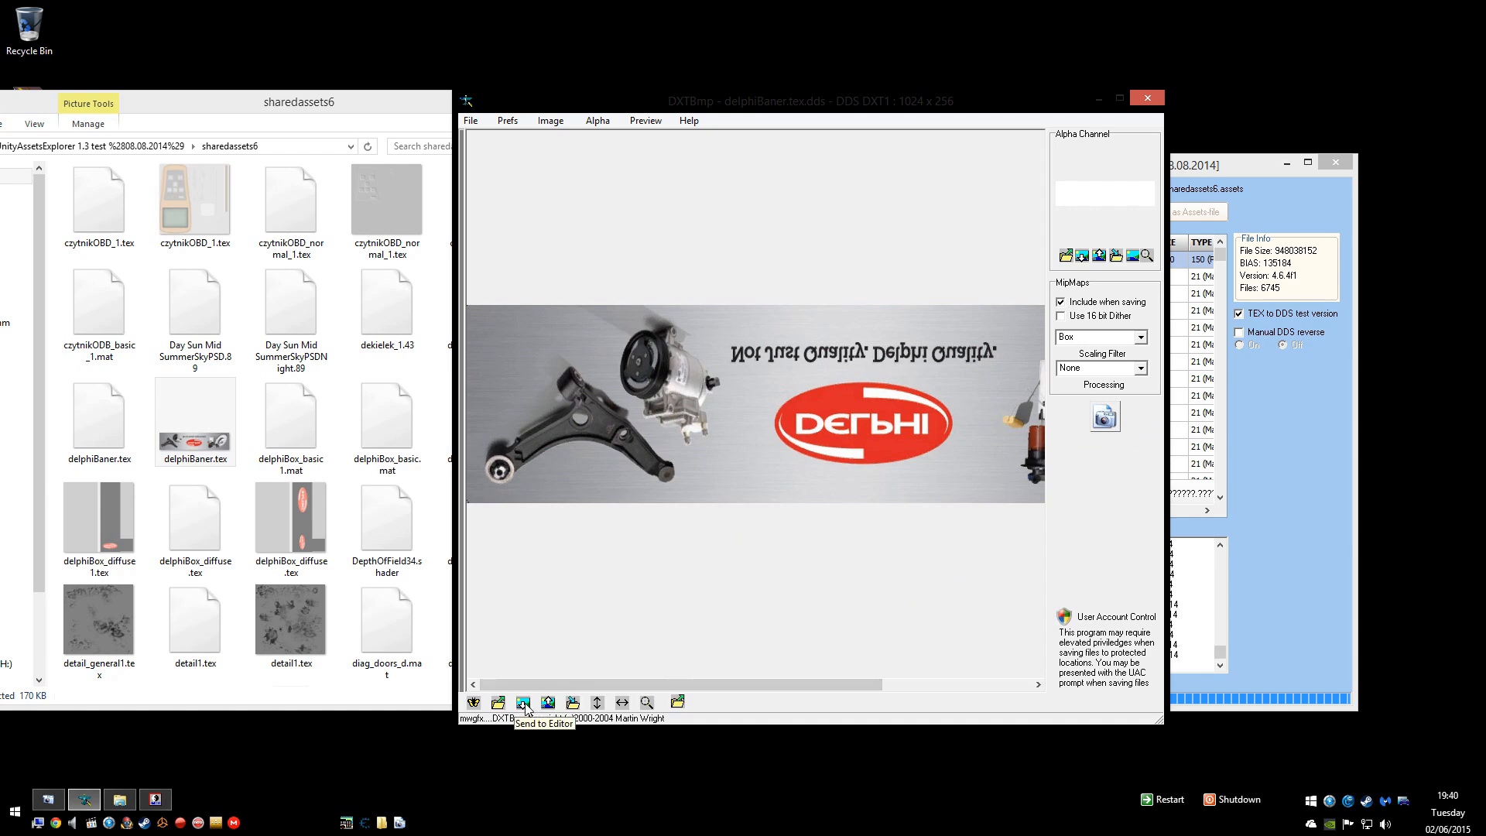
Step: Send the delphiBaner texture from DXTBmp to the external image editor
click(522, 701)
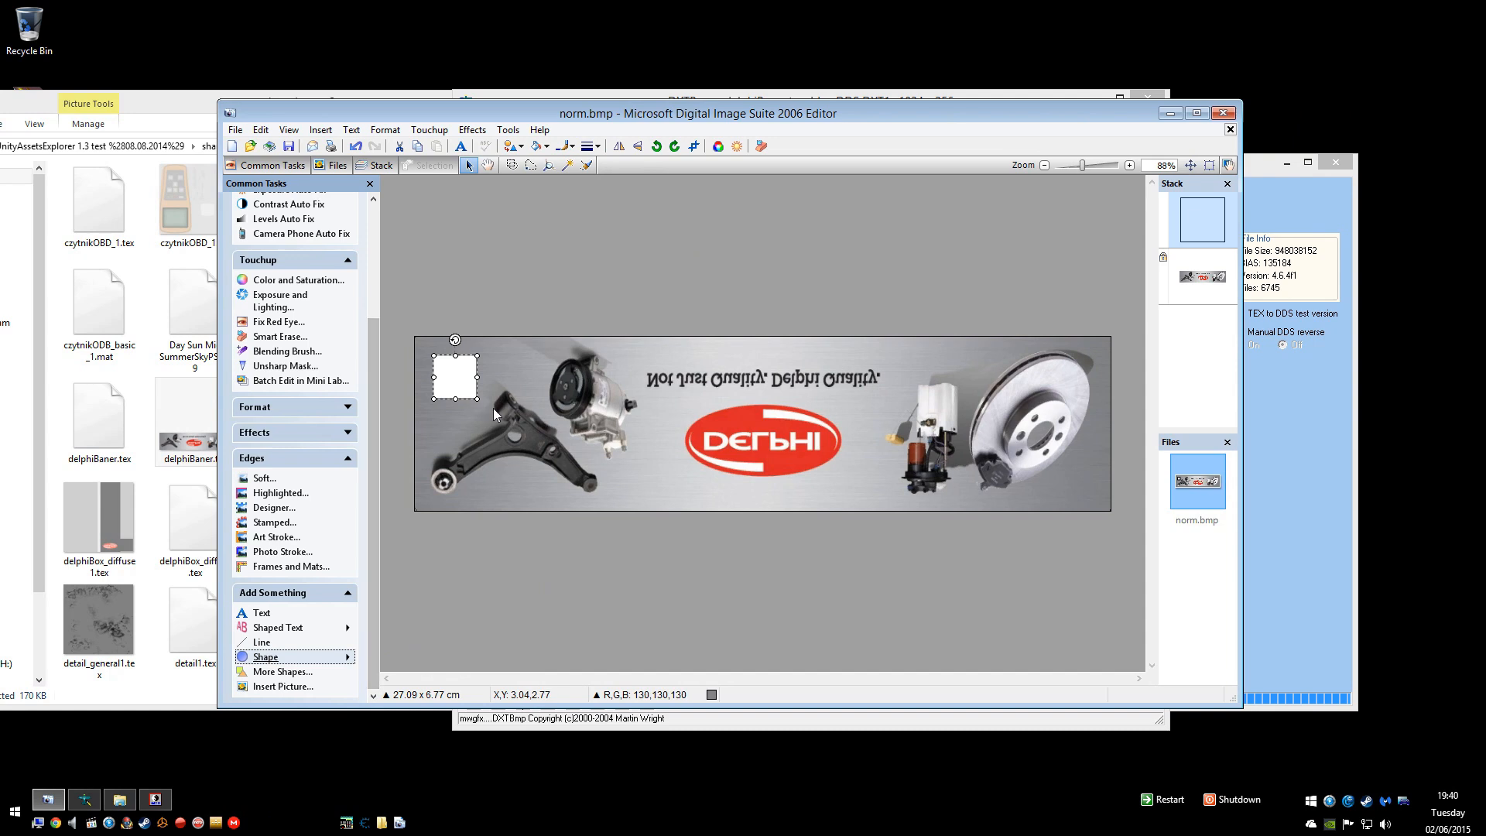
Step: Cover most of the Delphi banner with a bright green filled rectangle
drag(479, 376, 1077, 376)
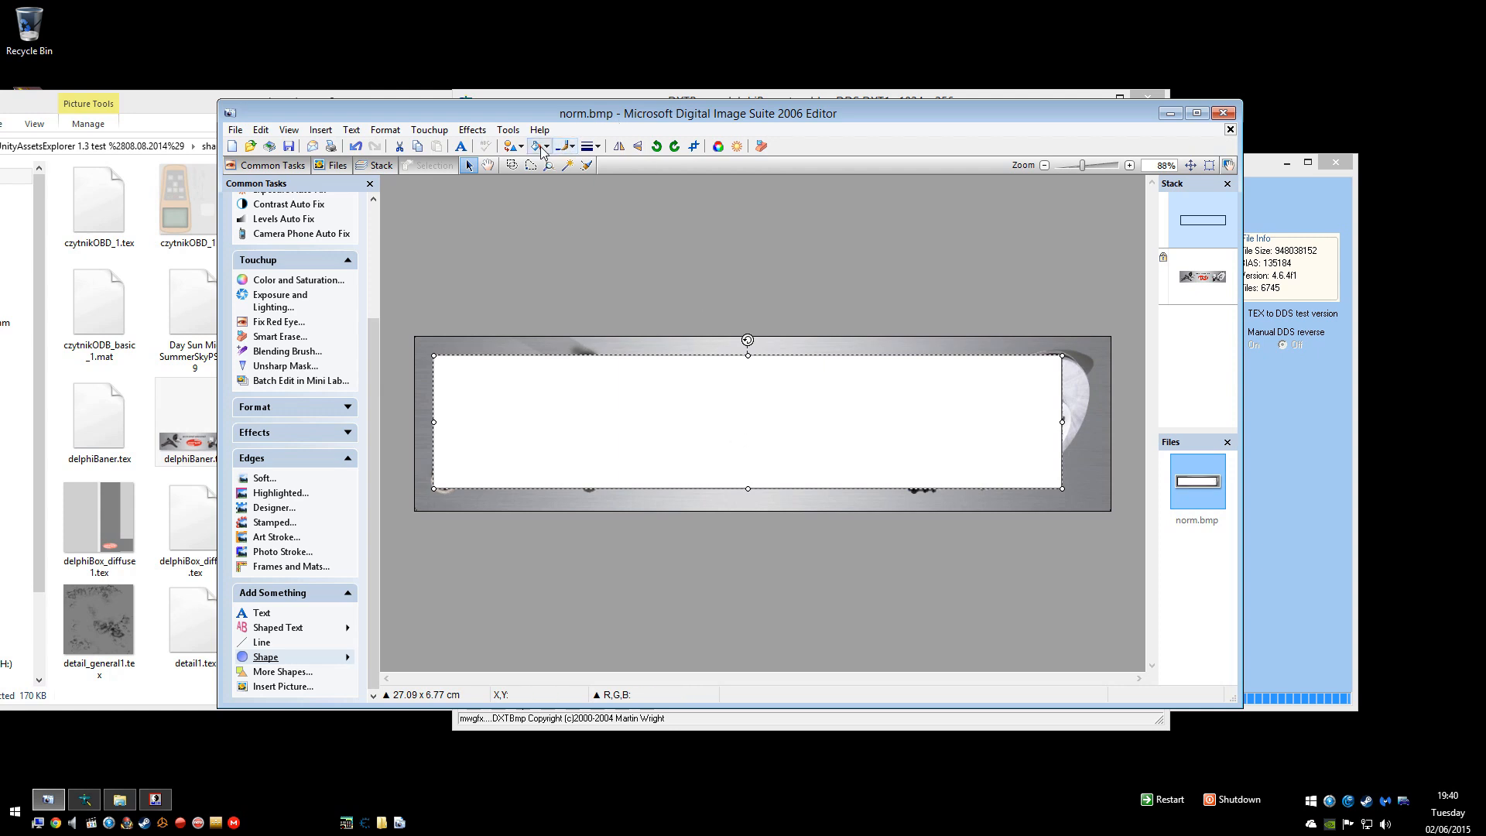
click(540, 145)
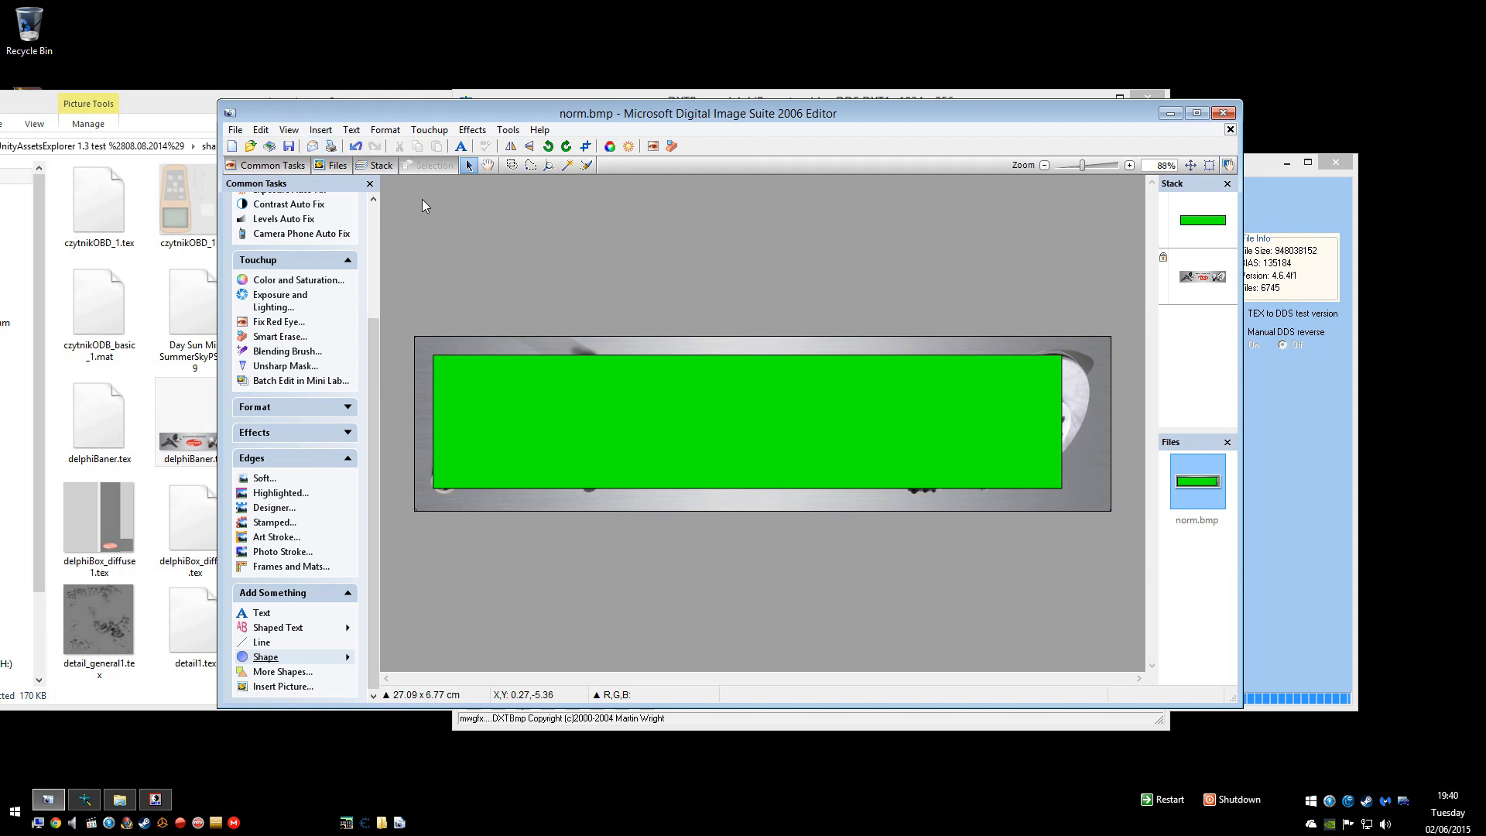
mouse_move(290, 145)
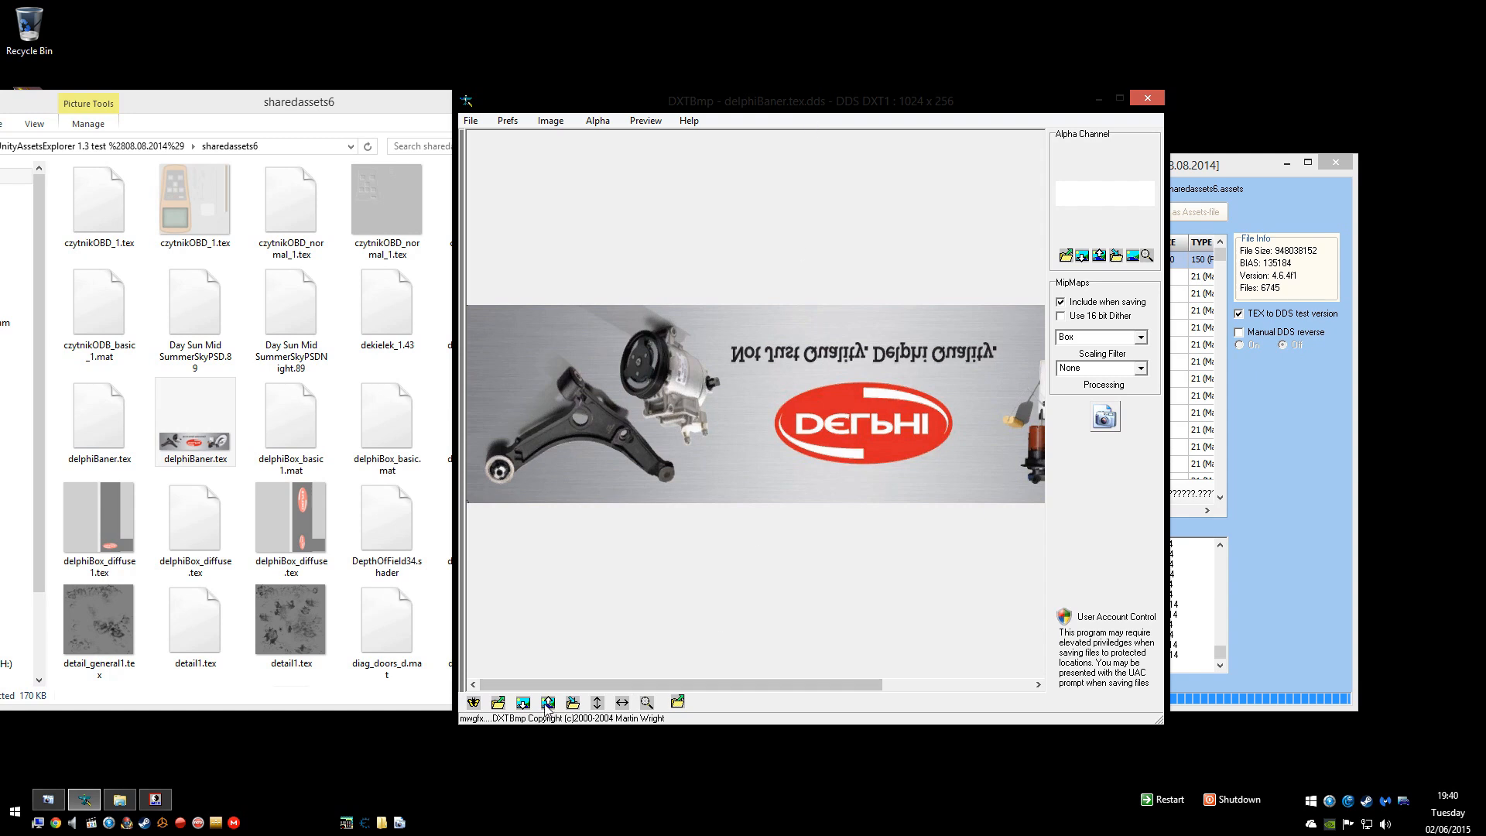
Step: Reload the green banner from the editor, save it over delphiBaner.tex, and close DXTBmp
click(547, 701)
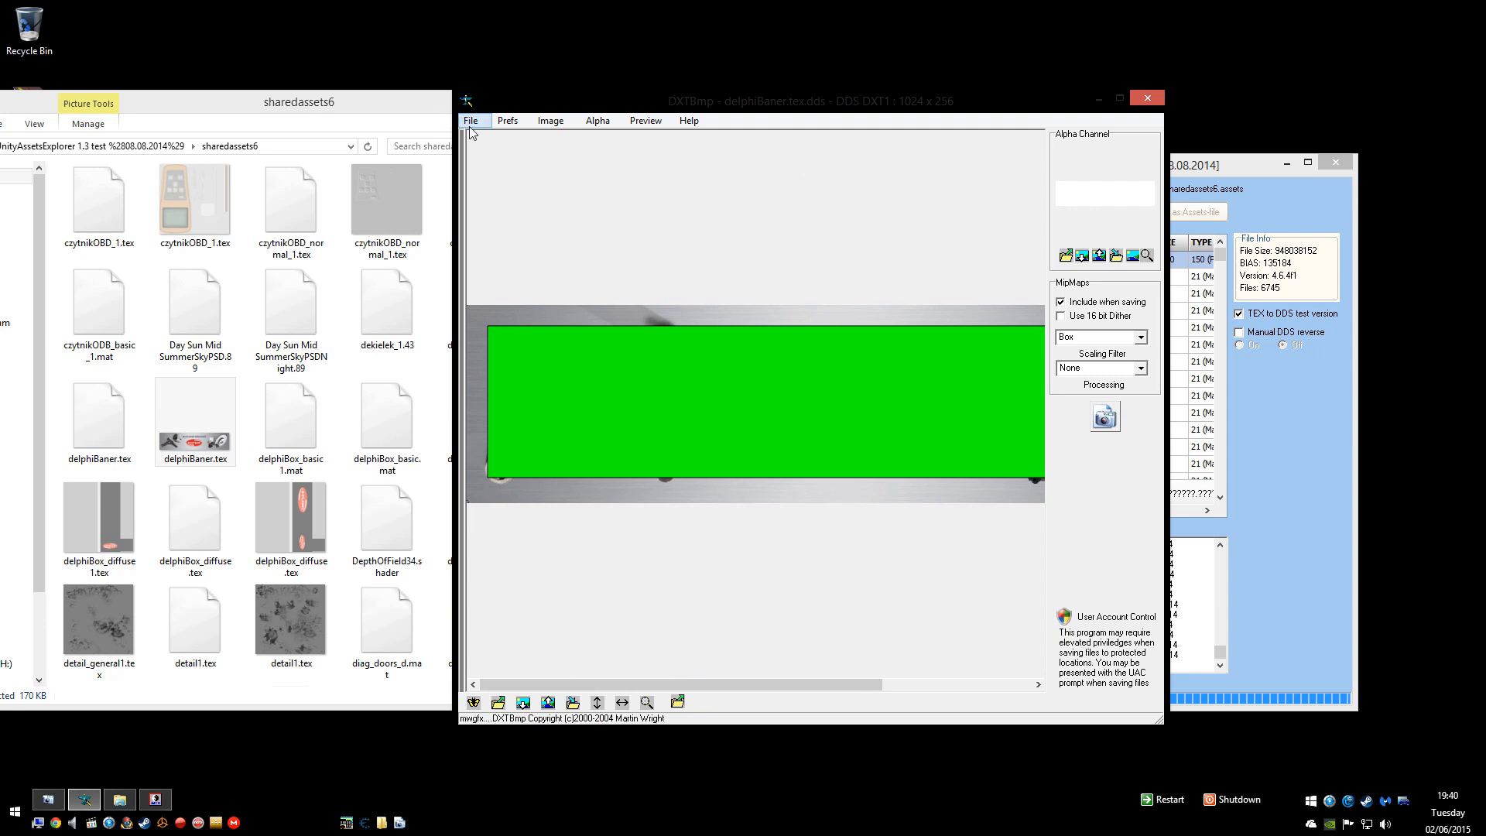
click(470, 121)
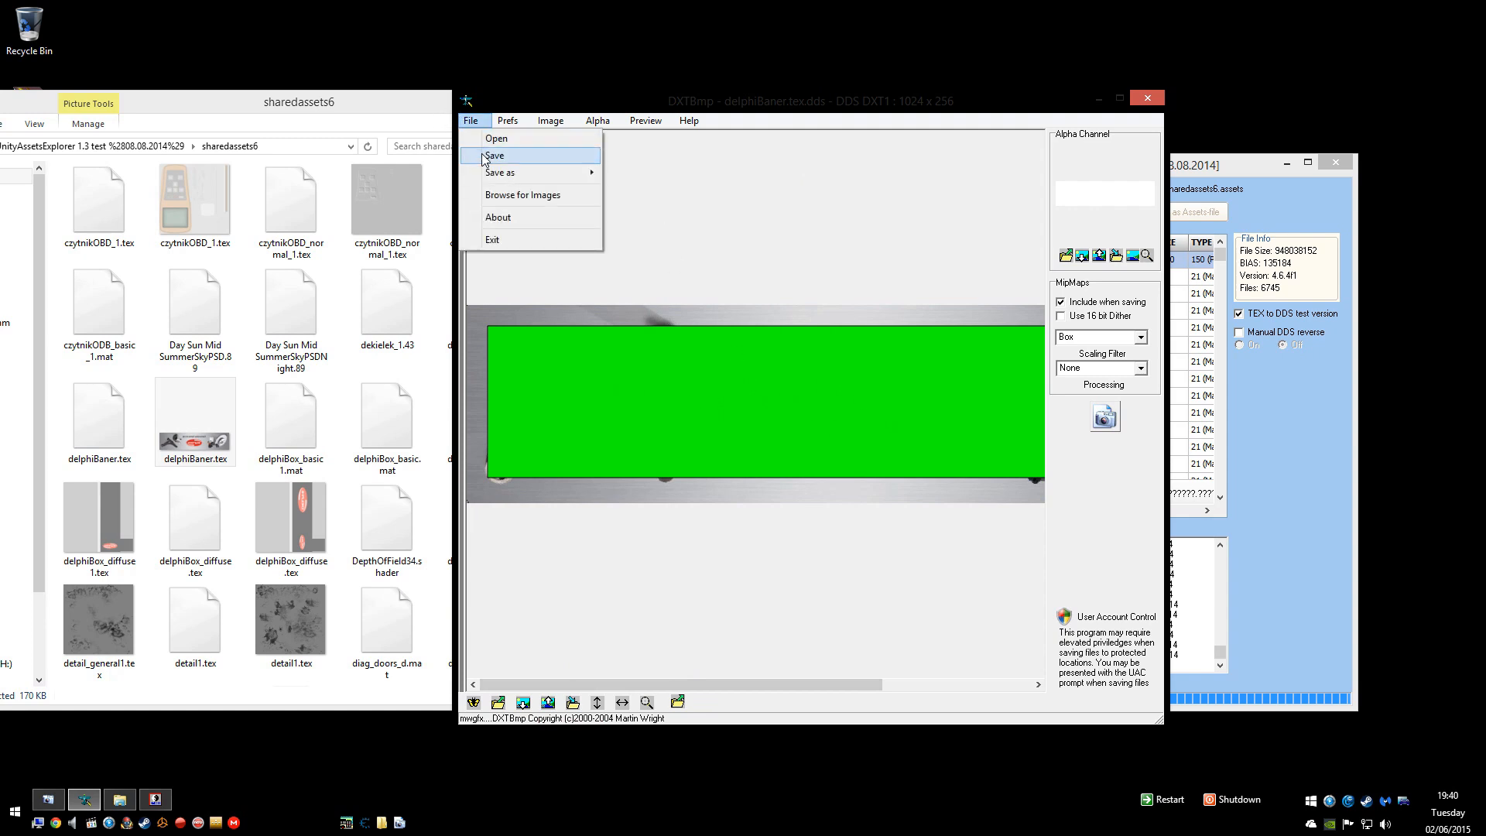
click(494, 155)
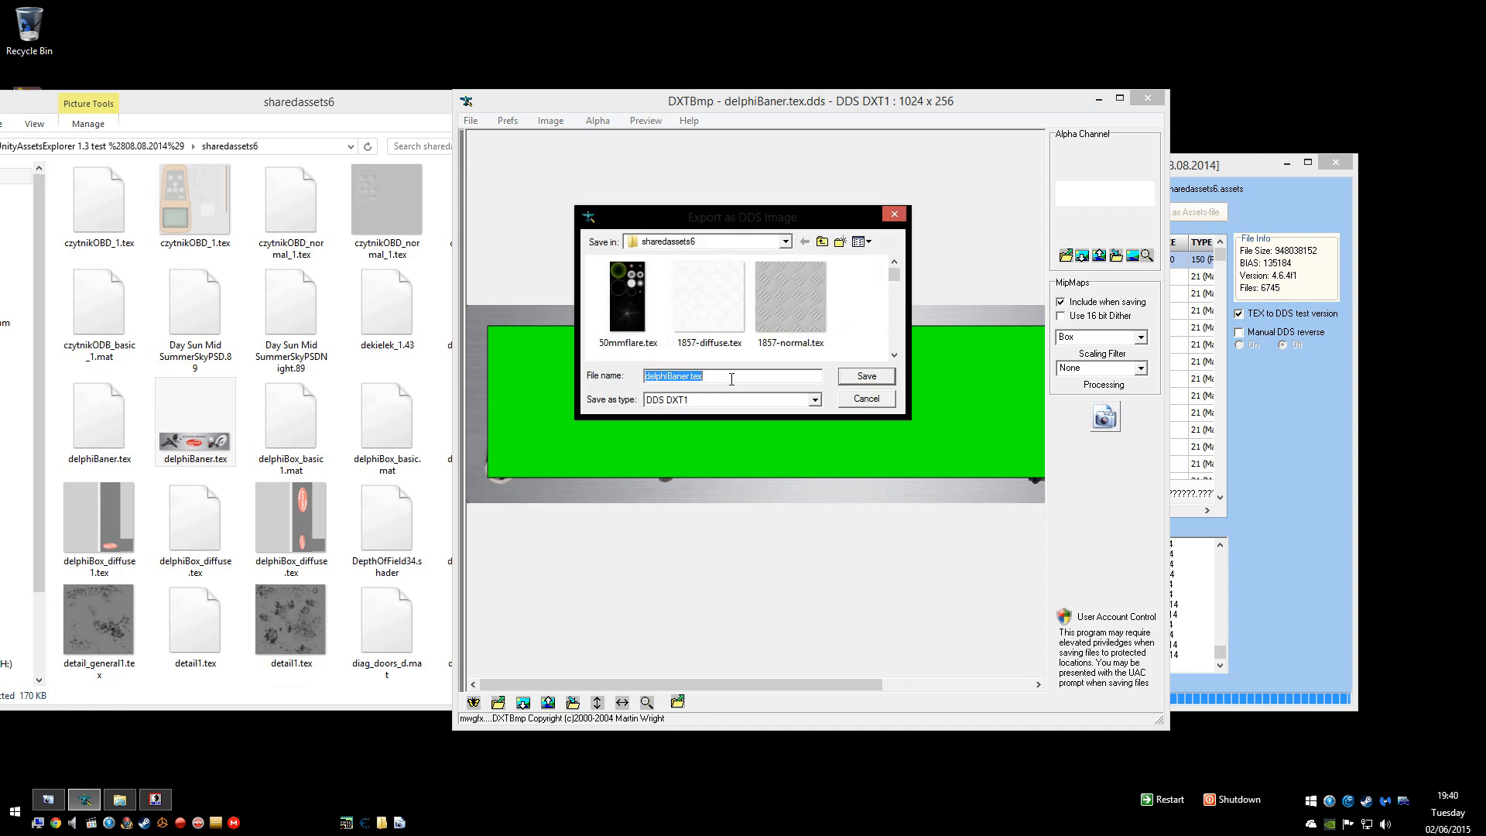
click(864, 375)
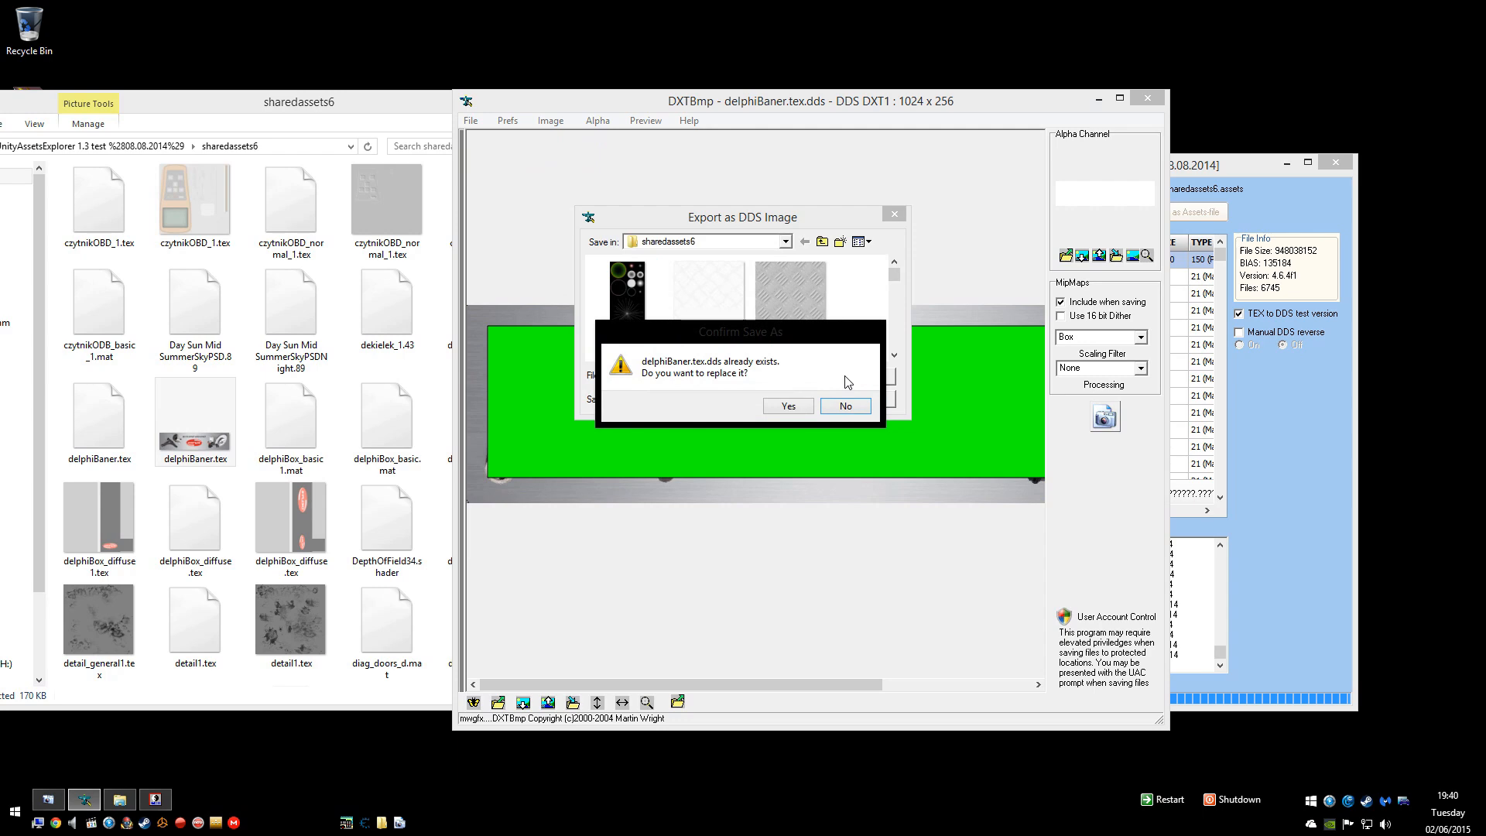
click(787, 405)
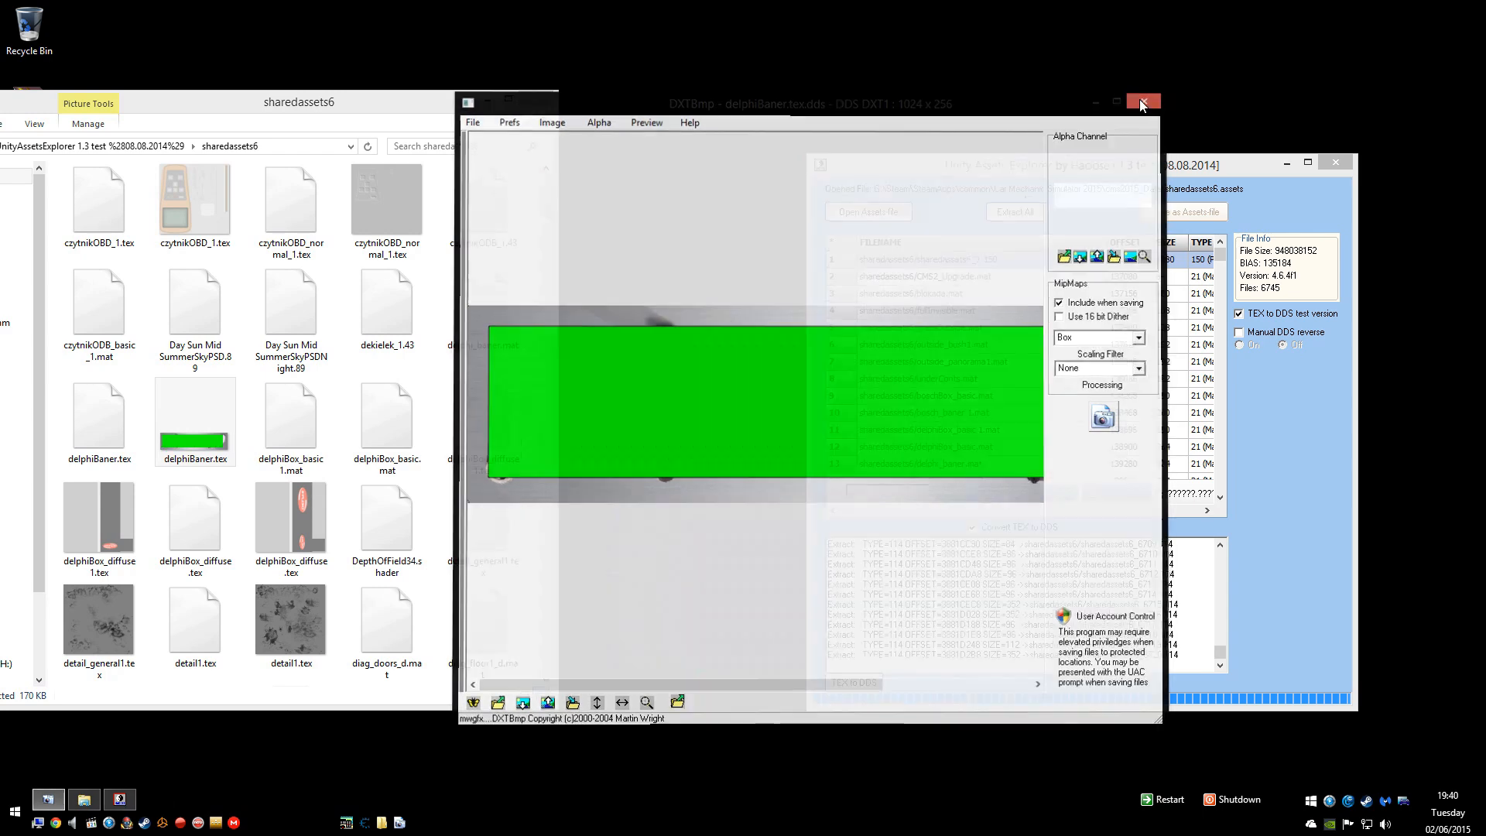
click(1142, 102)
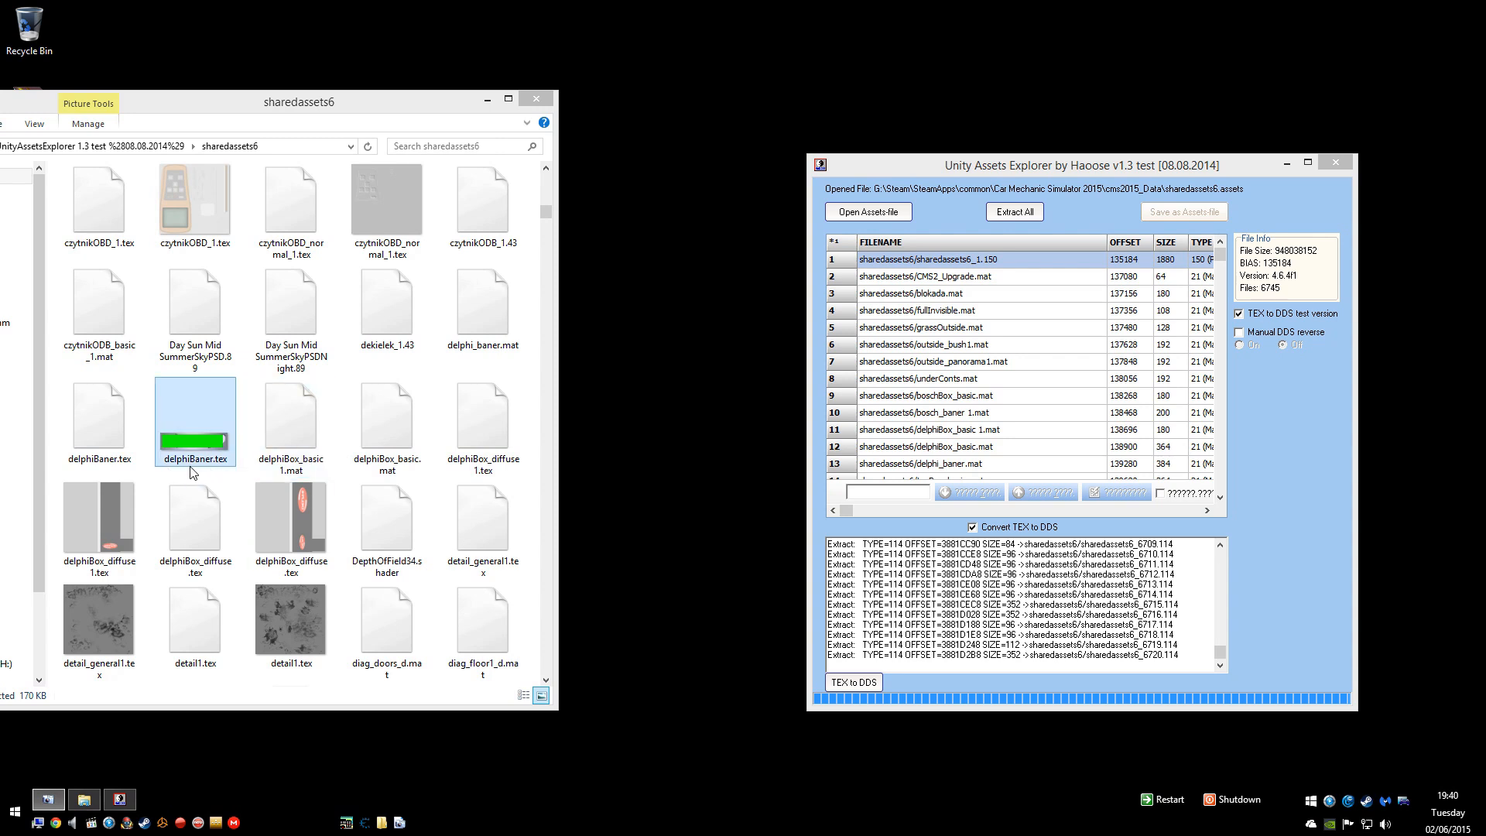
mouse_move(218, 470)
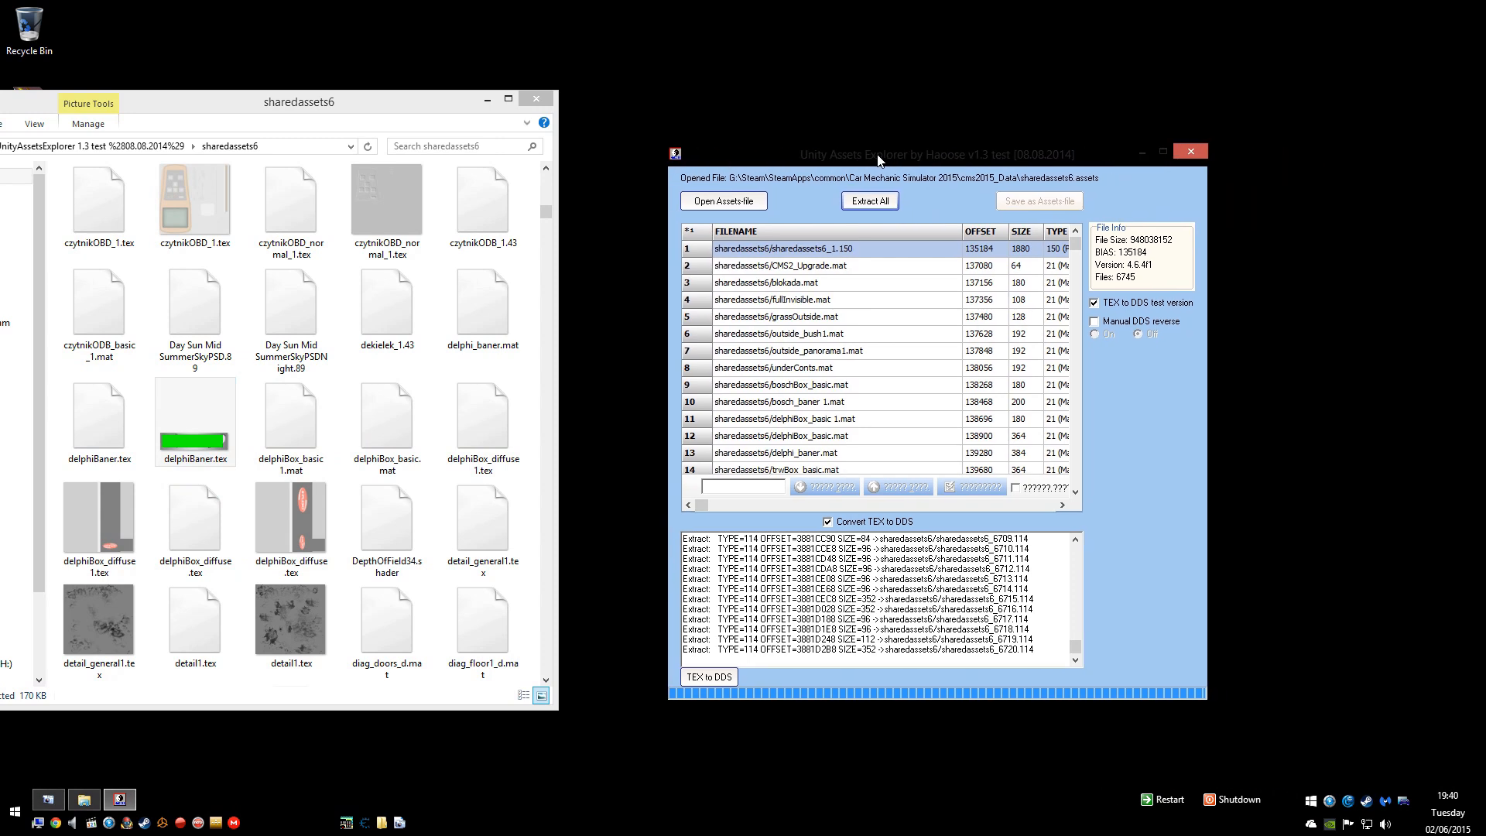
mouse_move(817, 357)
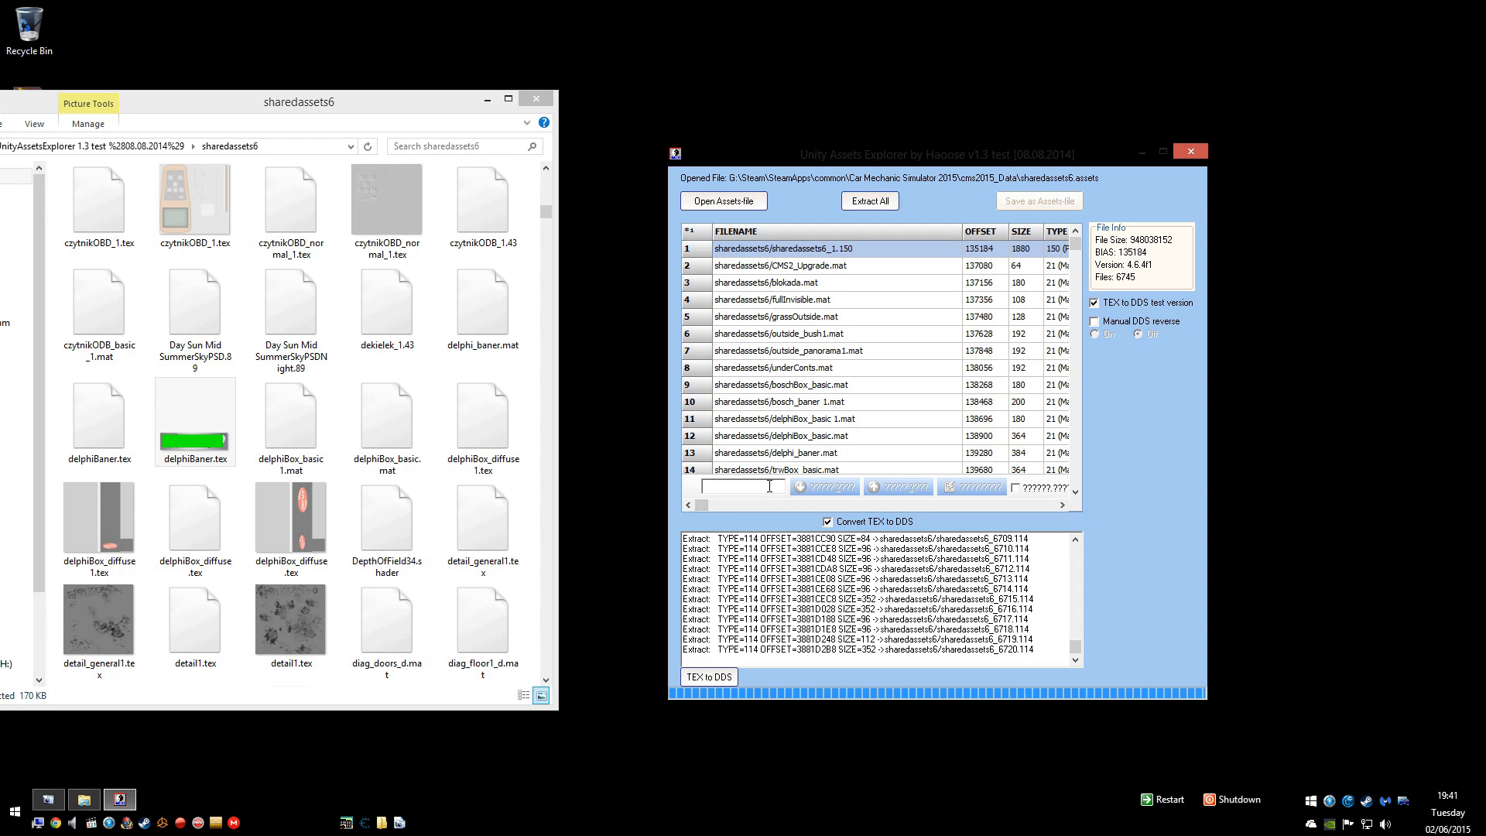
Step: Find delphiBaner.tex via 'delp' search and import the edited DDS over it
text(delphibaner)
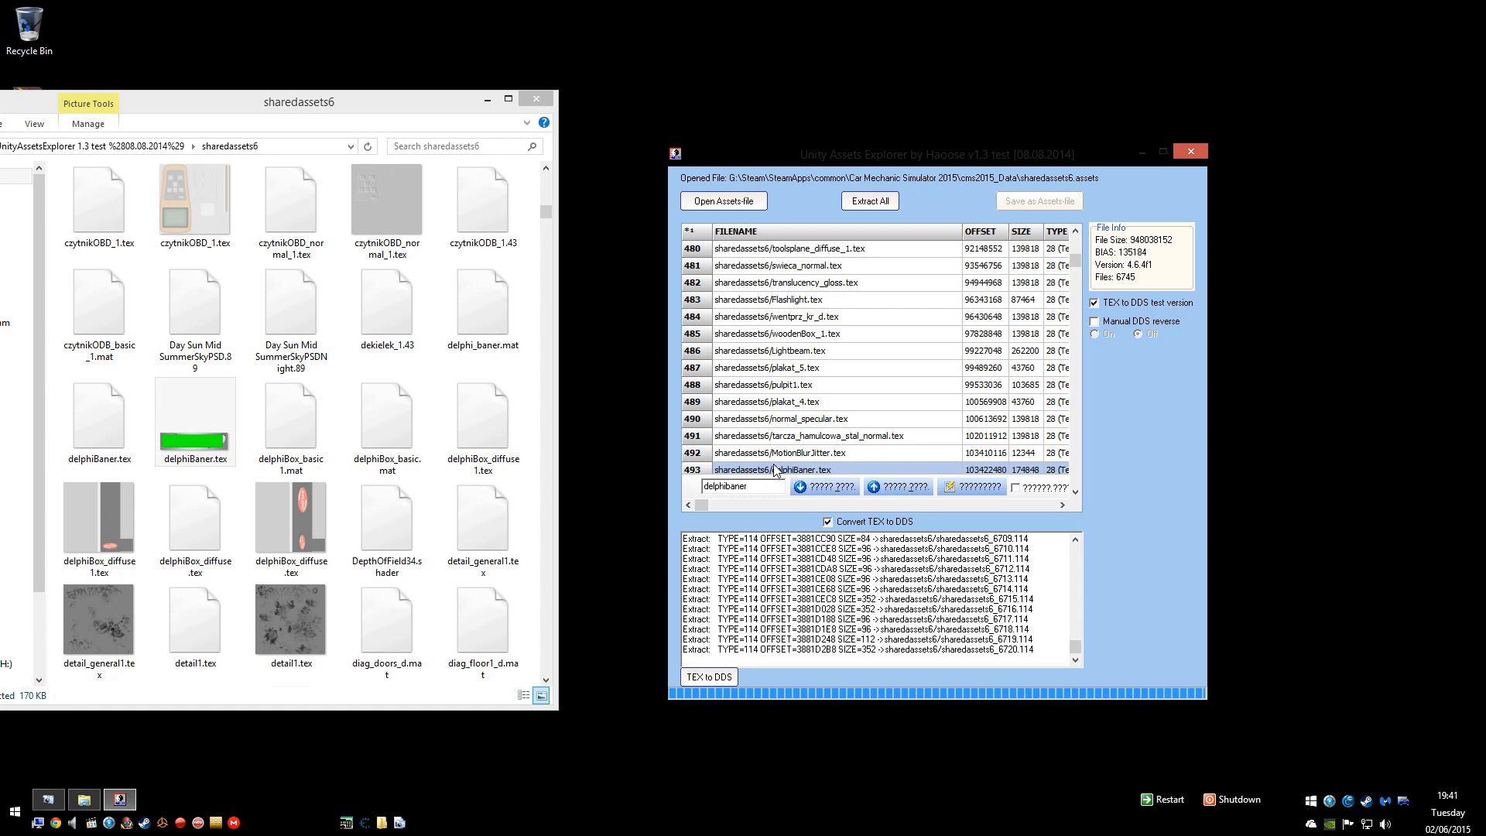
scroll(down, 3)
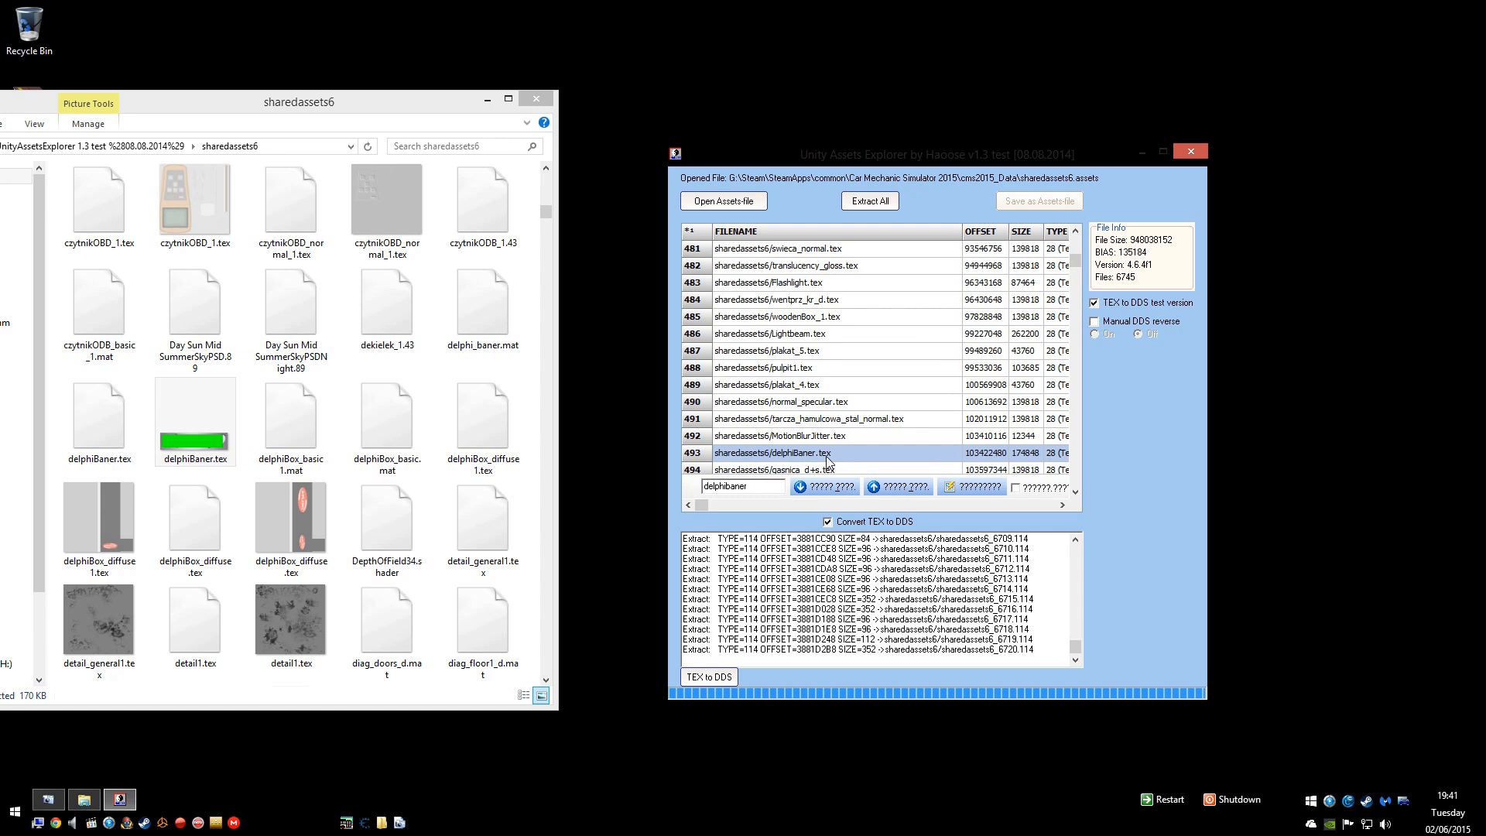
right_click(773, 452)
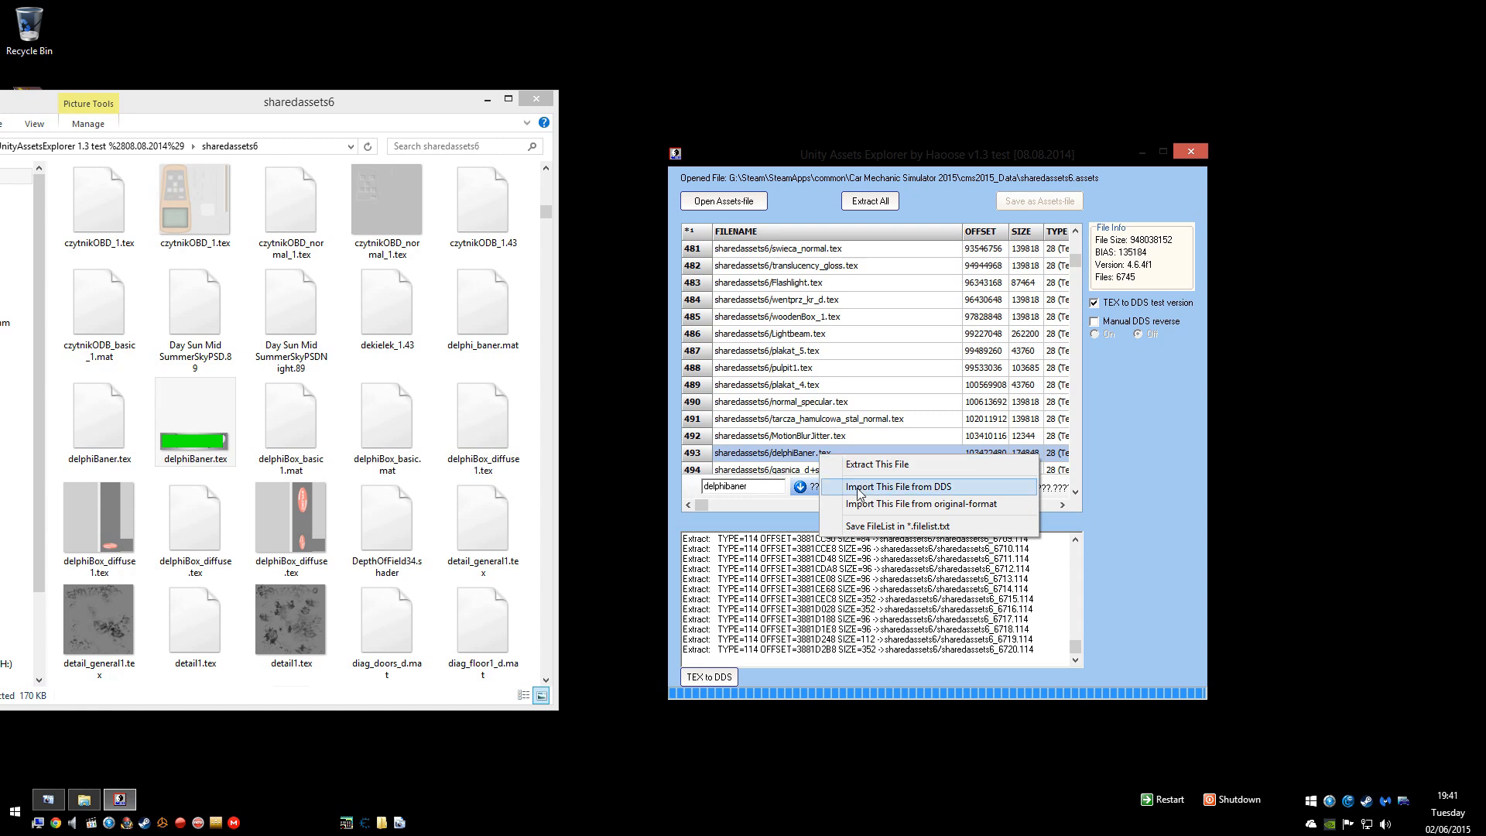
mouse_move(913, 499)
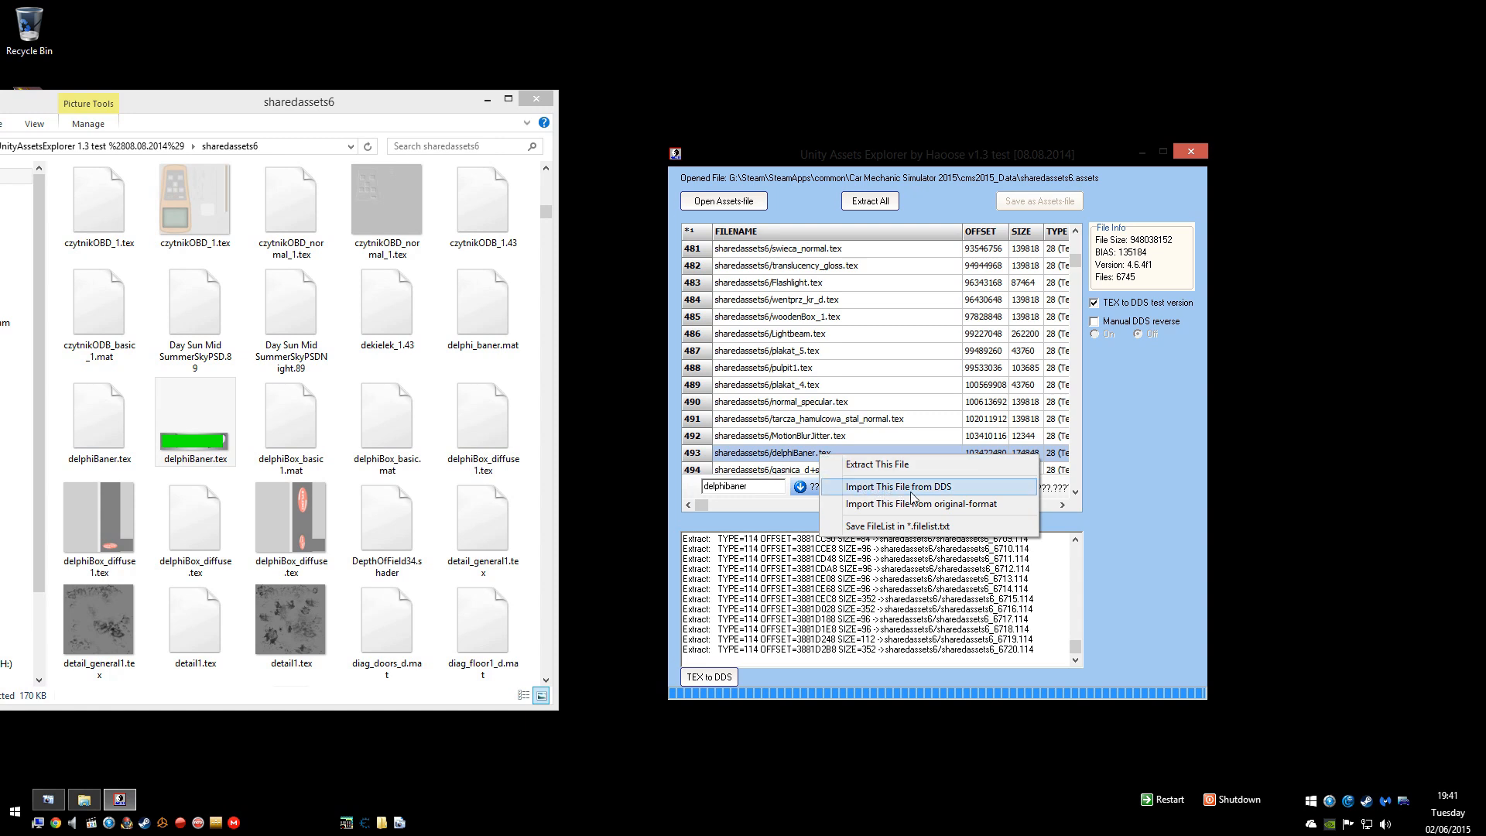
click(898, 486)
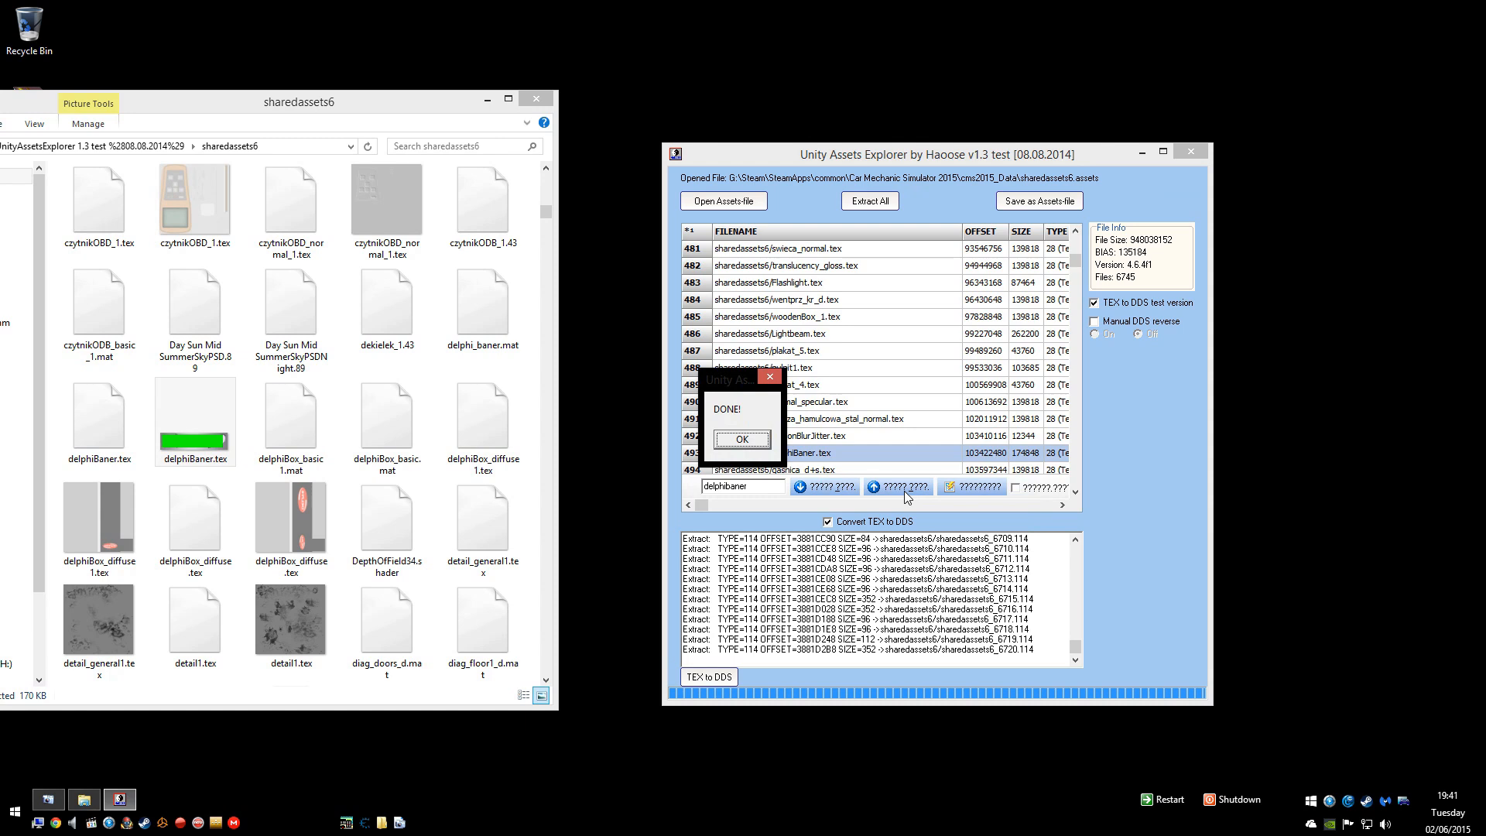
mouse_move(871, 467)
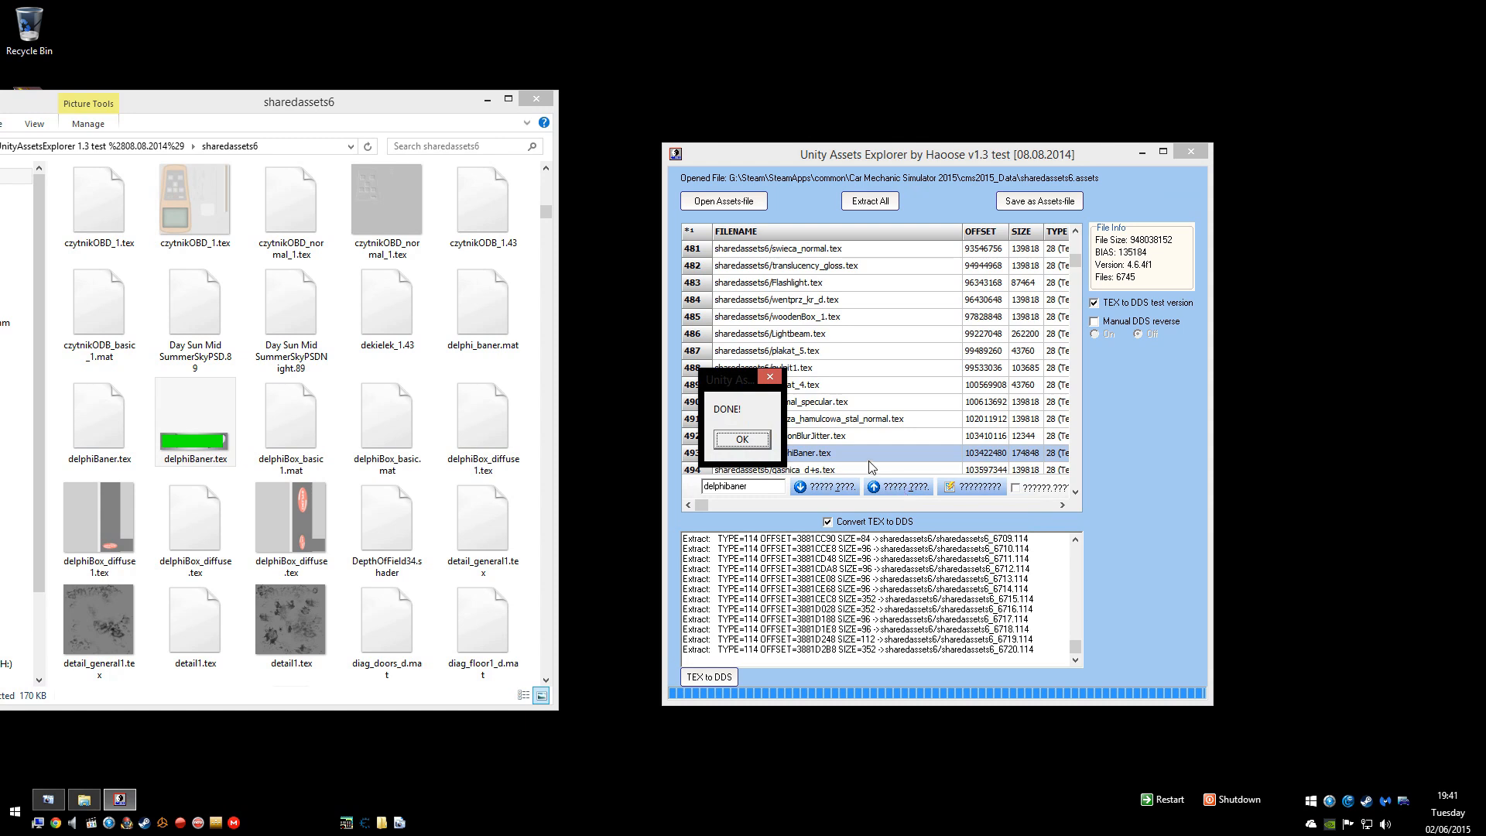
click(742, 438)
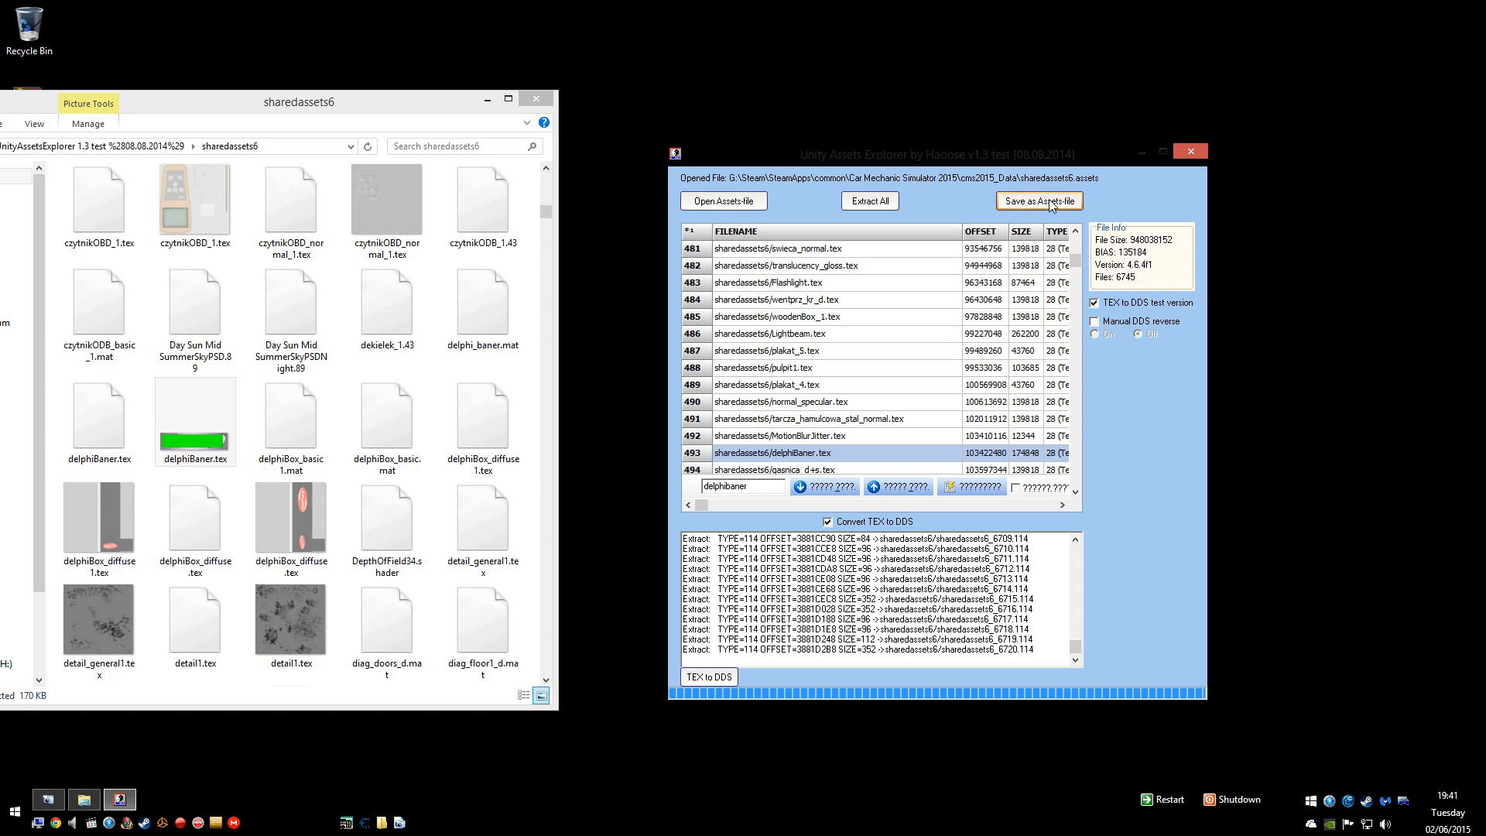
Step: Save the modified assets over sharedassets6.assets in cms2015_Data, replacing the original
click(1038, 200)
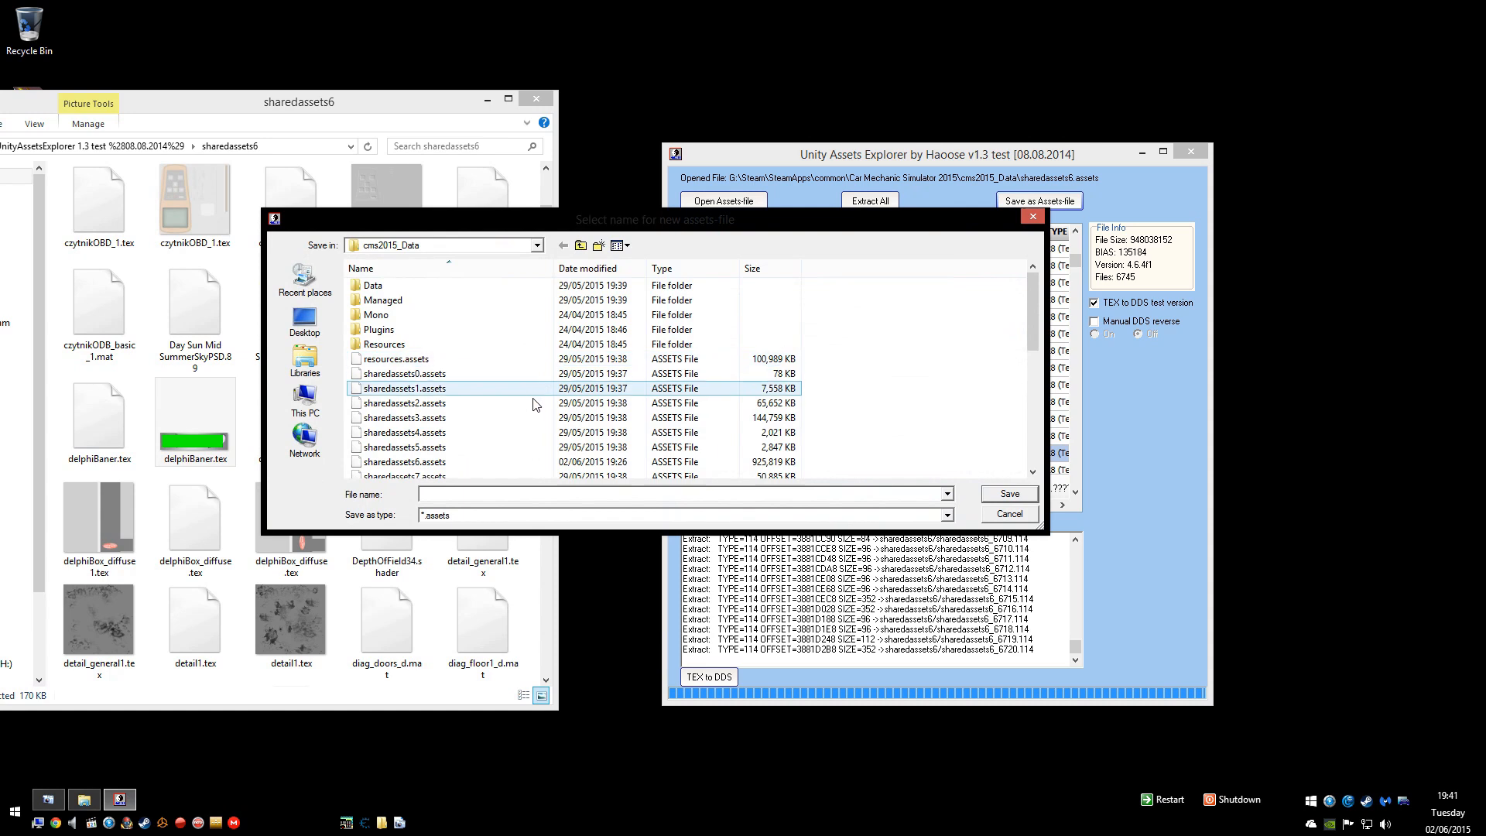
click(404, 461)
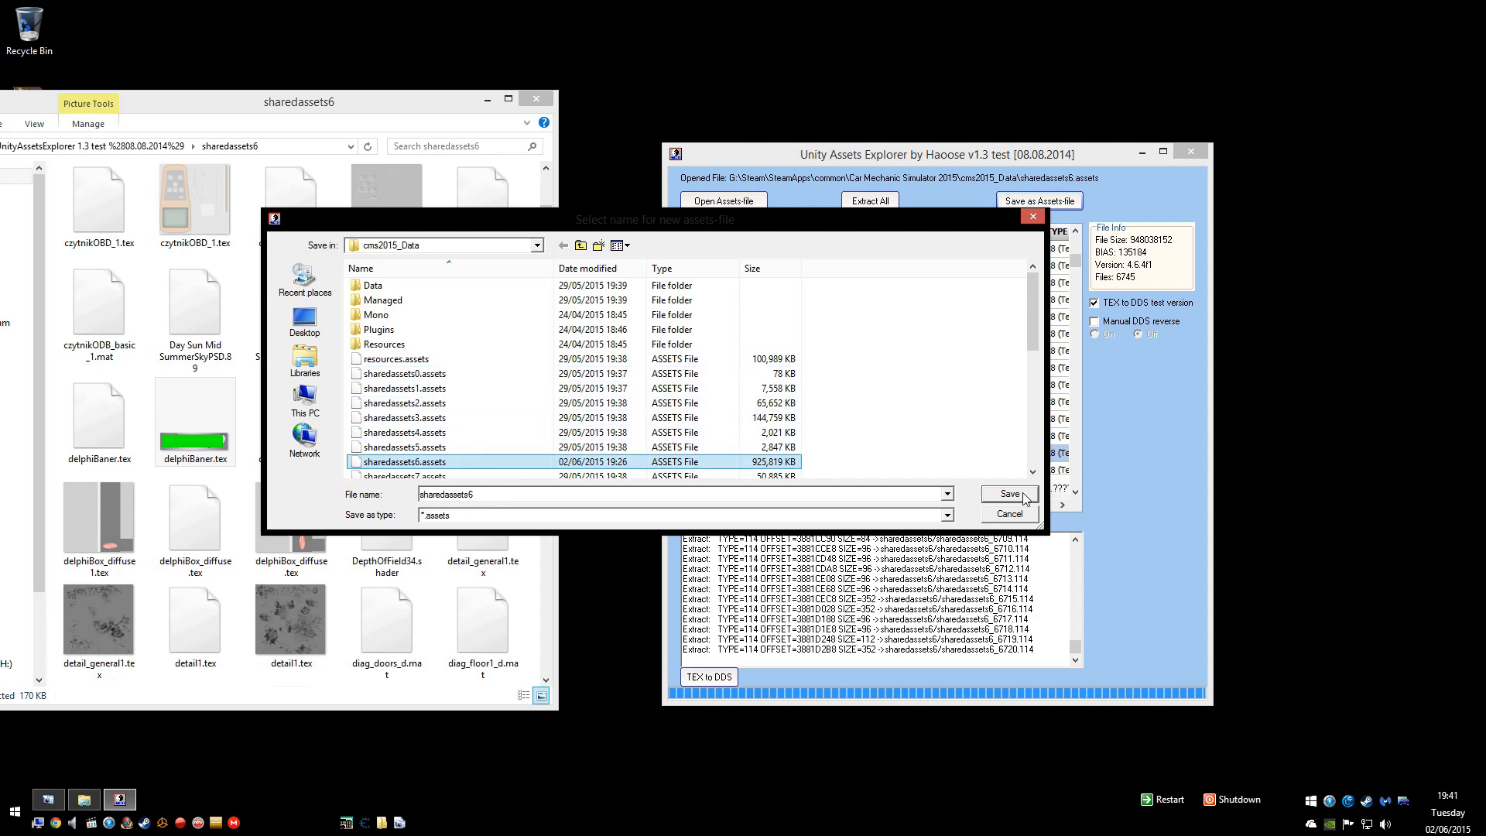
click(1008, 494)
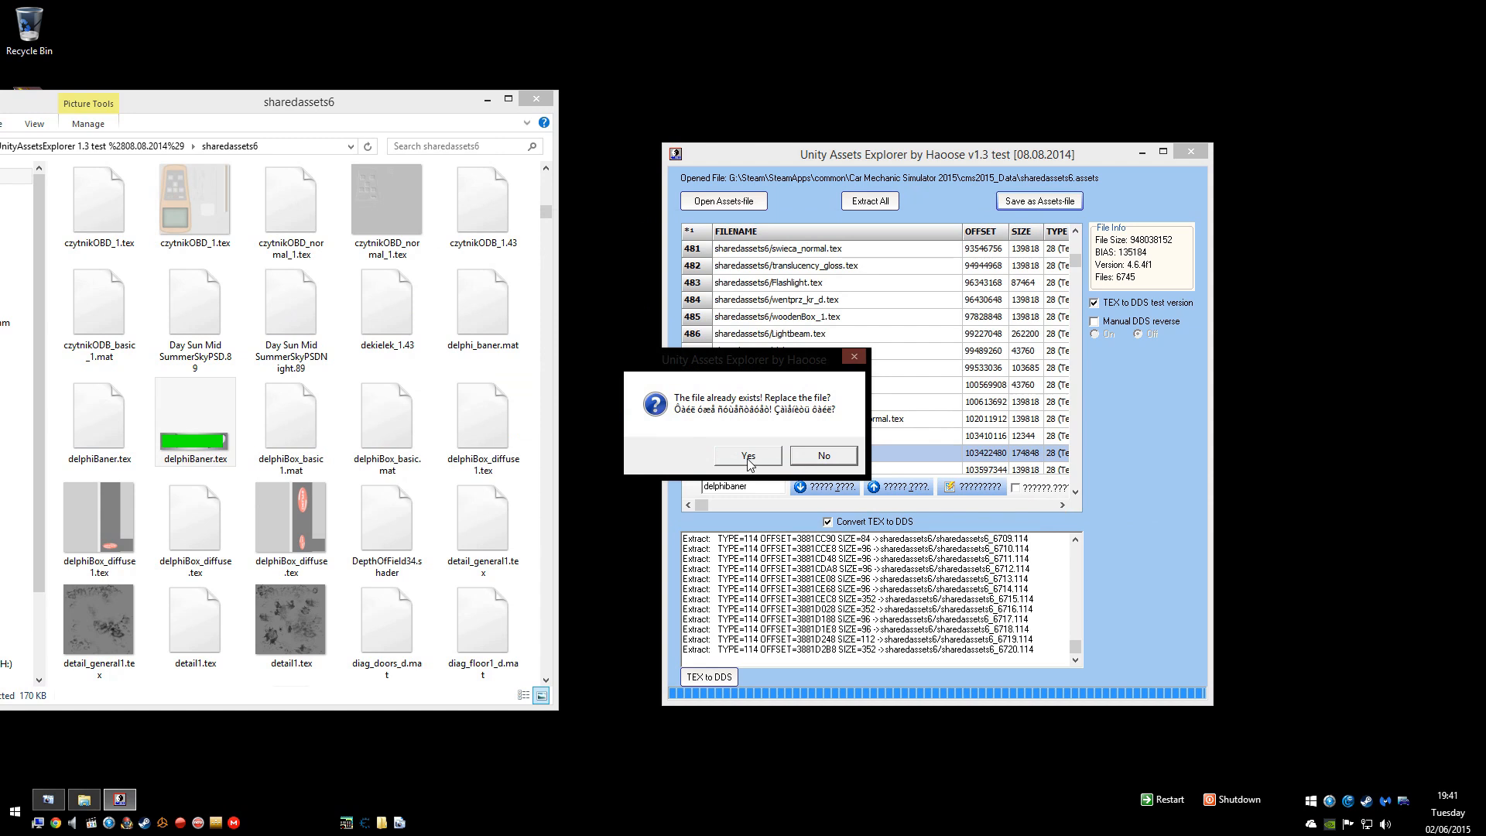
click(746, 455)
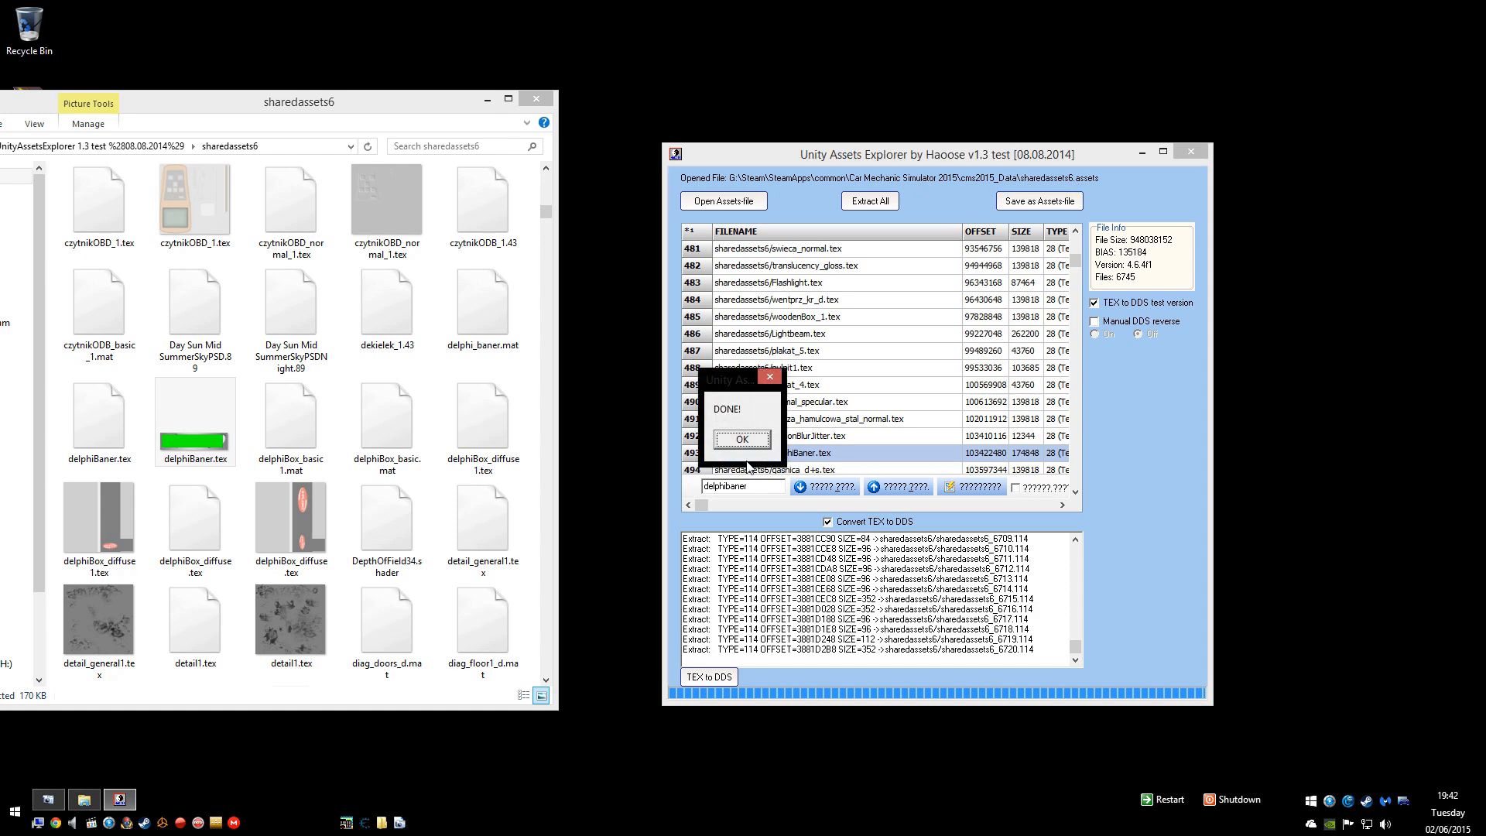
click(741, 438)
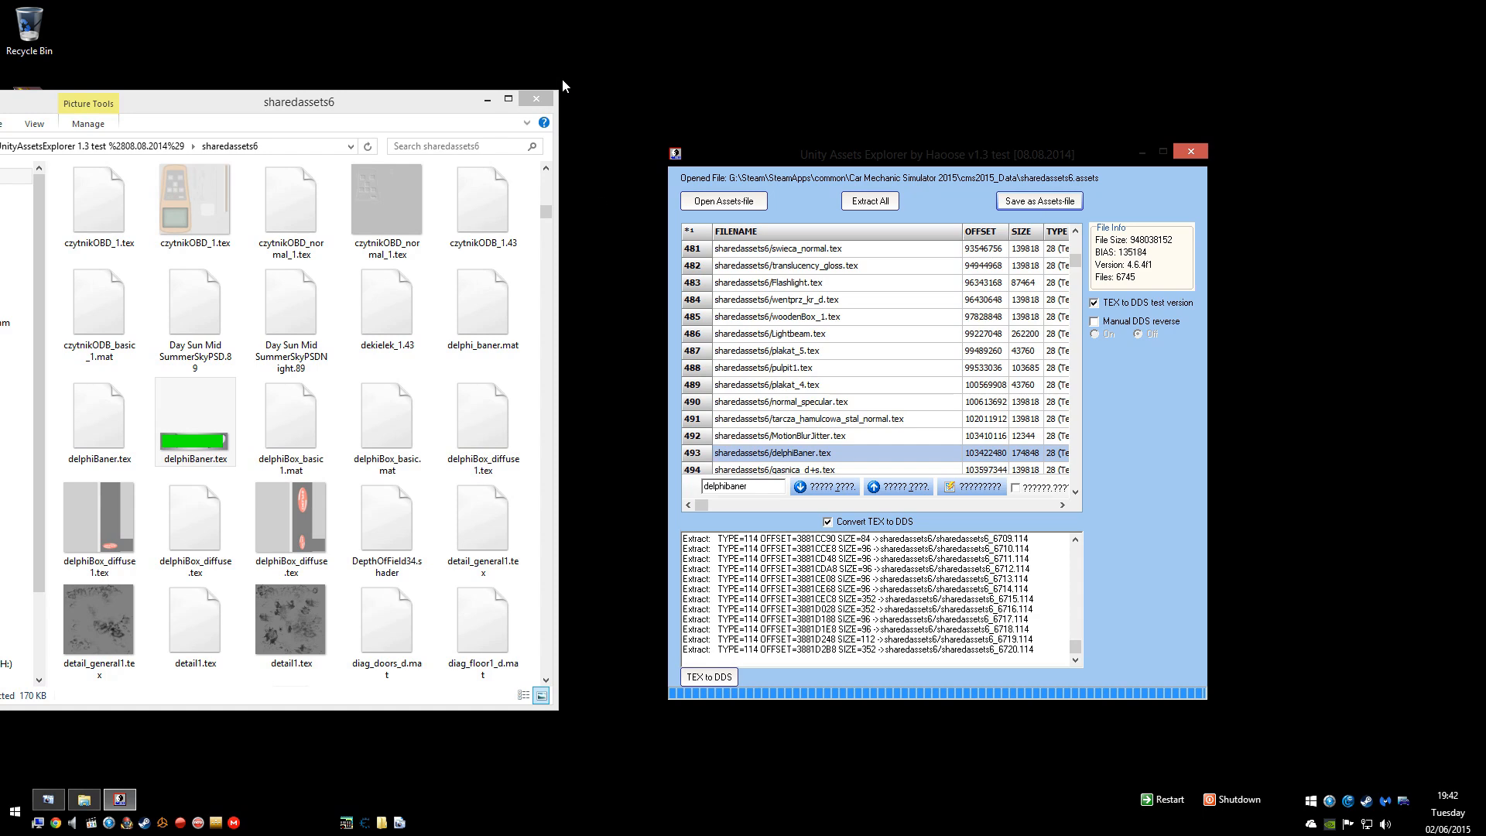
Step: Launch the game and continue the Classic Mode save into the garage
click(534, 97)
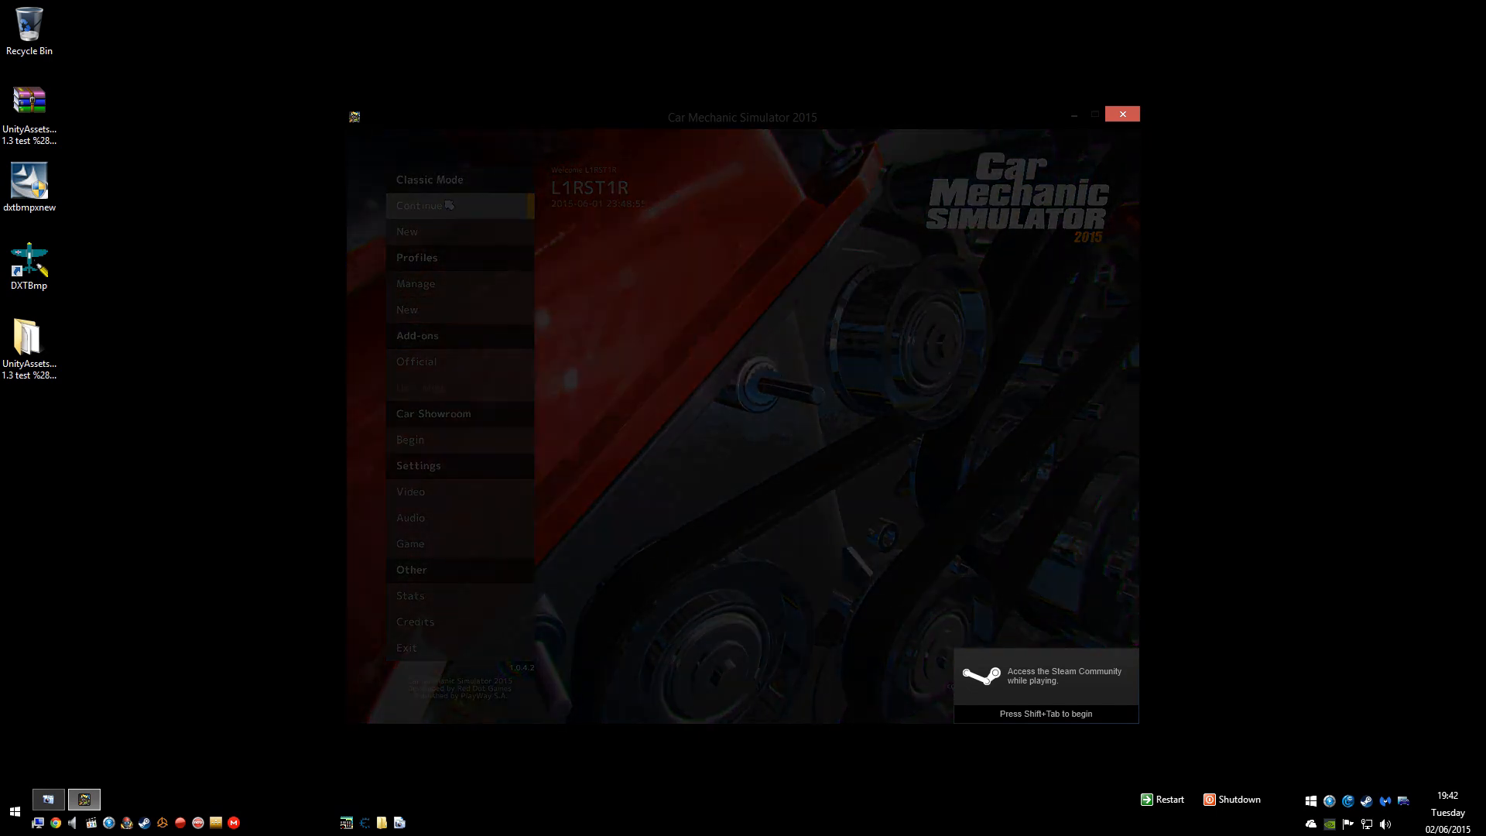
click(415, 204)
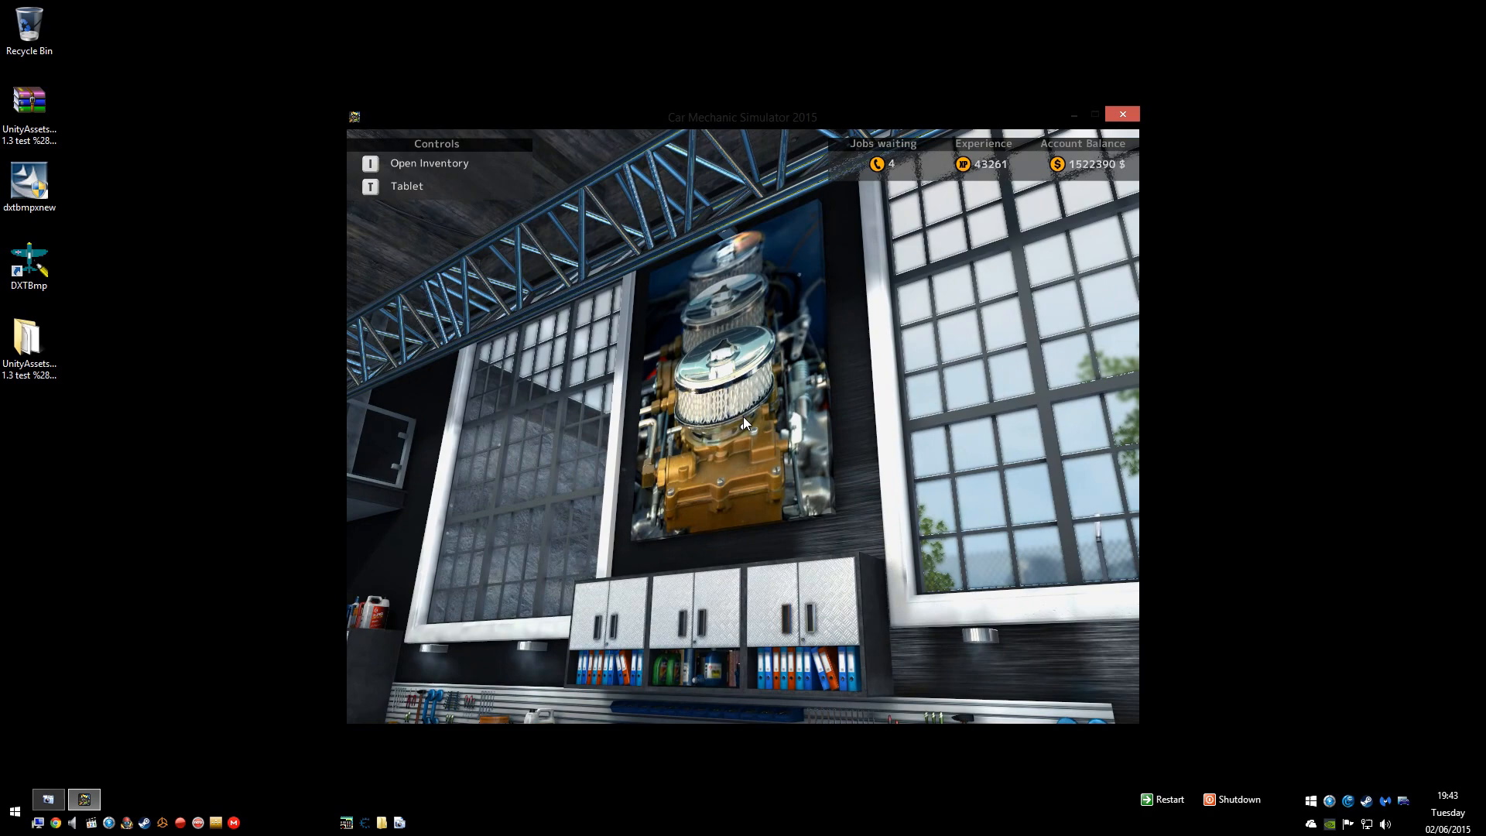
Step: Place shaped text 'L1RST1R' on the green banner and flip the image upside down
click(48, 799)
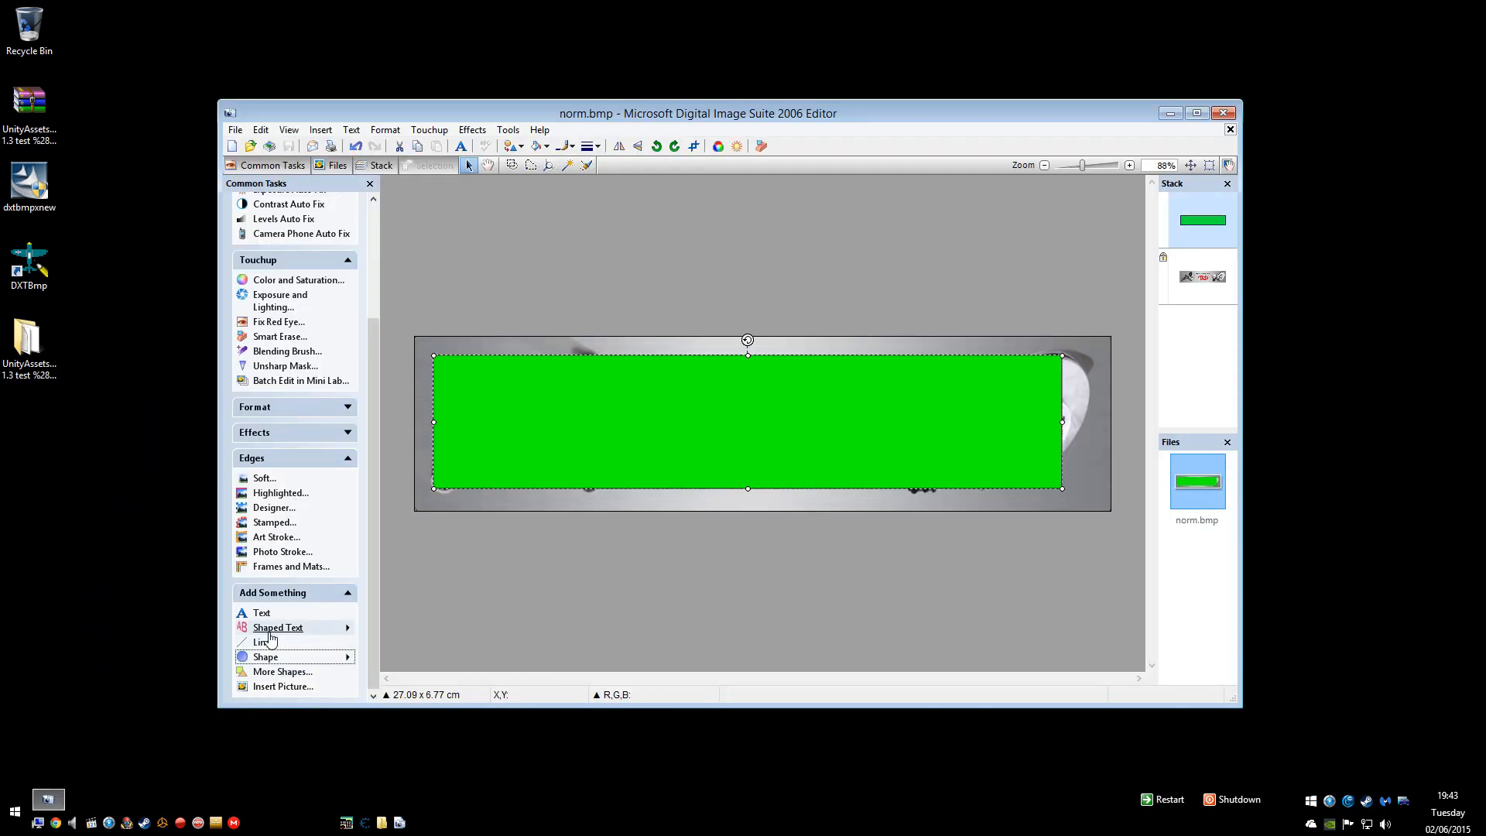
click(277, 627)
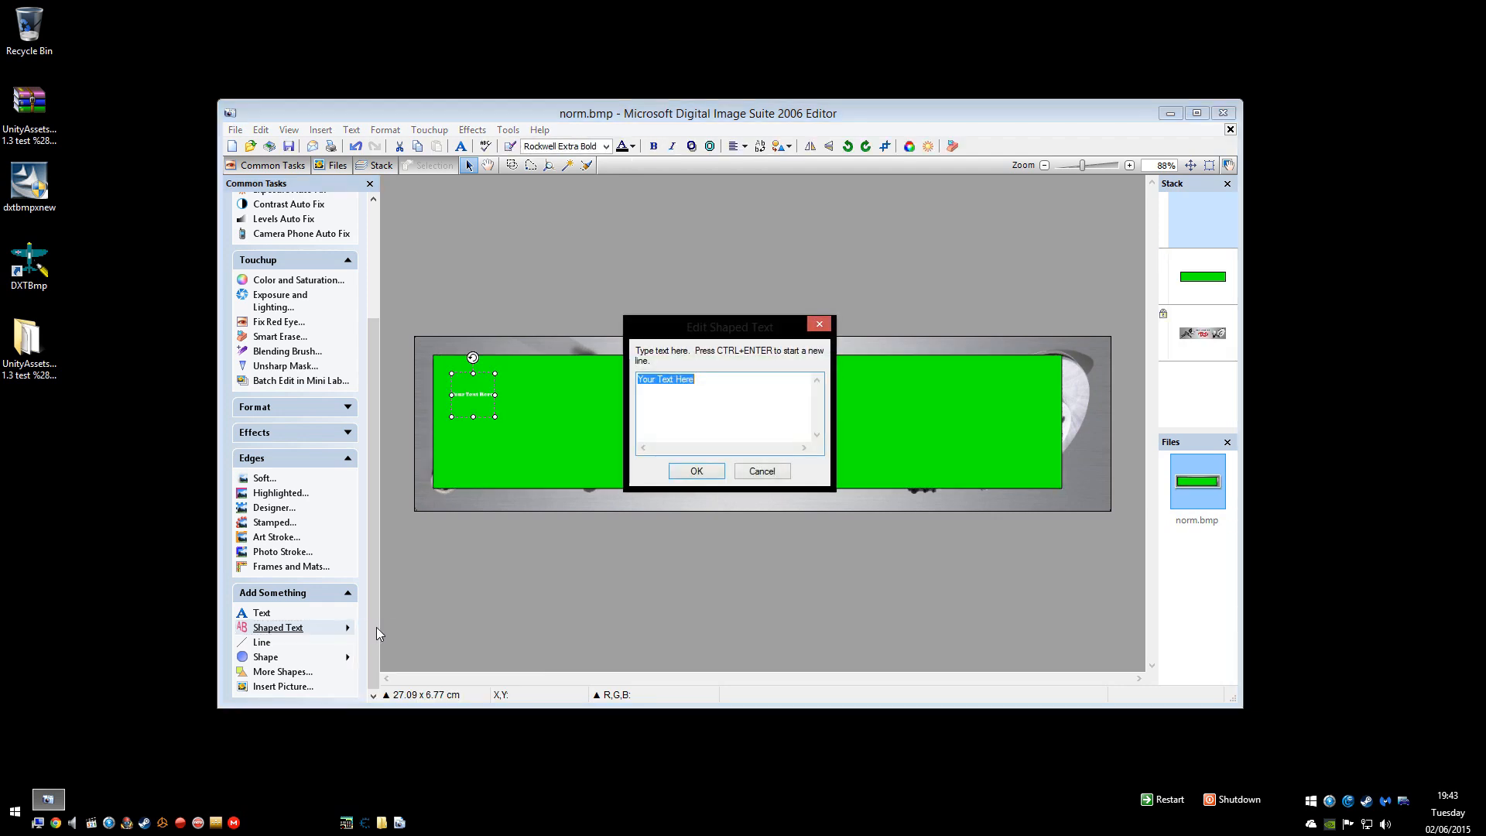
text(L)
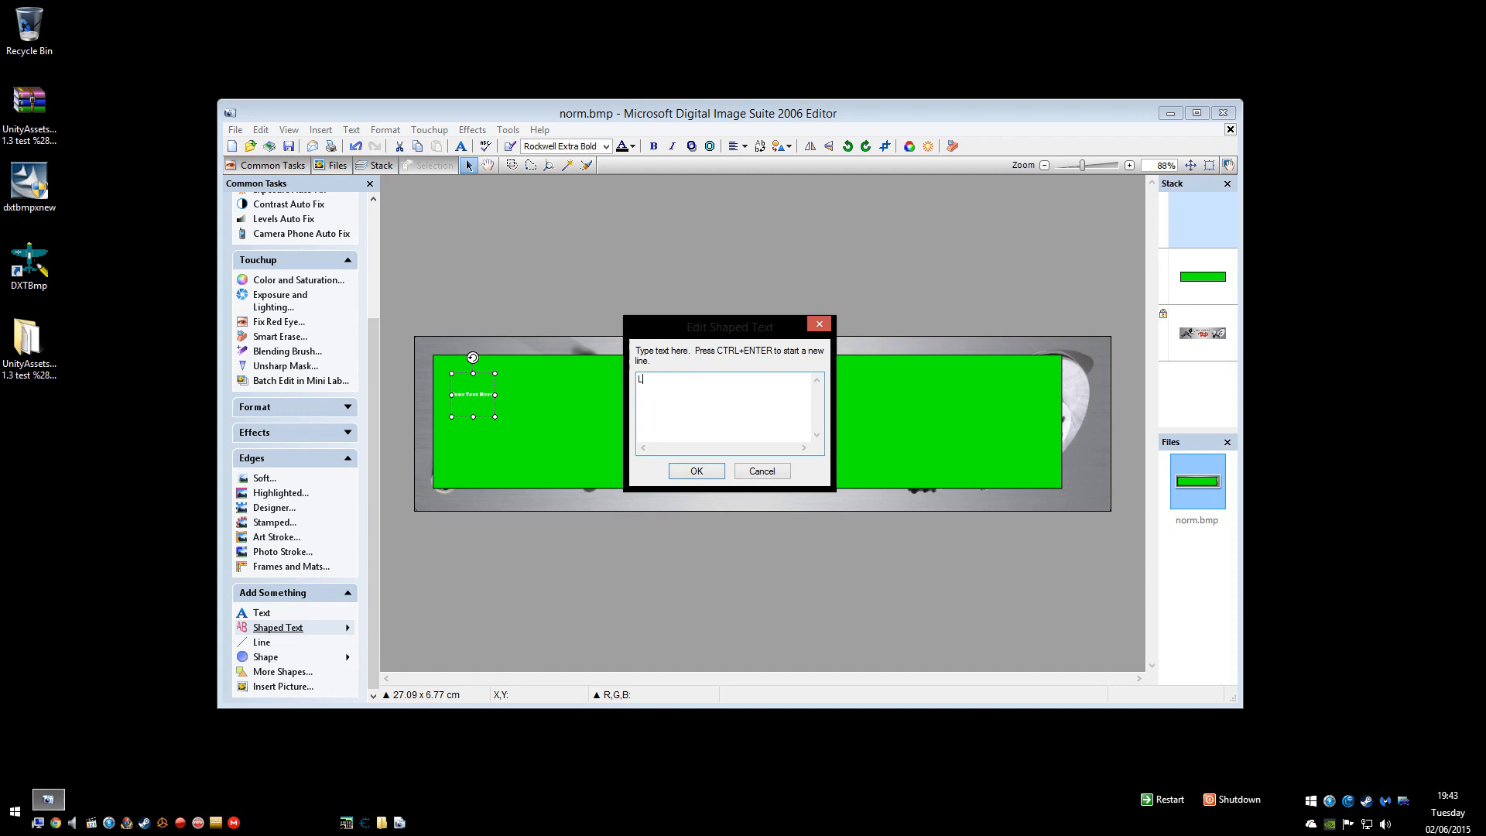
text(1RST1R)
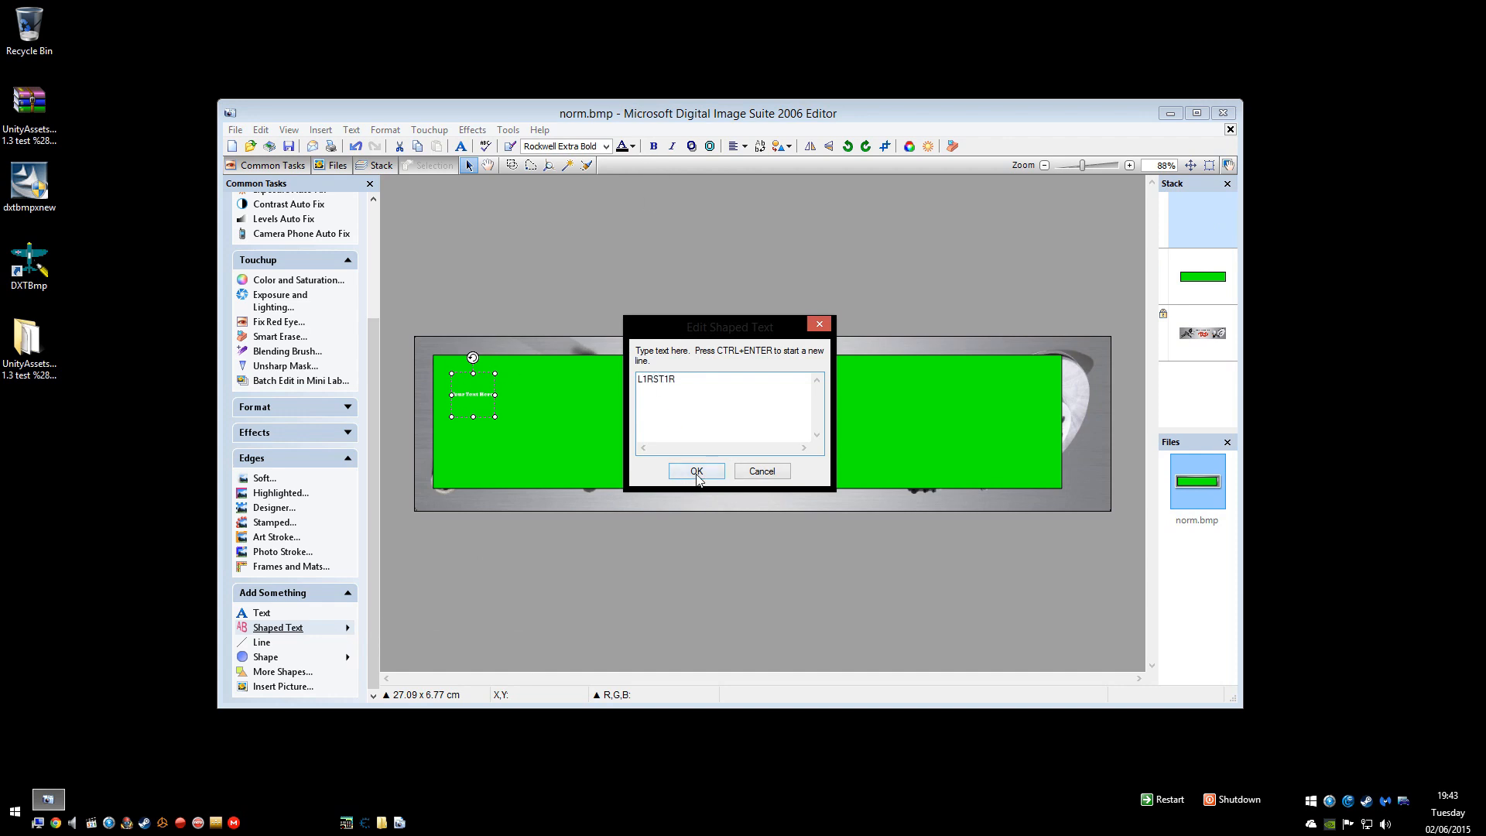
click(694, 470)
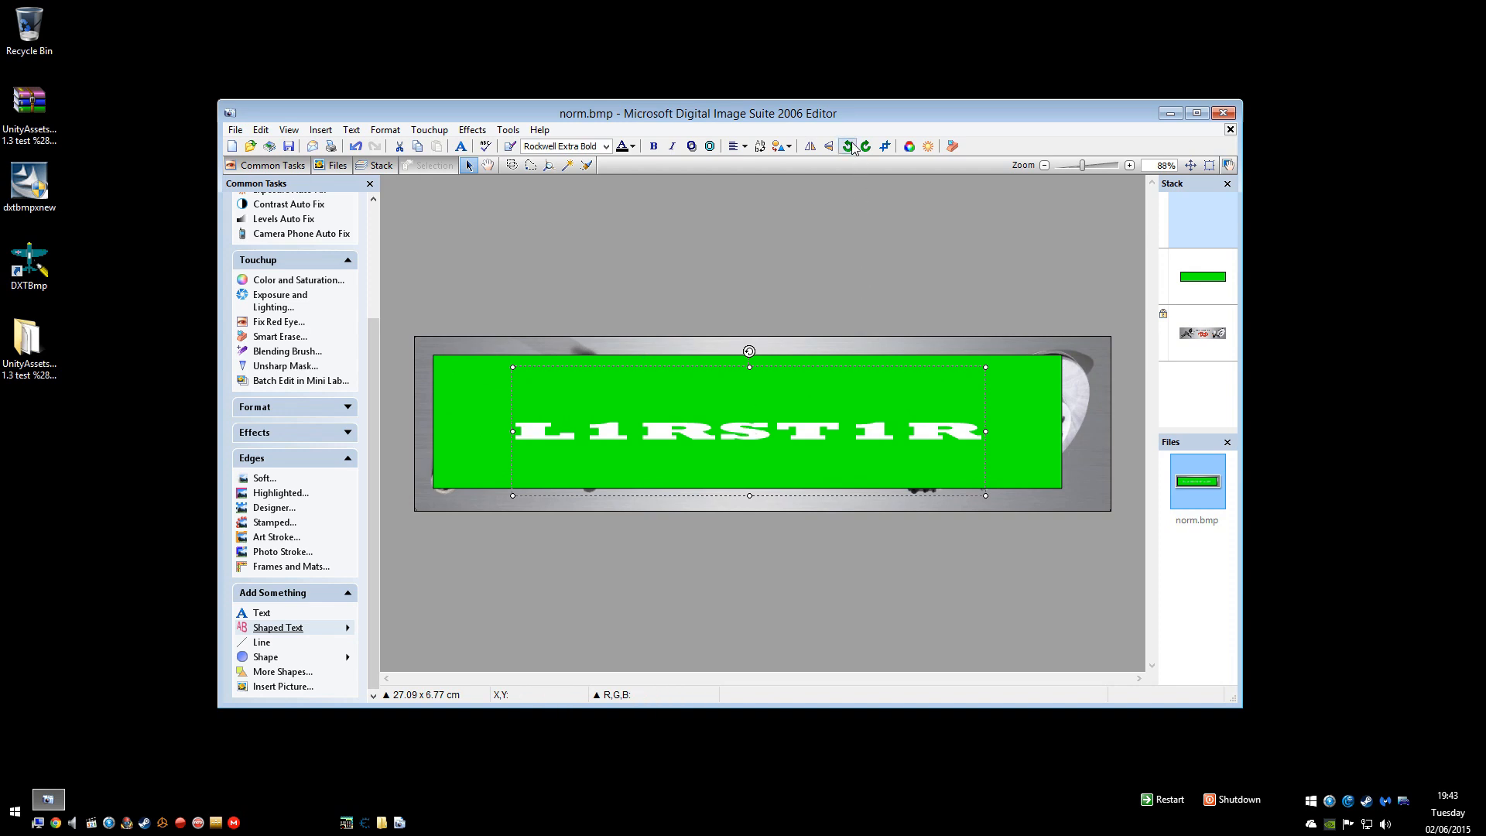
click(850, 145)
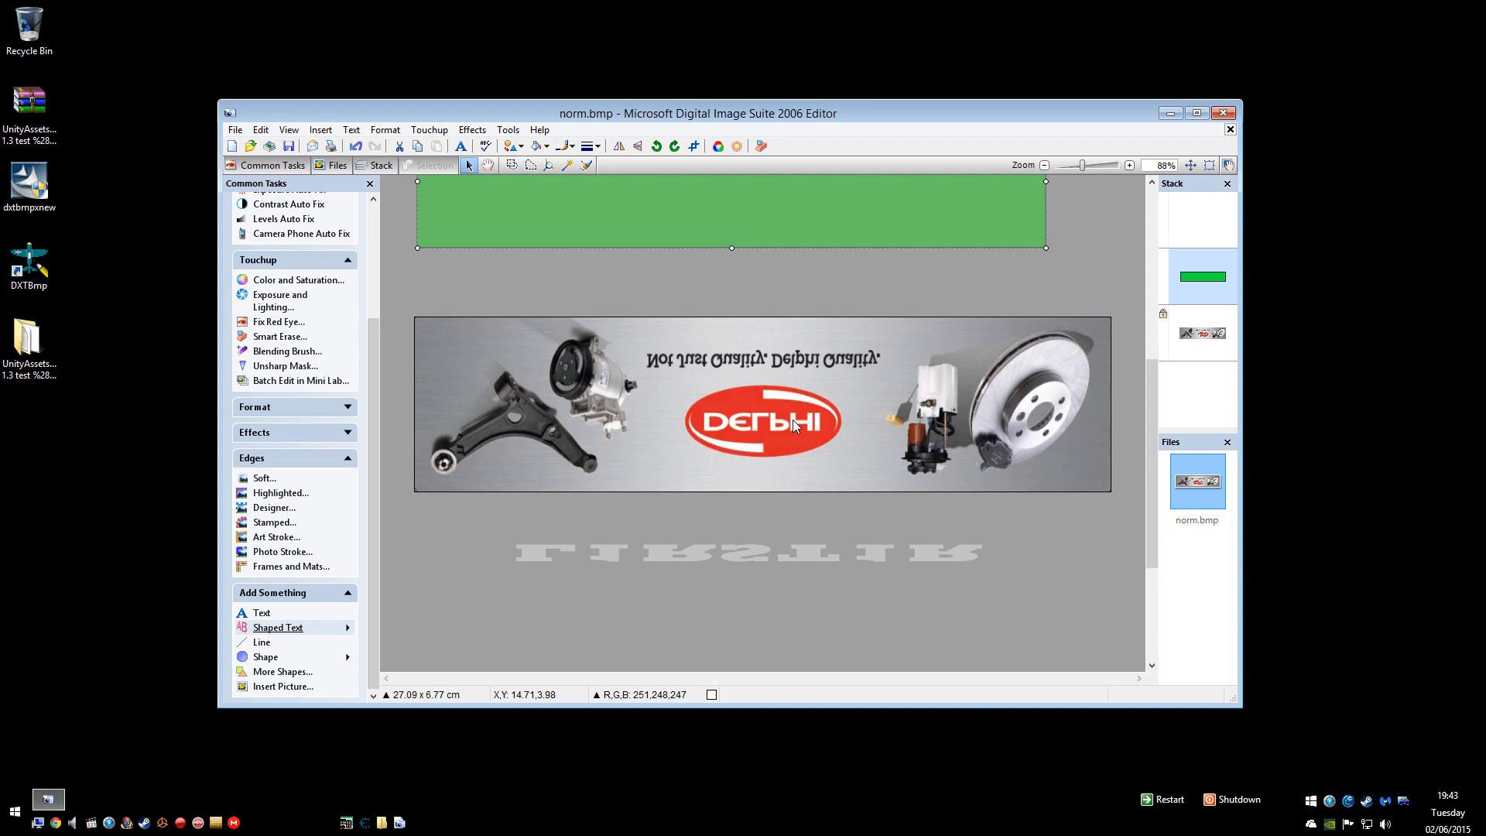
mouse_move(969, 374)
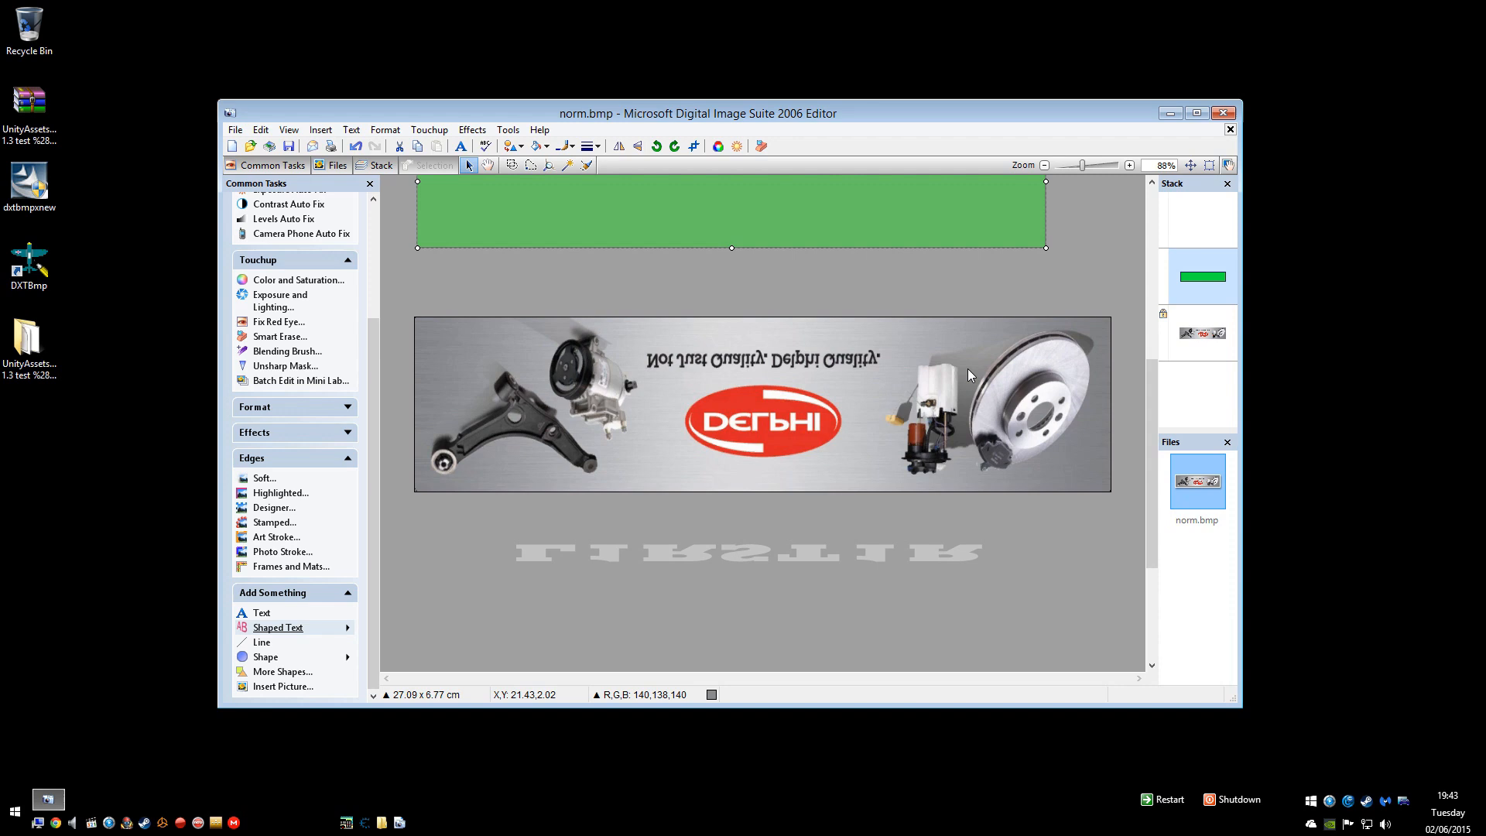
Step: Close norm.bmp in the editor, answering the save-changes prompt
click(1228, 113)
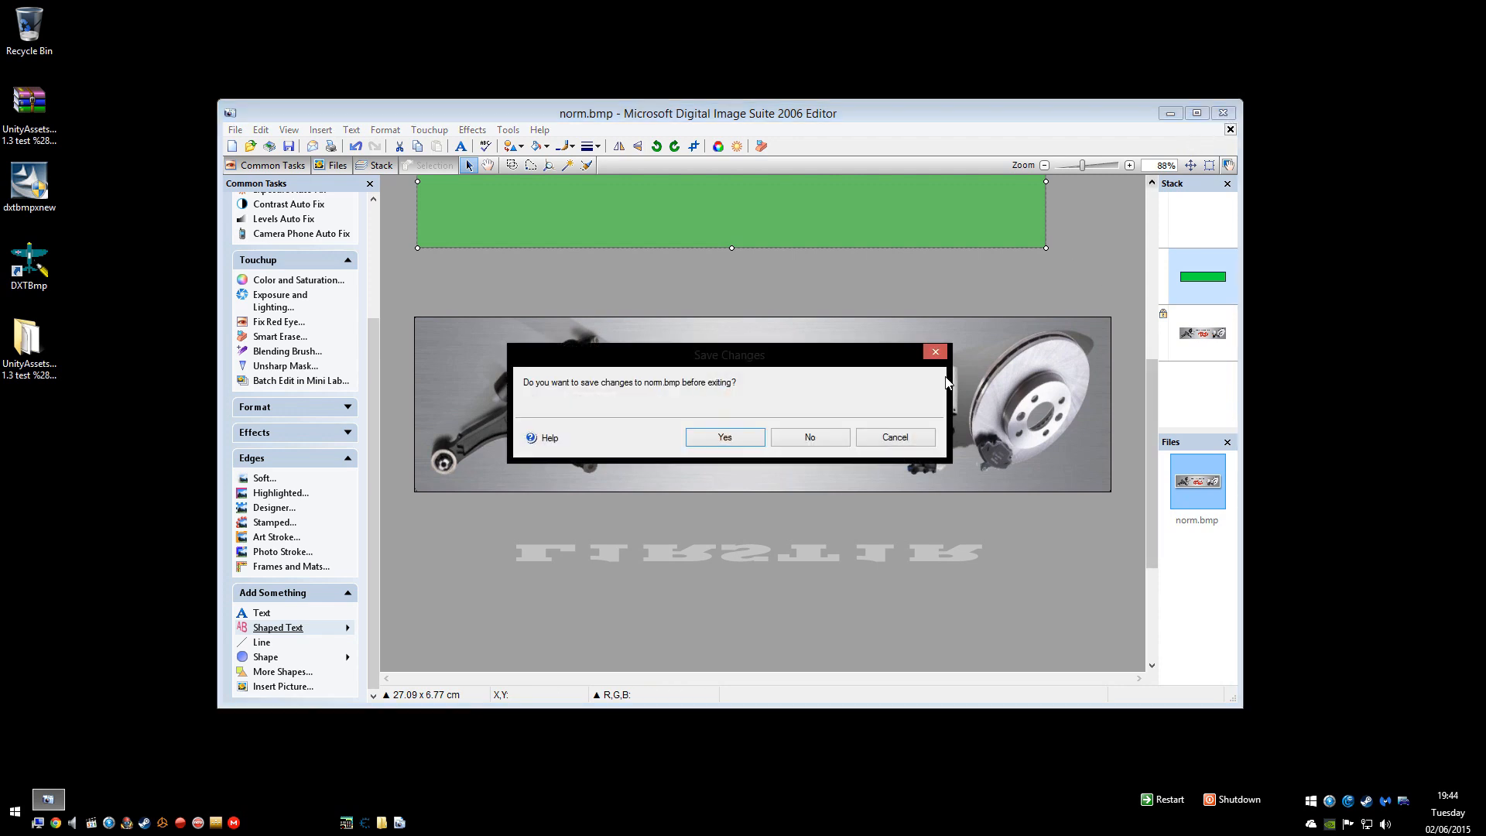
click(810, 437)
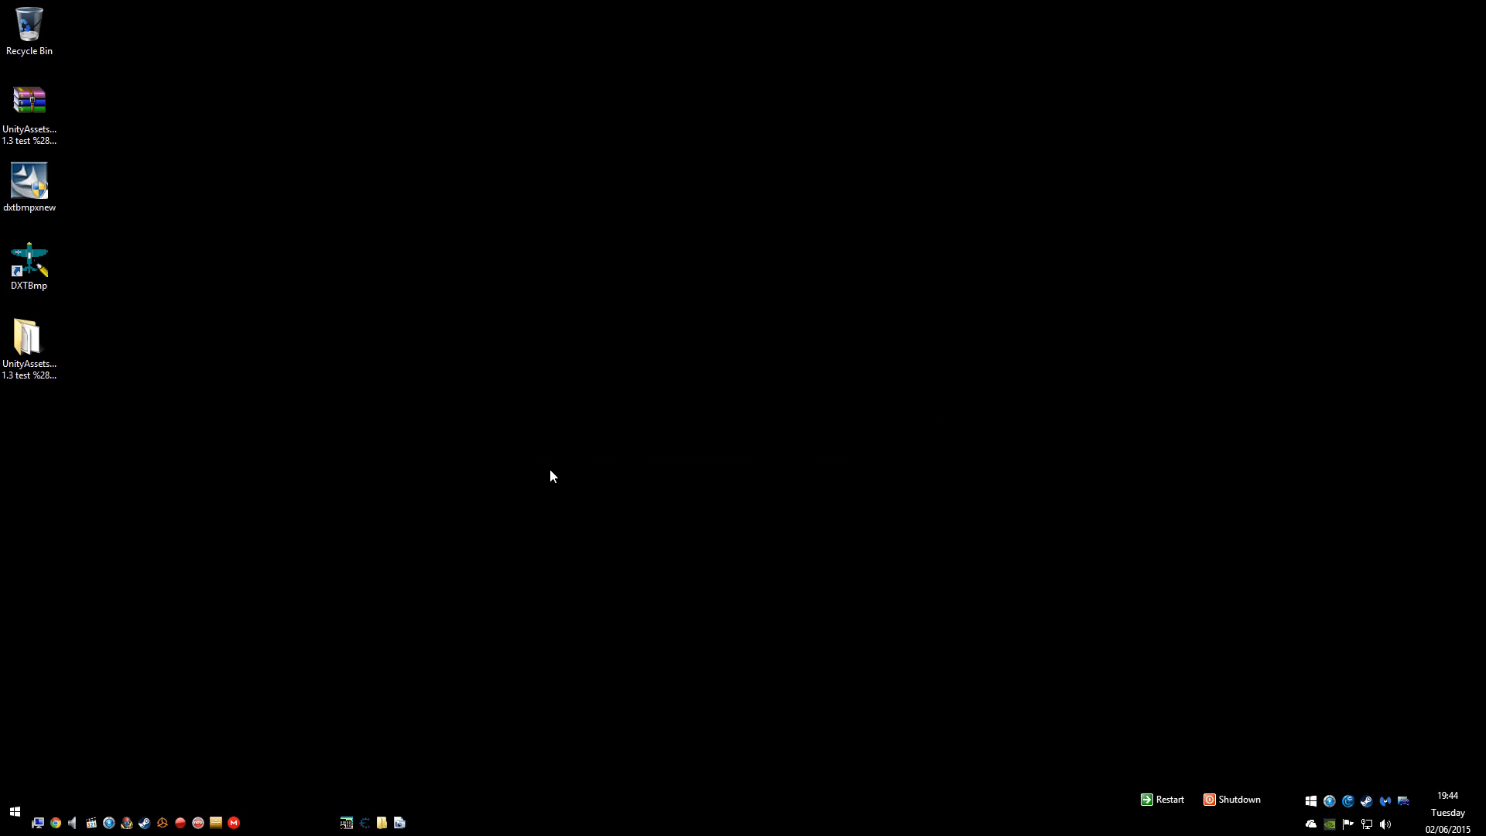